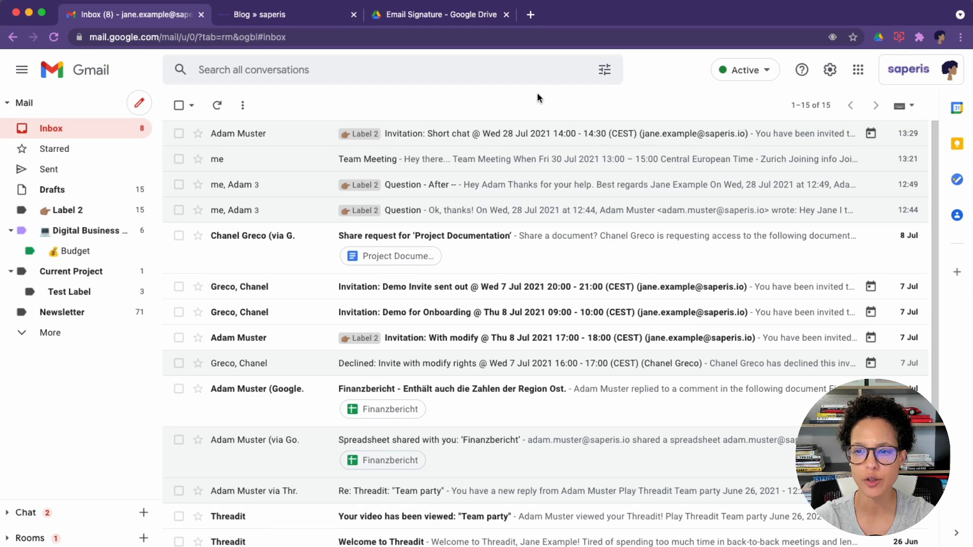
{"action": "mouse_move", "coordinate": [844, 68]}
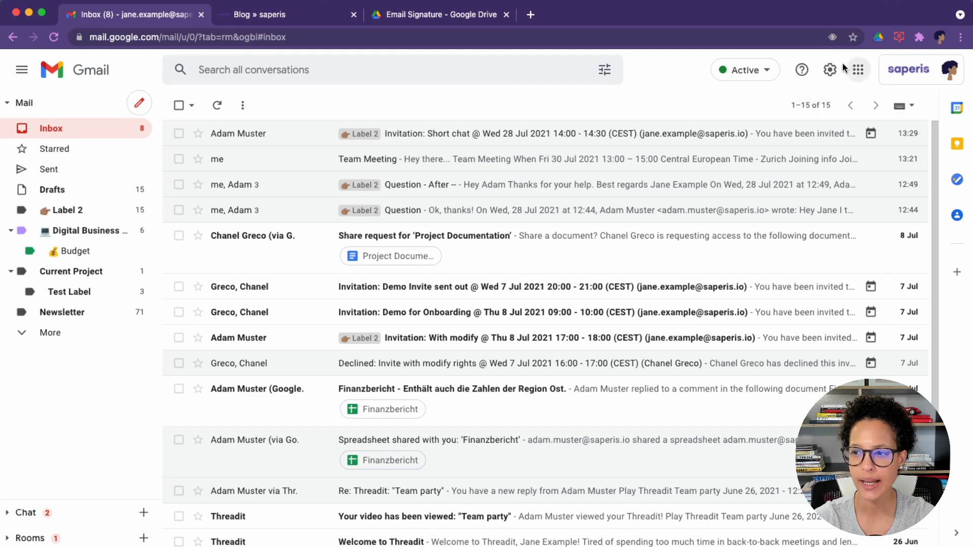
- Go from the gear icon to See all settings and scroll General down to the empty Signature section
{"action": "left_click", "coordinate": [830, 70]}
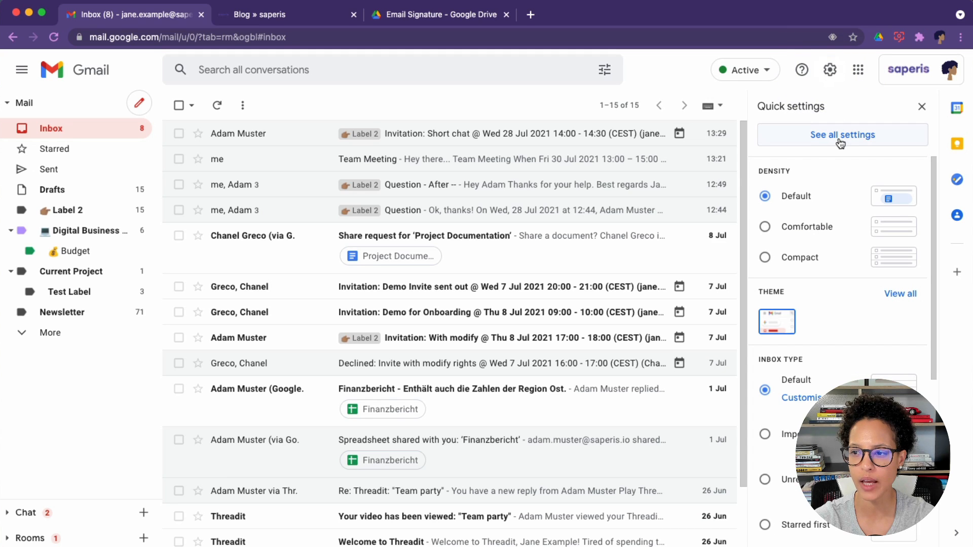
{"action": "left_click", "coordinate": [841, 135]}
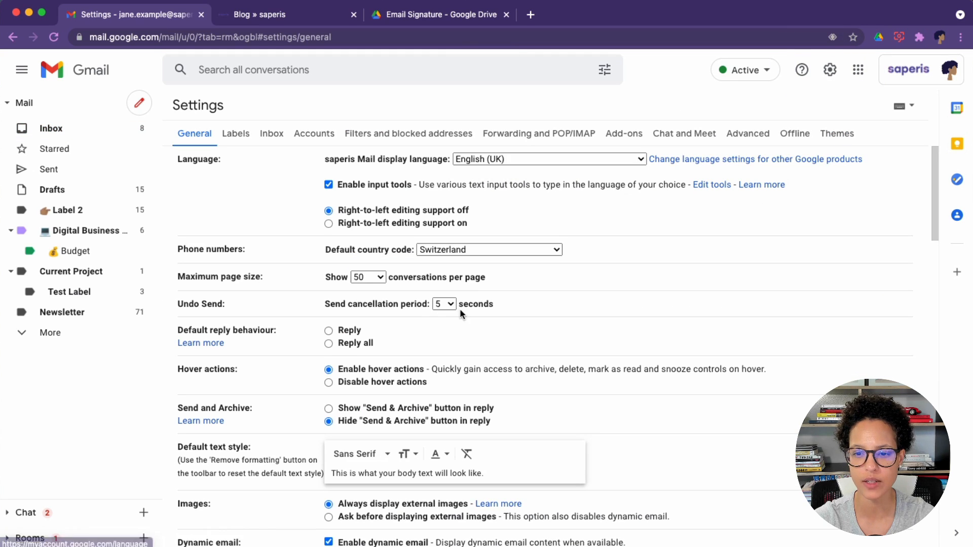
{"action": "scroll", "scroll_direction": "down", "scroll_amount": 3}
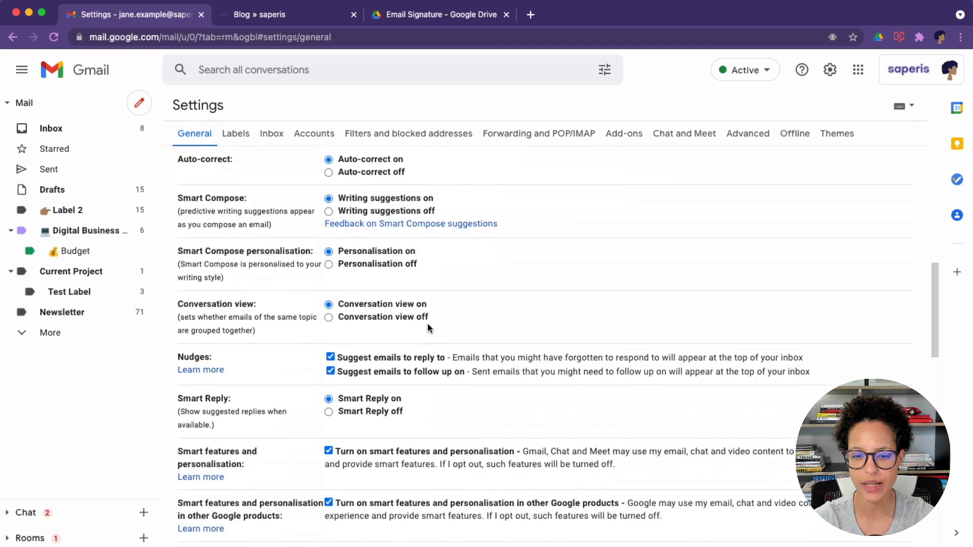
{"action": "scroll", "scroll_direction": "down", "scroll_amount": 3}
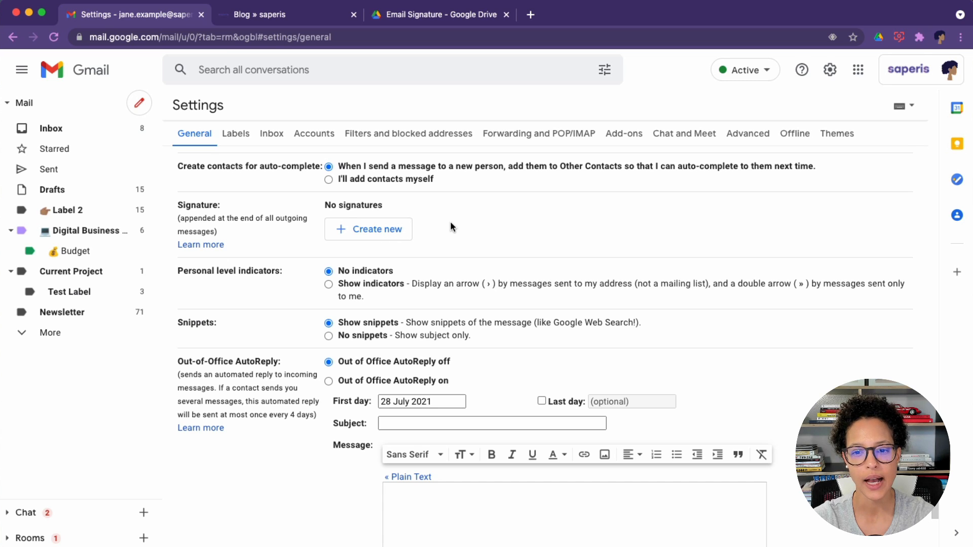
- Create a new signature via Create new, naming it 'Jane 1' in the name dialog
{"action": "left_click", "coordinate": [368, 229]}
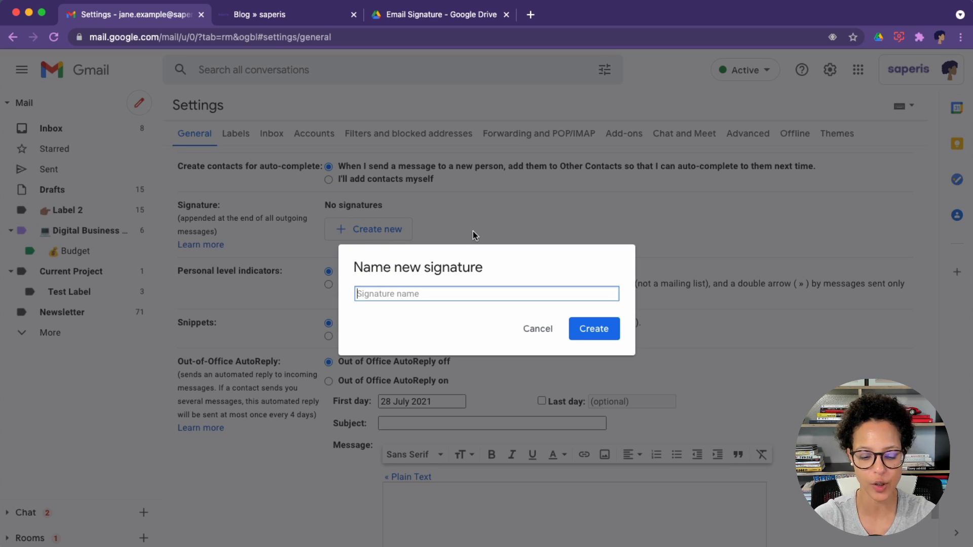
{"action": "type", "text": "Jane 1"}
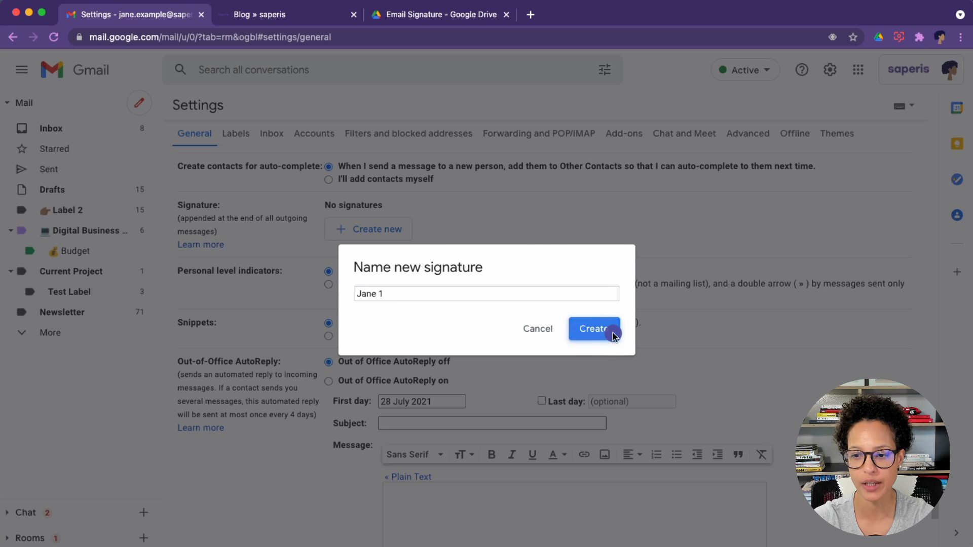
{"action": "left_click", "coordinate": [593, 328]}
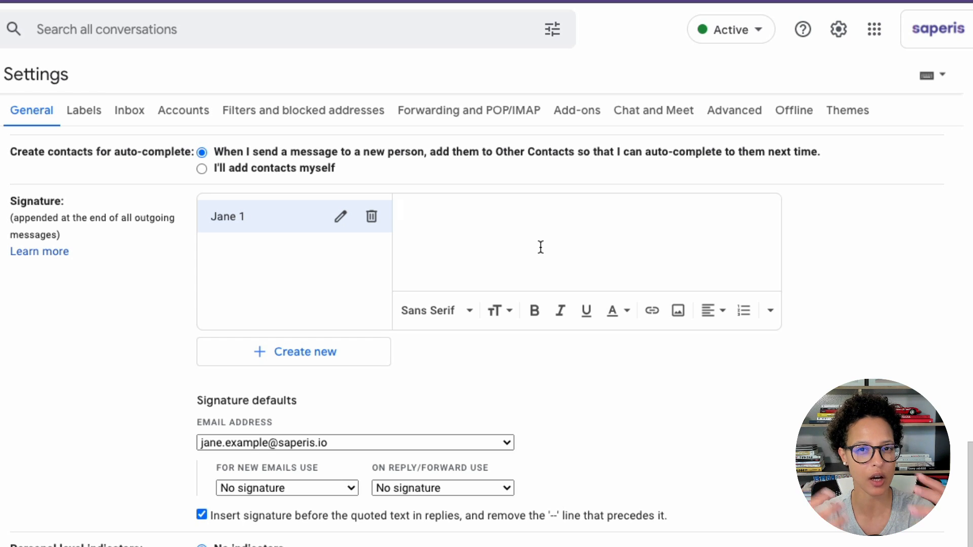
- Write 'Best regards, Jane Example' in the Jane 1 editor and make the name bold
{"action": "type", "text": "Best regards,"}
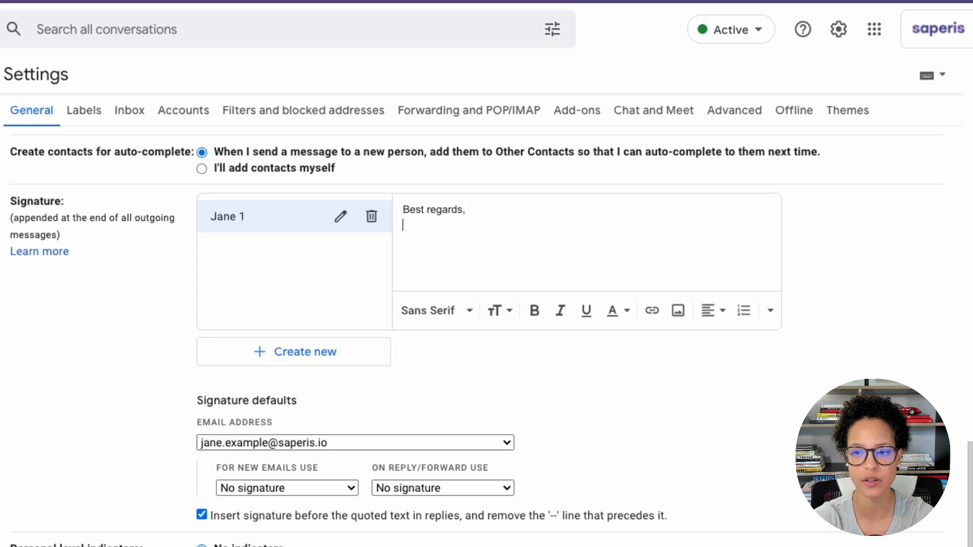
{"action": "type", "text": "Jane E"}
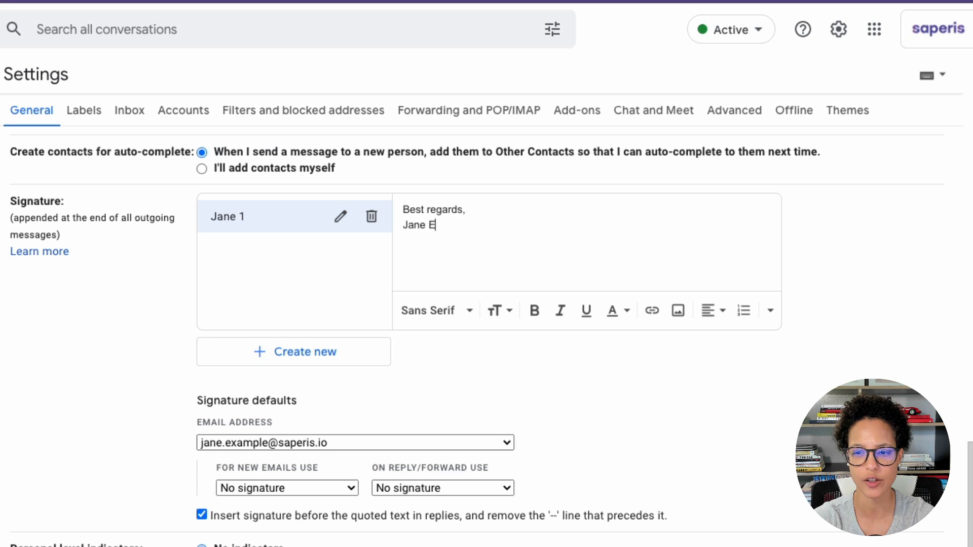
{"action": "type", "text": "xample"}
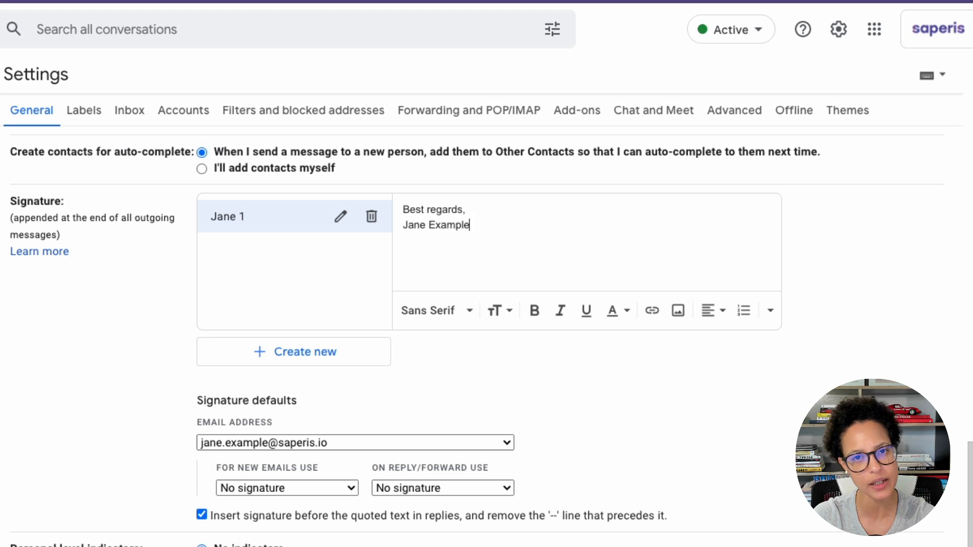
{"action": "double_click", "coordinate": [435, 225]}
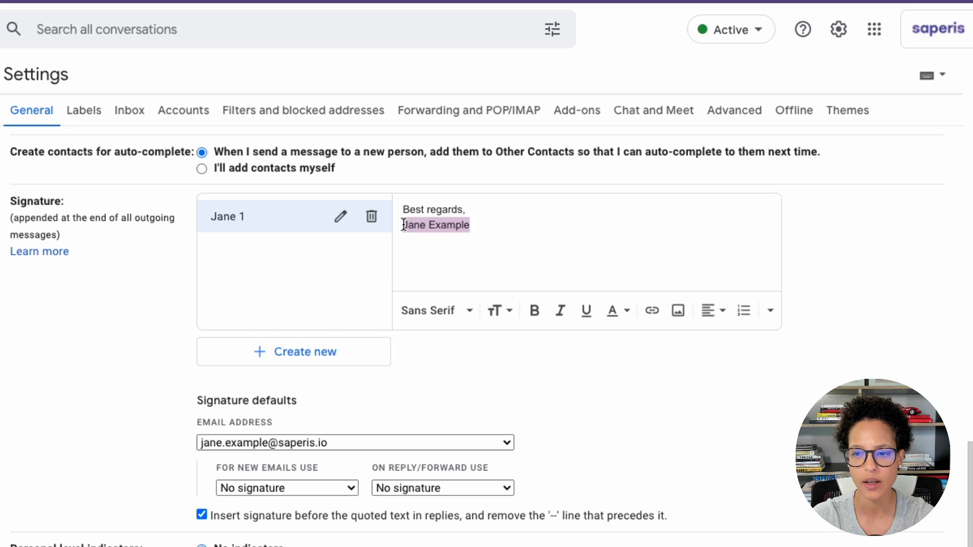
{"action": "left_click", "coordinate": [534, 310]}
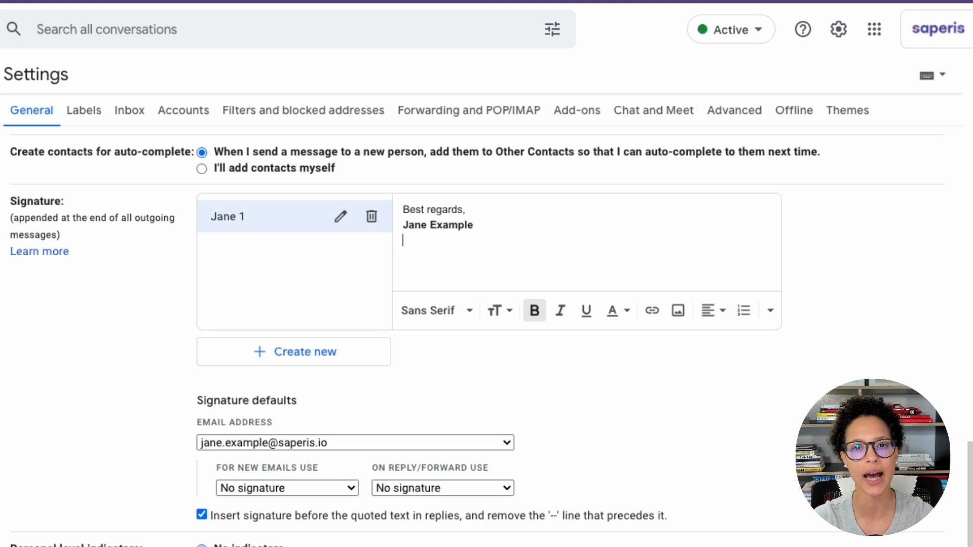
{"action": "mouse_move", "coordinate": [475, 222]}
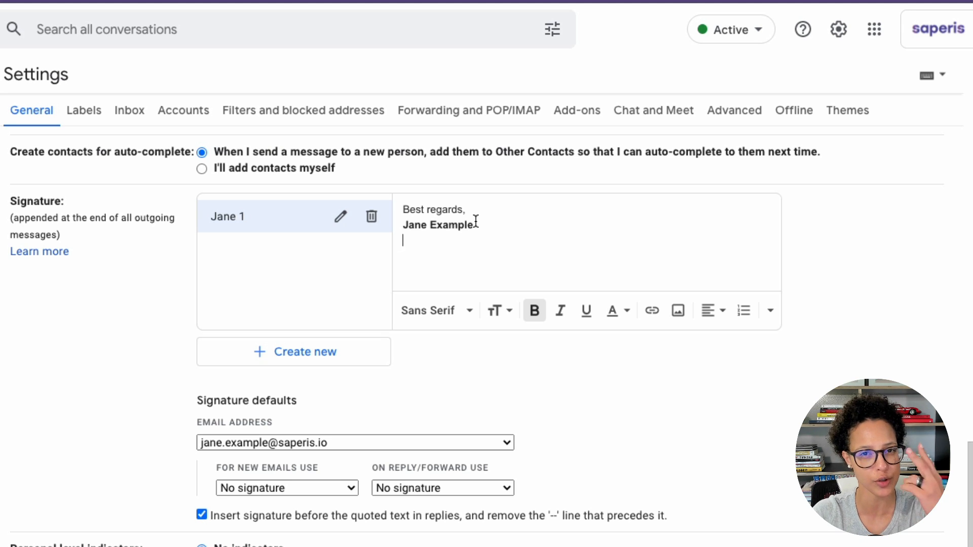
{"action": "mouse_move", "coordinate": [678, 311]}
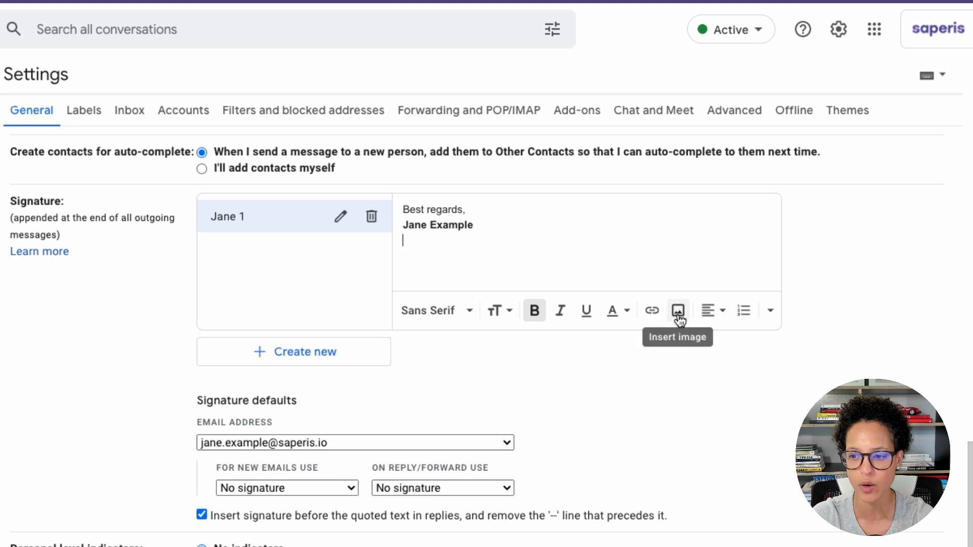
- Start inserting an image and switch the Add an image dialog to the Web Address (URL) option
{"action": "left_click", "coordinate": [677, 311]}
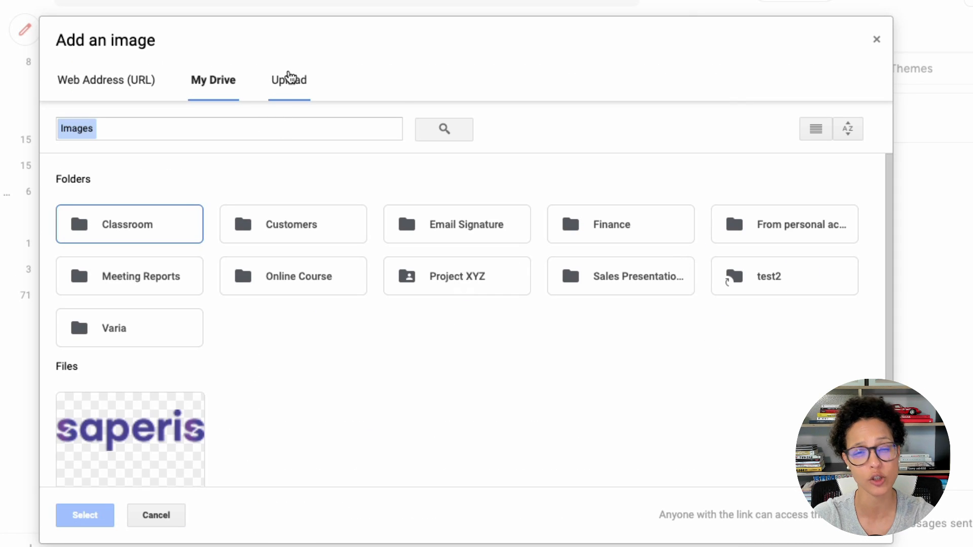
{"action": "left_click", "coordinate": [286, 79]}
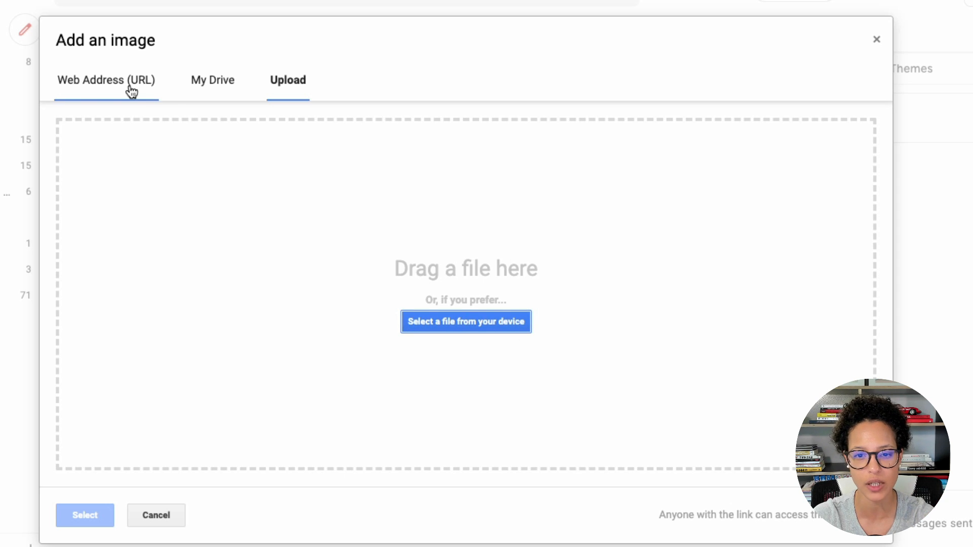
{"action": "left_click", "coordinate": [106, 79]}
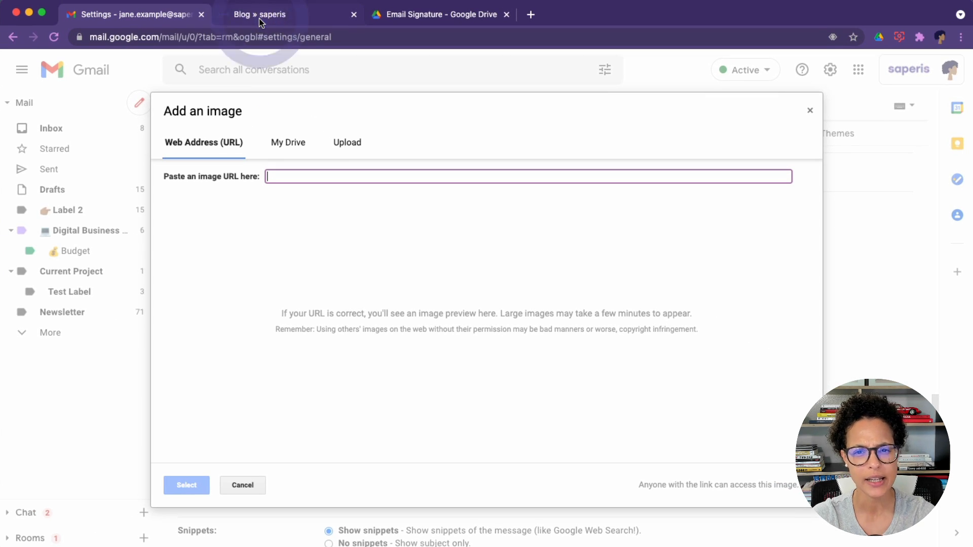
- From the saperis blog tab, open the logo image in its own tab
{"action": "left_click", "coordinate": [286, 15]}
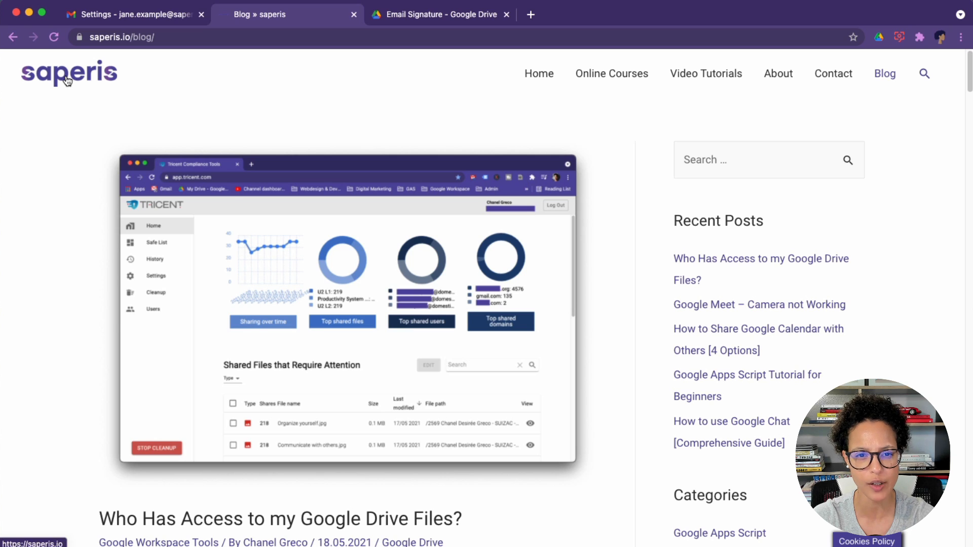
{"action": "right_click", "coordinate": [70, 73]}
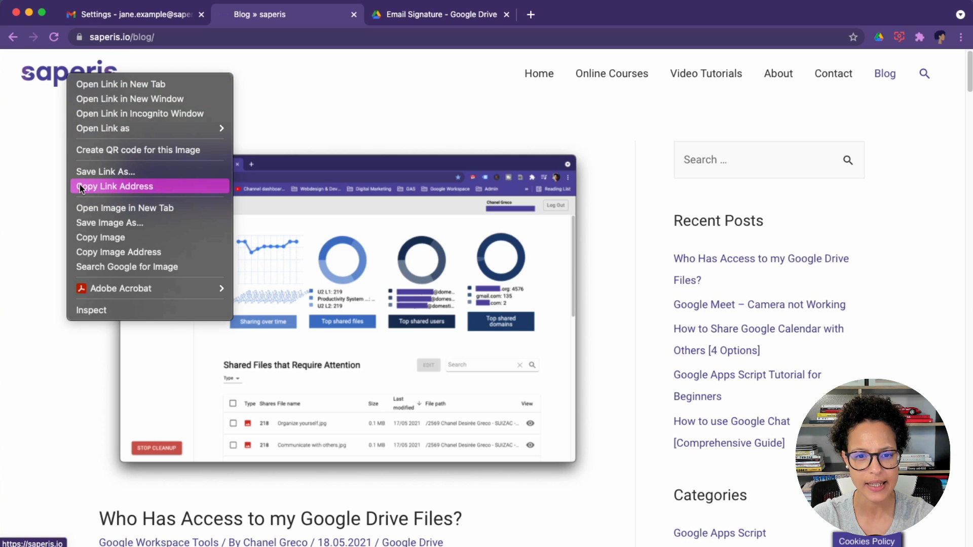
{"action": "mouse_move", "coordinate": [167, 191]}
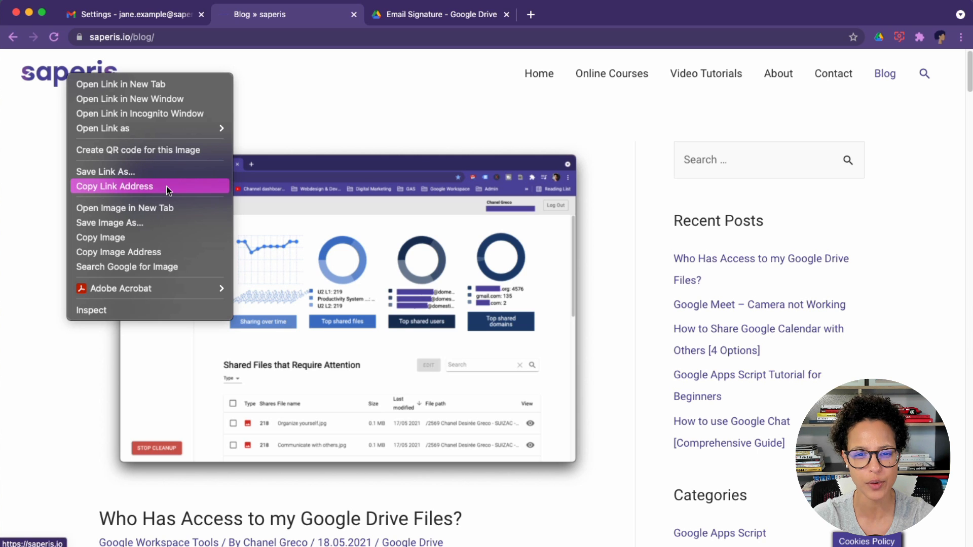
{"action": "left_click", "coordinate": [124, 14]}
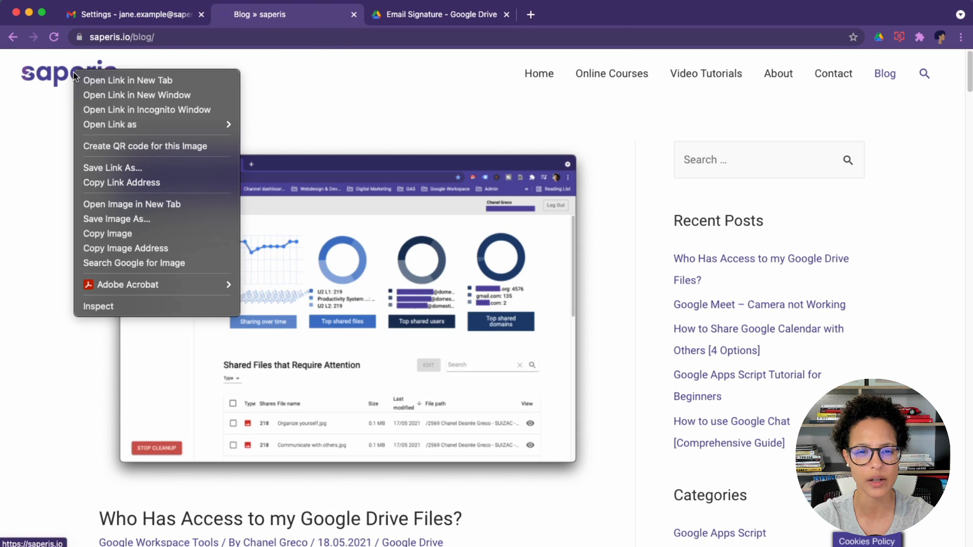
{"action": "mouse_move", "coordinate": [122, 183]}
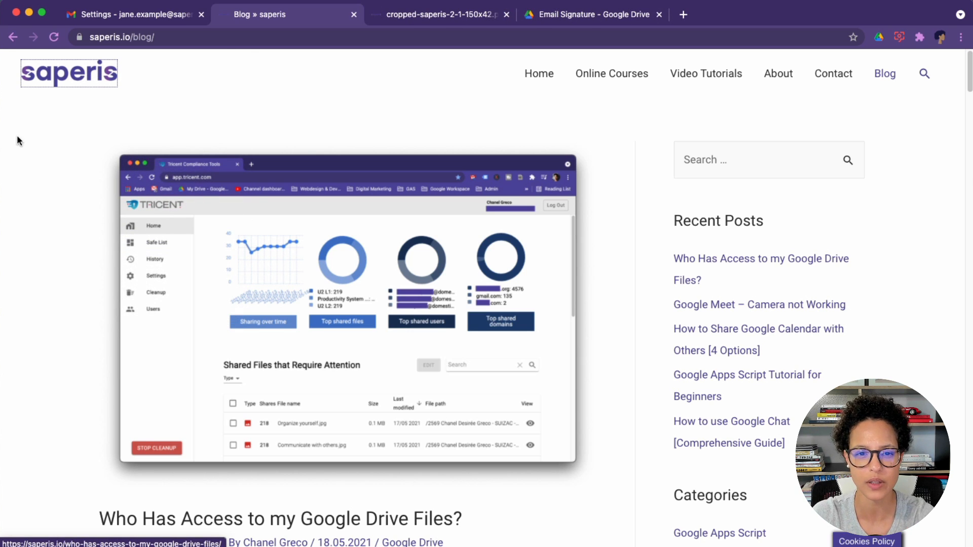
- Copy the logo image's web address from the address bar
{"action": "right_click", "coordinate": [348, 310]}
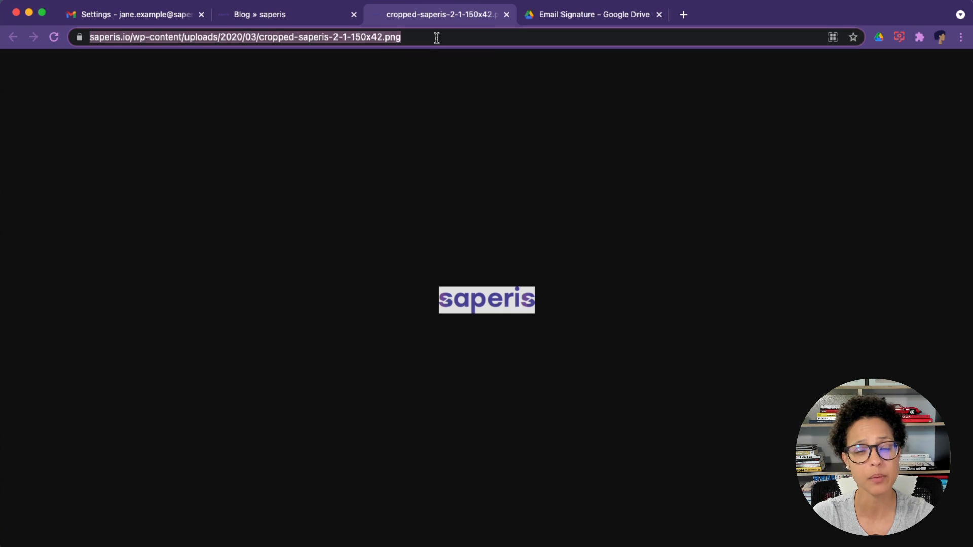
{"action": "right_click", "coordinate": [436, 38]}
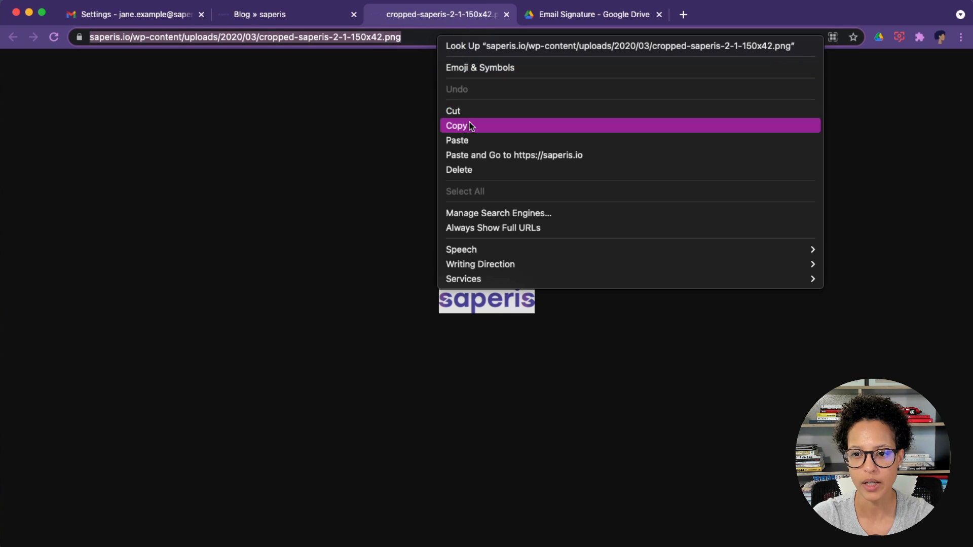
{"action": "left_click", "coordinate": [456, 126]}
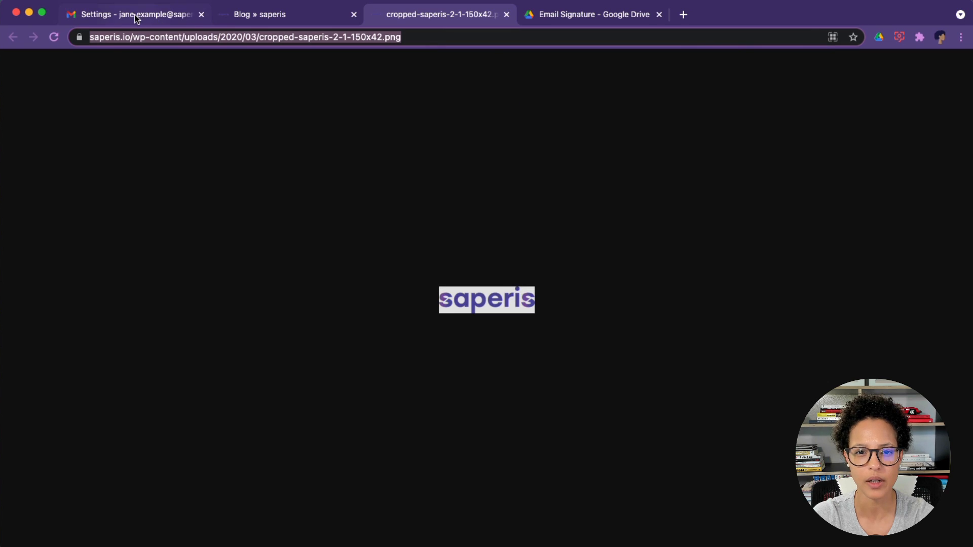
- Back in Gmail, insert the saperis logo into Jane 1 and shrink it to Medium size
{"action": "right_click", "coordinate": [301, 176]}
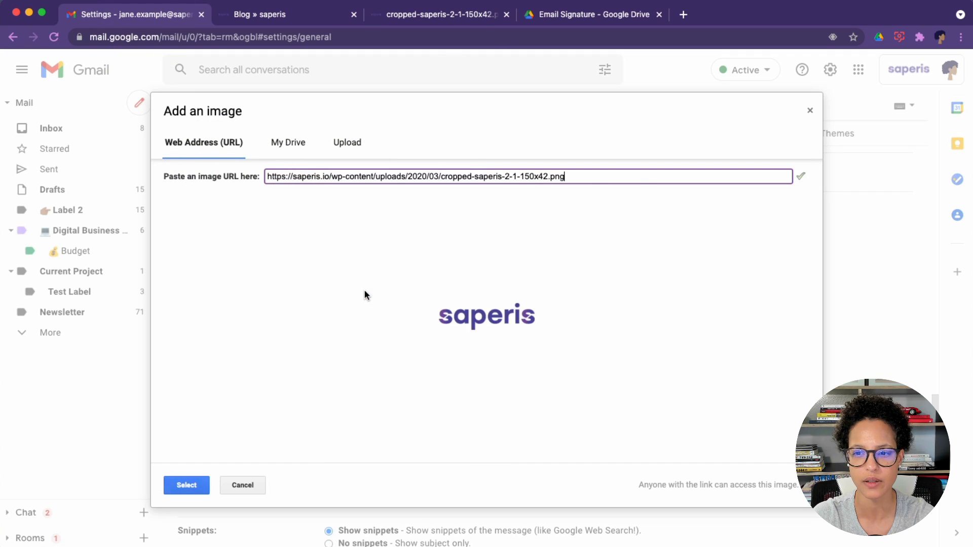
{"action": "mouse_move", "coordinate": [446, 371]}
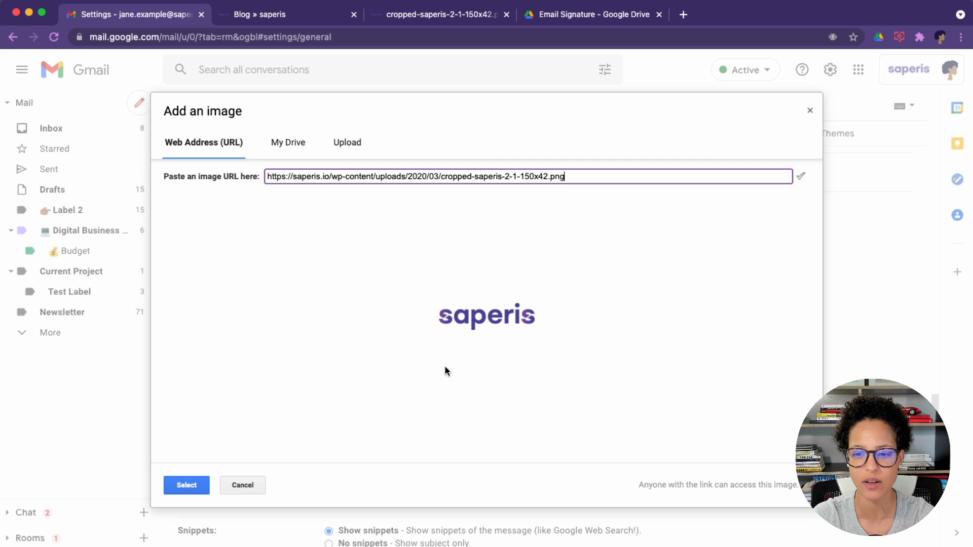
{"action": "left_click", "coordinate": [186, 486]}
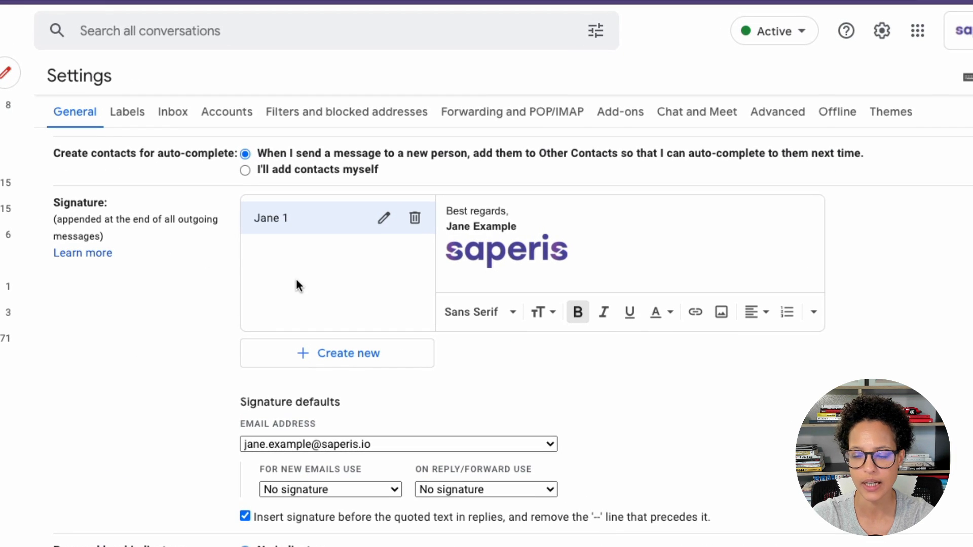
{"action": "mouse_move", "coordinate": [509, 251]}
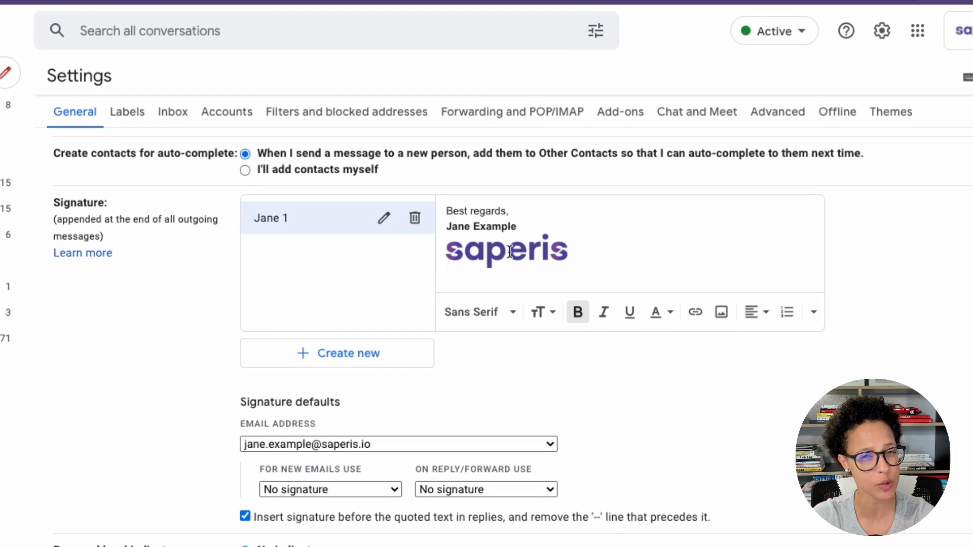
{"action": "left_click", "coordinate": [505, 250]}
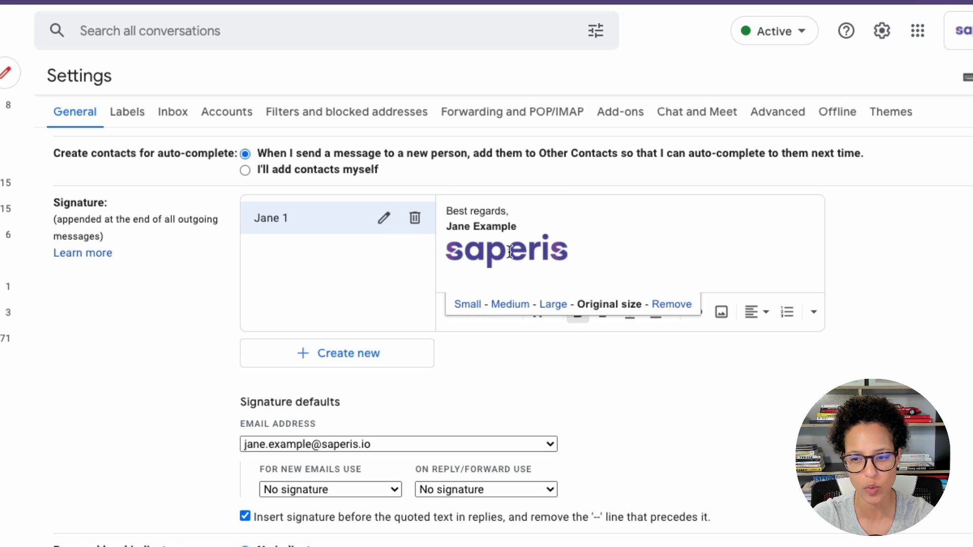
{"action": "left_click", "coordinate": [467, 304]}
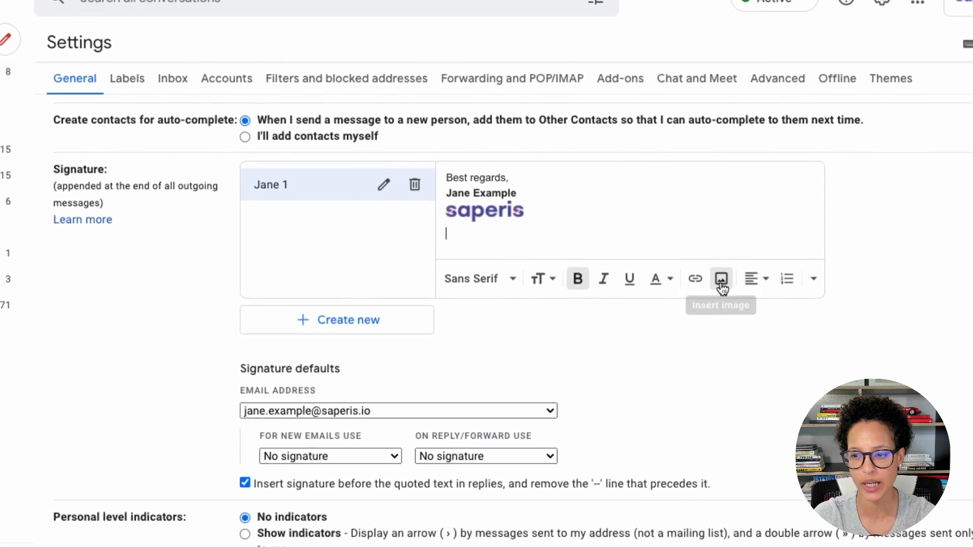
- Insert the youtube_social icon from My Drive > Email Signature under the logo and select it
{"action": "left_click", "coordinate": [719, 278]}
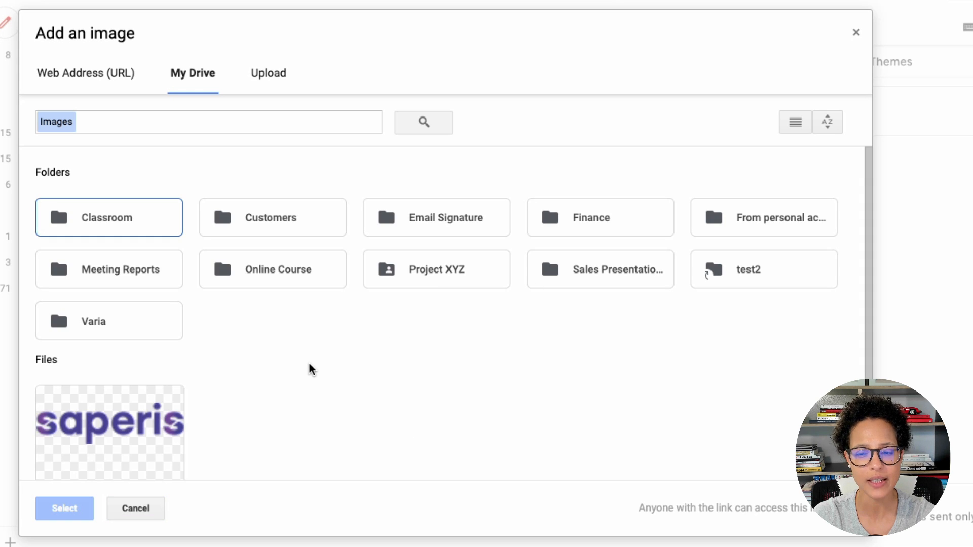
{"action": "mouse_move", "coordinate": [403, 222]}
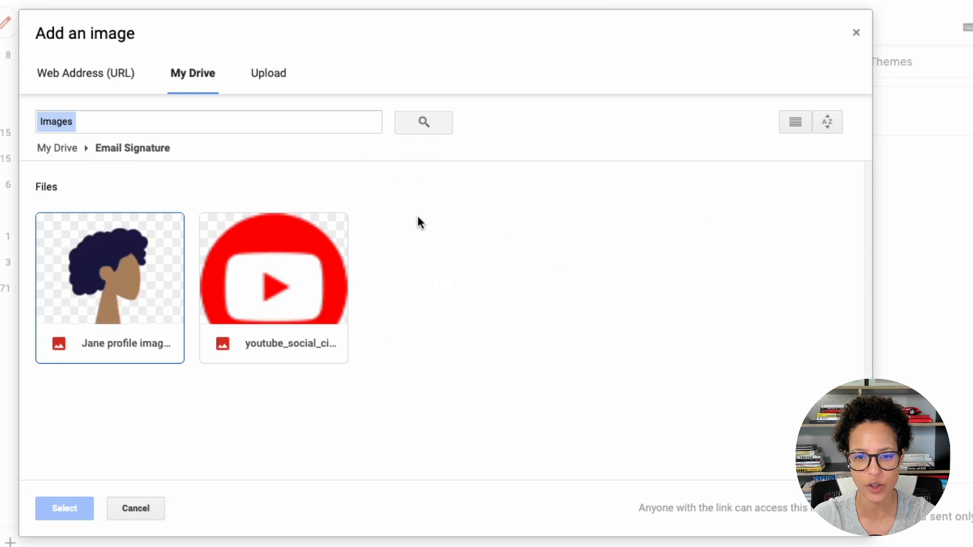
{"action": "left_click", "coordinate": [272, 270]}
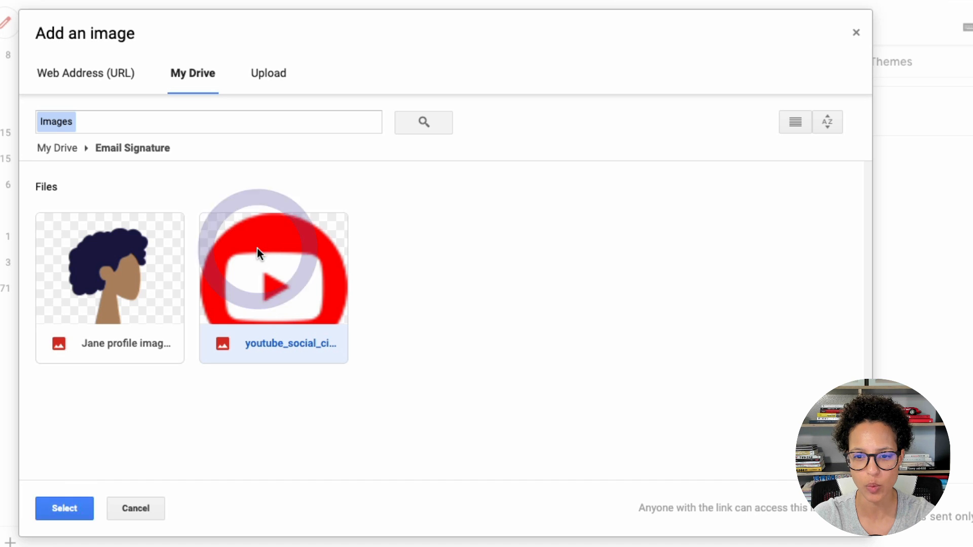
{"action": "left_click", "coordinate": [63, 508]}
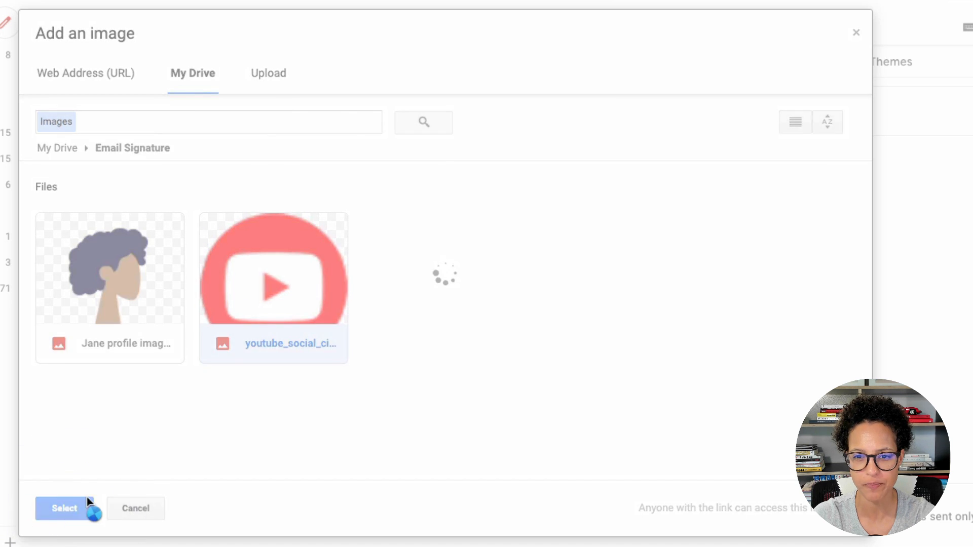
{"action": "left_click", "coordinate": [63, 508]}
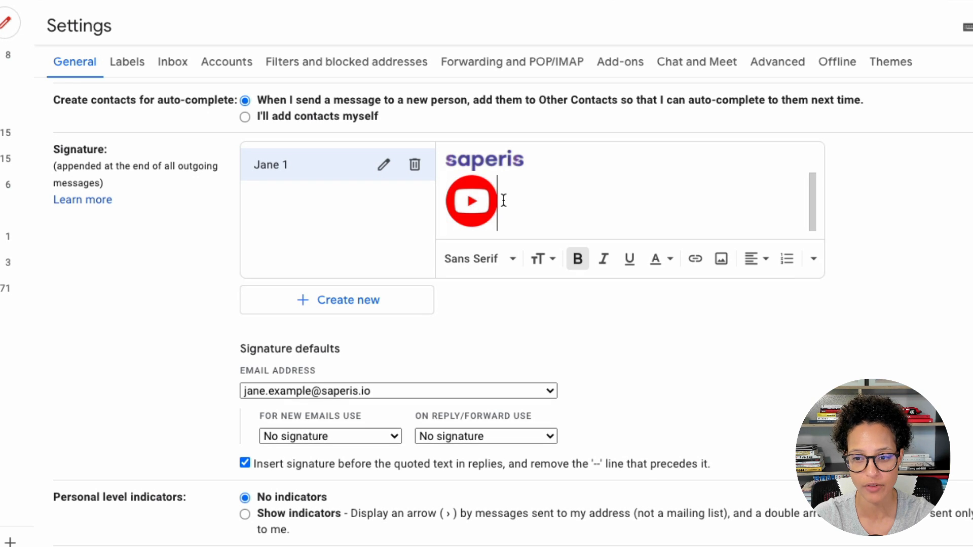
{"action": "left_click", "coordinate": [472, 201]}
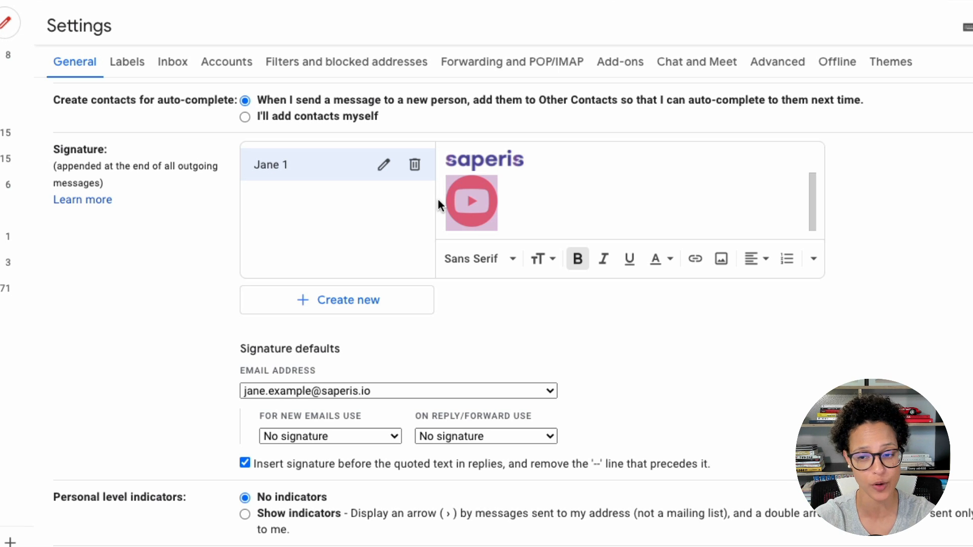
{"action": "mouse_move", "coordinate": [694, 258]}
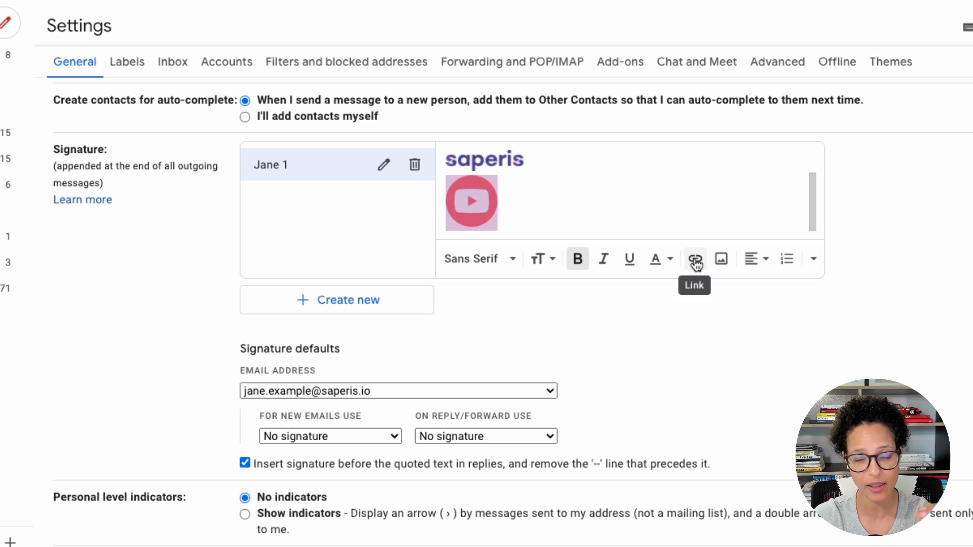
{"action": "left_click", "coordinate": [694, 258]}
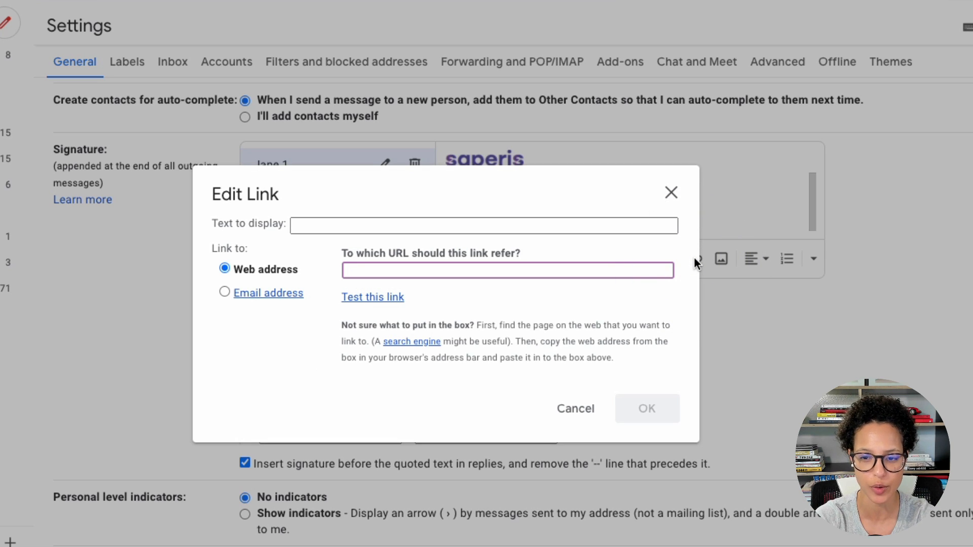
{"action": "type", "text": "https://"}
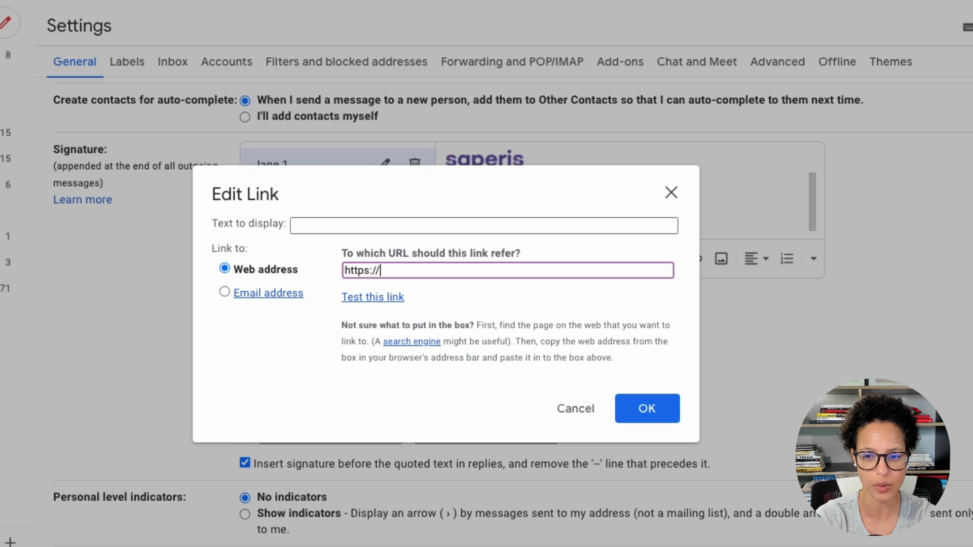
{"action": "type", "text": "youtube.com"}
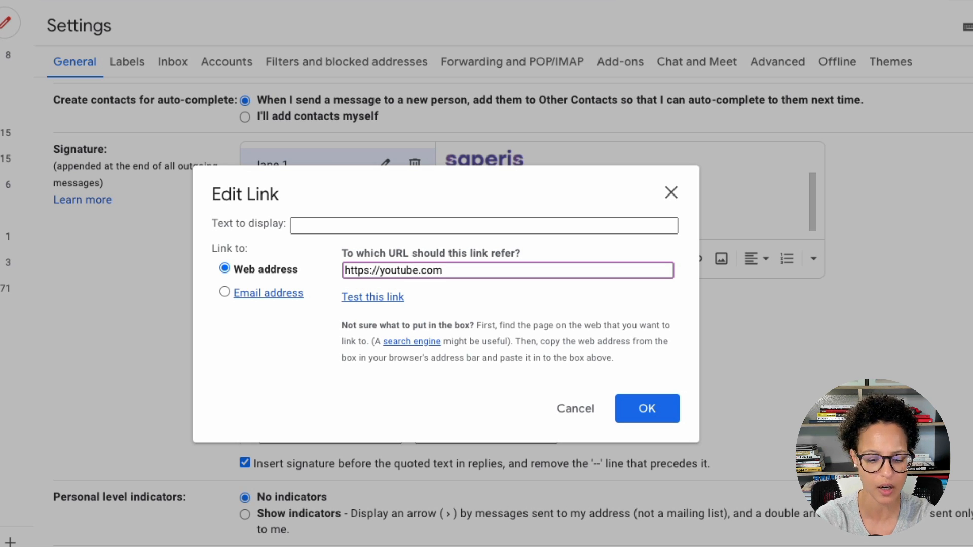
{"action": "type", "text": "/c/saper"}
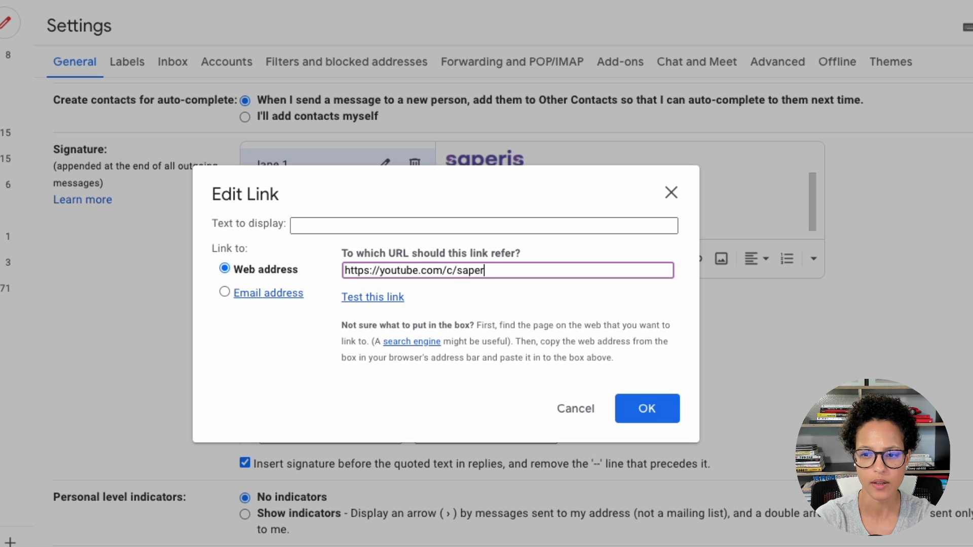
{"action": "type", "text": "is"}
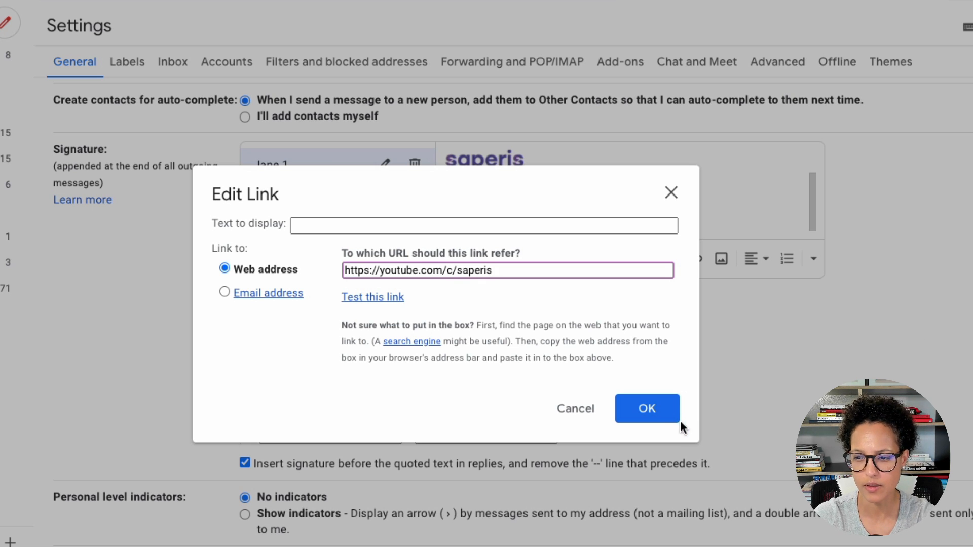
{"action": "left_click", "coordinate": [646, 408]}
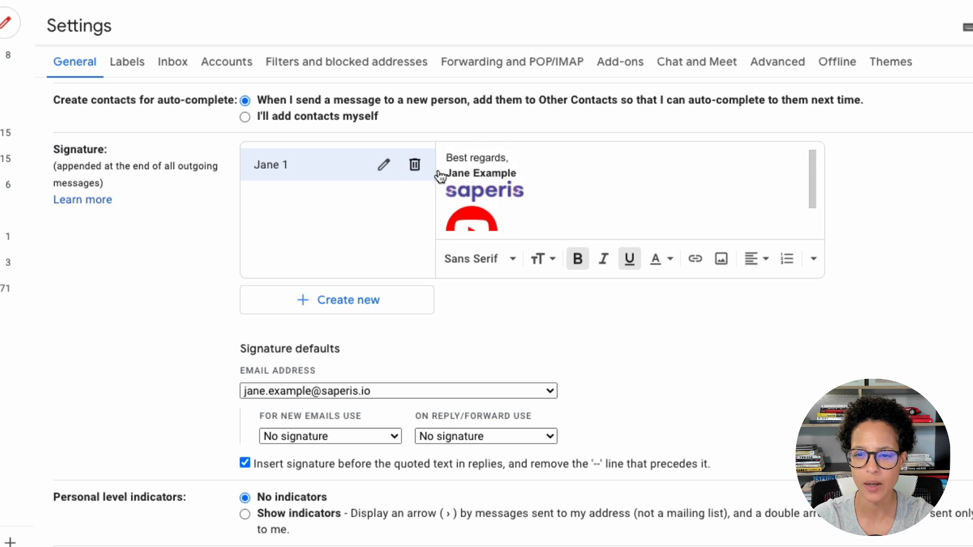
{"action": "mouse_move", "coordinate": [576, 166]}
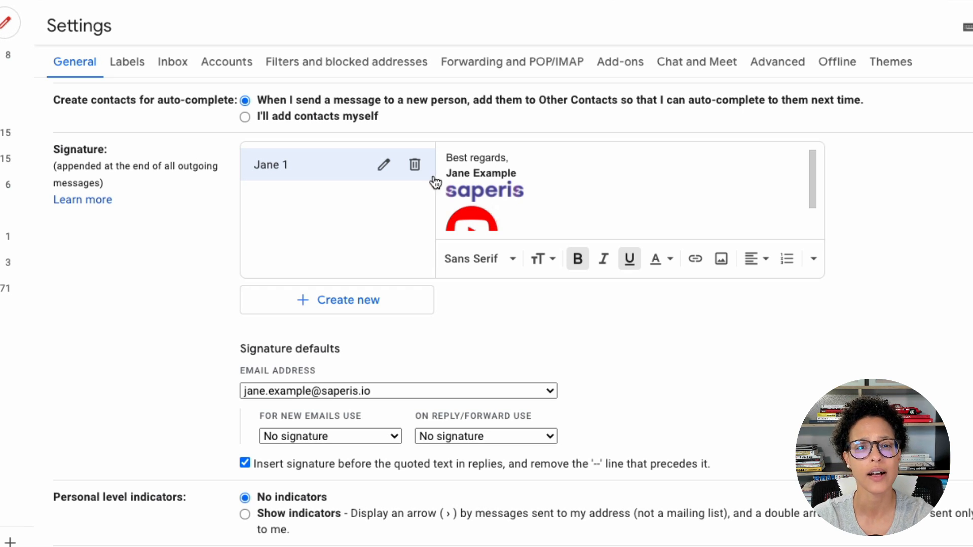
{"action": "mouse_move", "coordinate": [327, 222]}
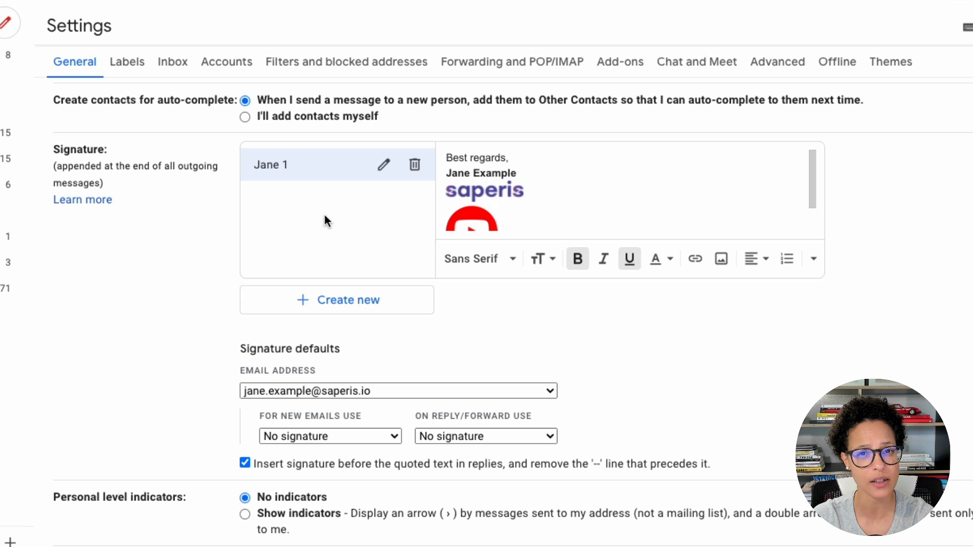
- Create a second signature named 'Jane 2'
{"action": "left_click", "coordinate": [336, 300]}
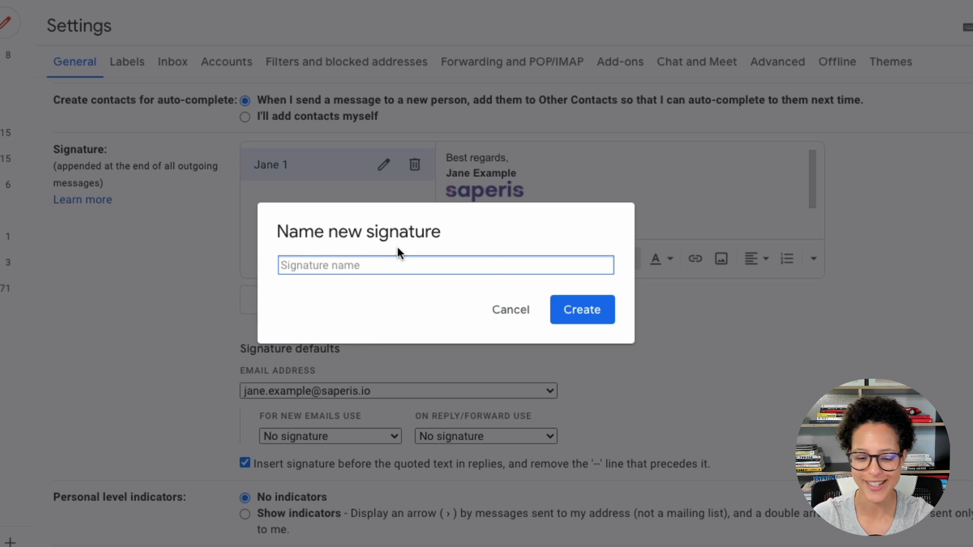
{"action": "type", "text": "Jane 2"}
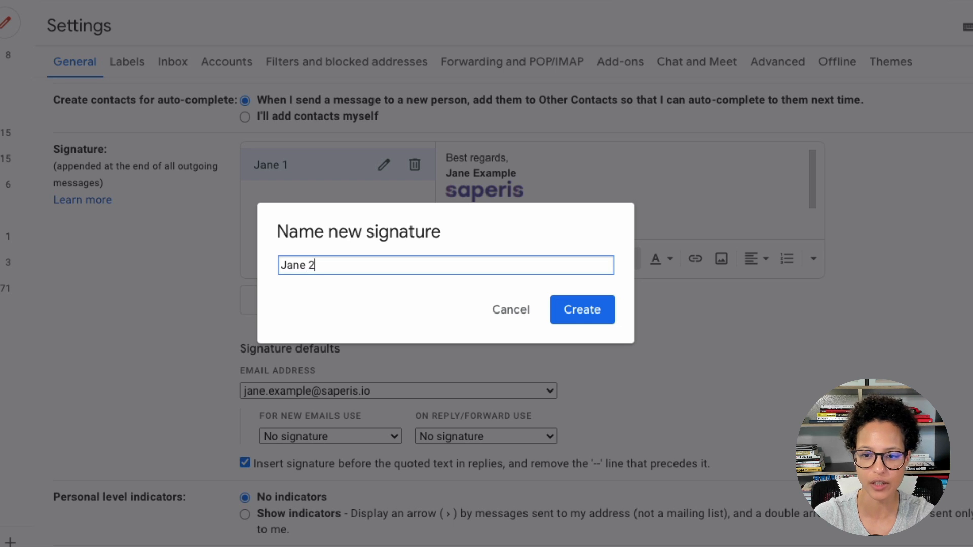
{"action": "left_click", "coordinate": [580, 310]}
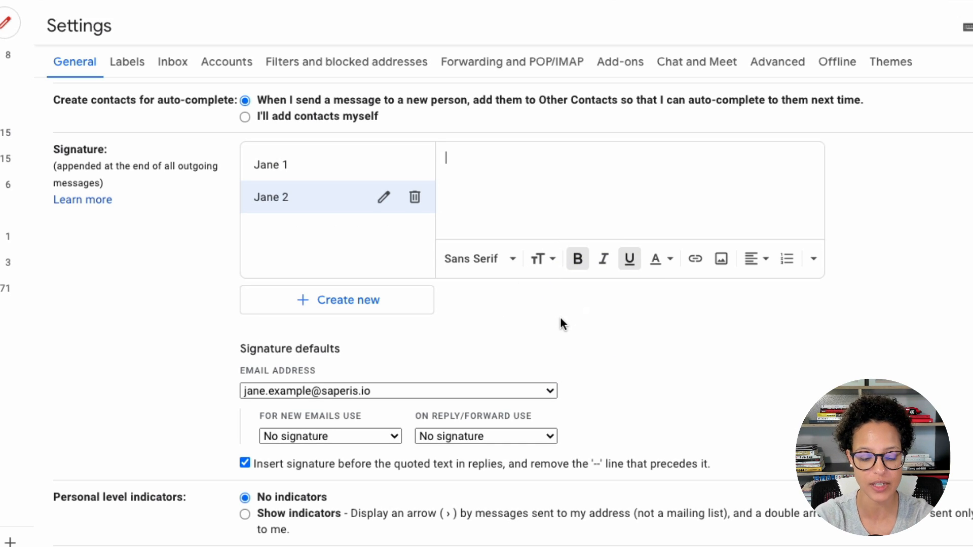
- Write 'See ya, Jane' and style the name Jane bold, italic and purple
{"action": "type", "text": "s"}
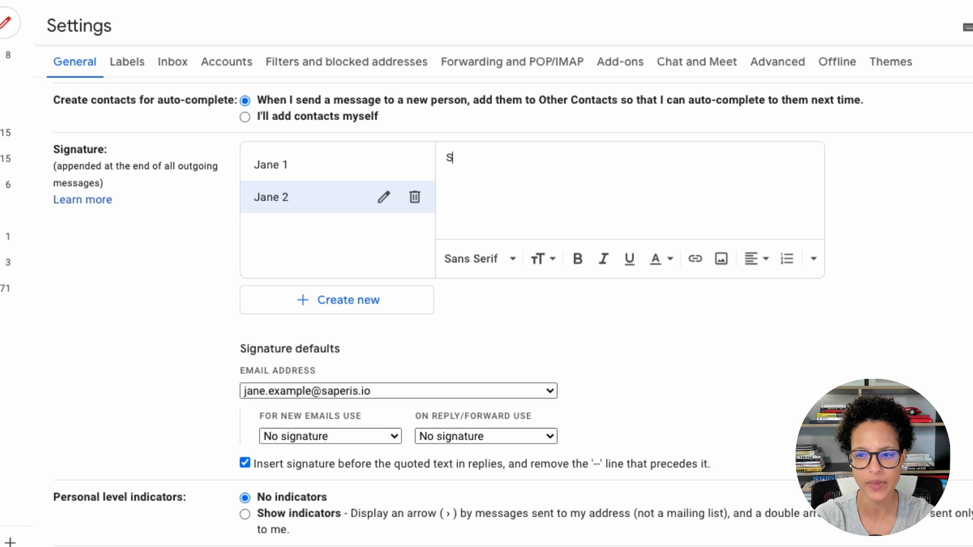
{"action": "type", "text": "ee ya,"}
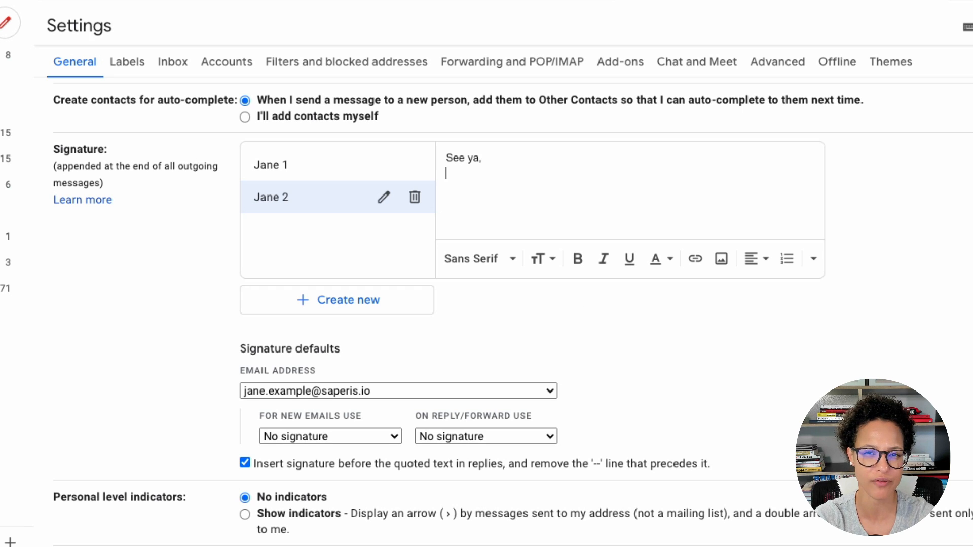
{"action": "type", "text": "J"}
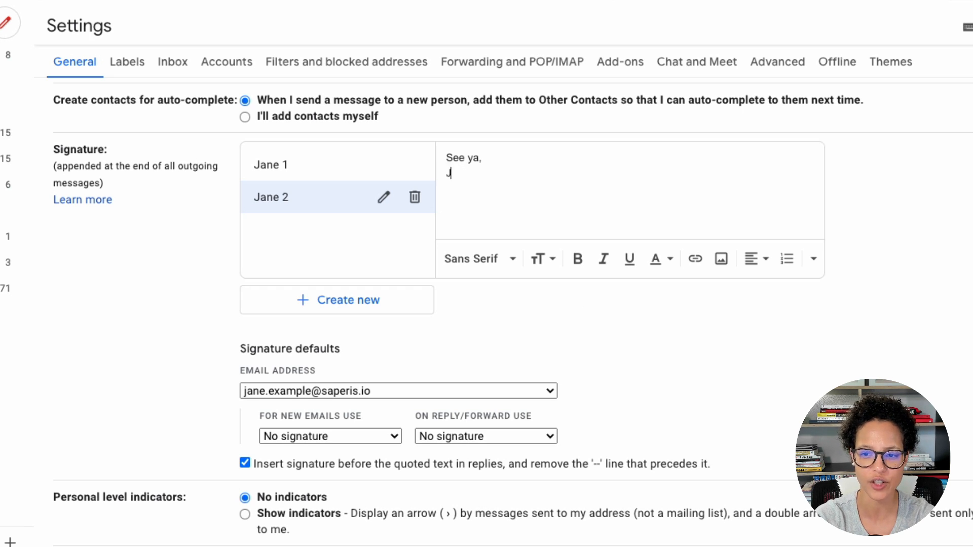
{"action": "type", "text": "ane"}
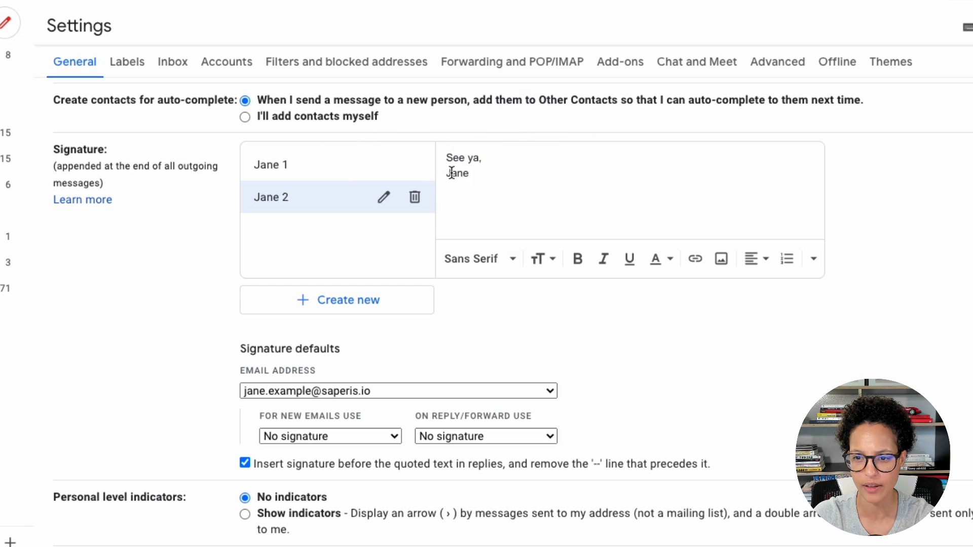
{"action": "double_click", "coordinate": [457, 173]}
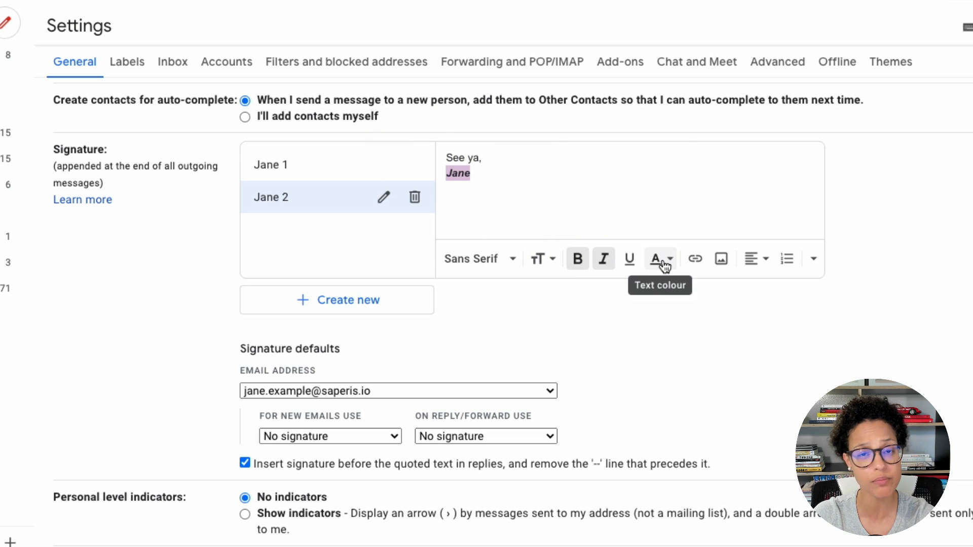
{"action": "left_click", "coordinate": [657, 259]}
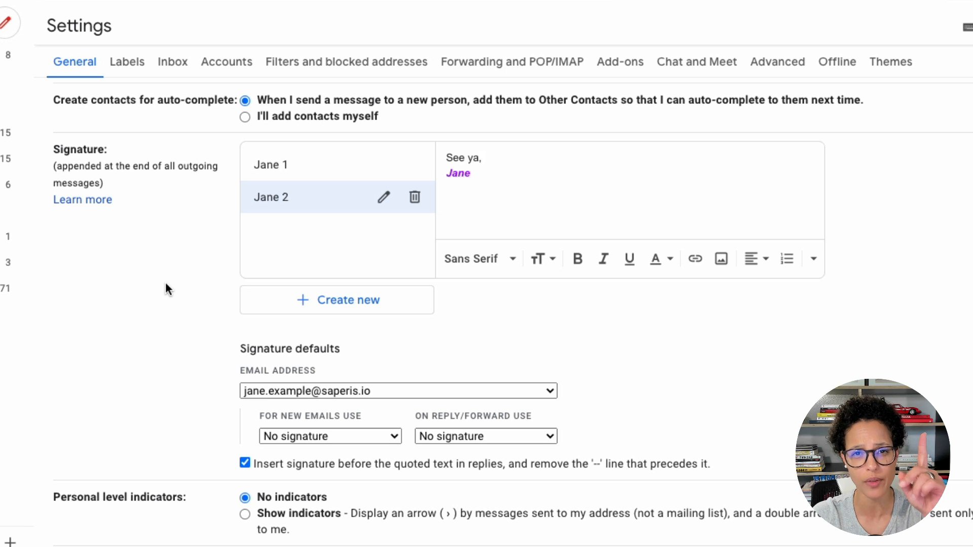
- Scroll to the bottom of General settings and save changes, returning to the inbox
{"action": "scroll", "scroll_direction": "down", "scroll_amount": 3}
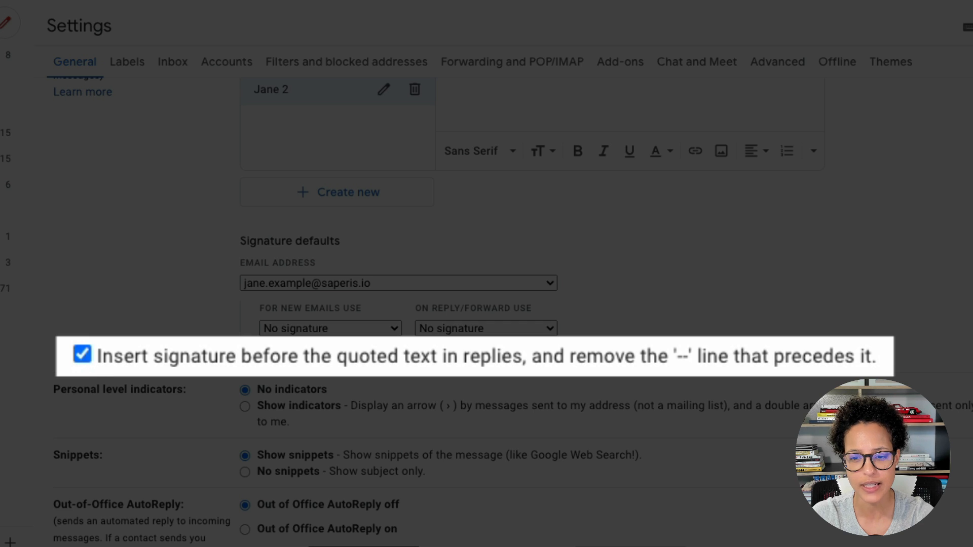
{"action": "mouse_move", "coordinate": [297, 382]}
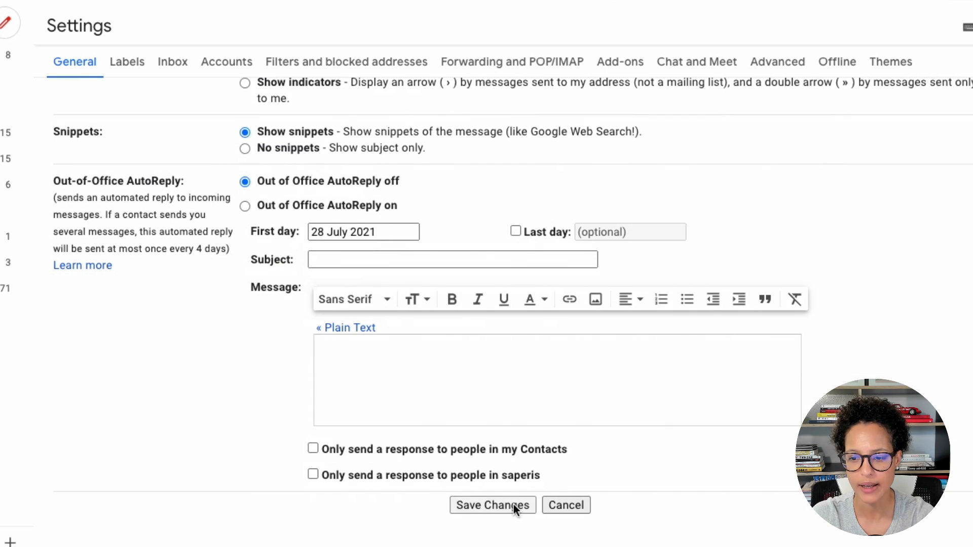
{"action": "left_click", "coordinate": [493, 504]}
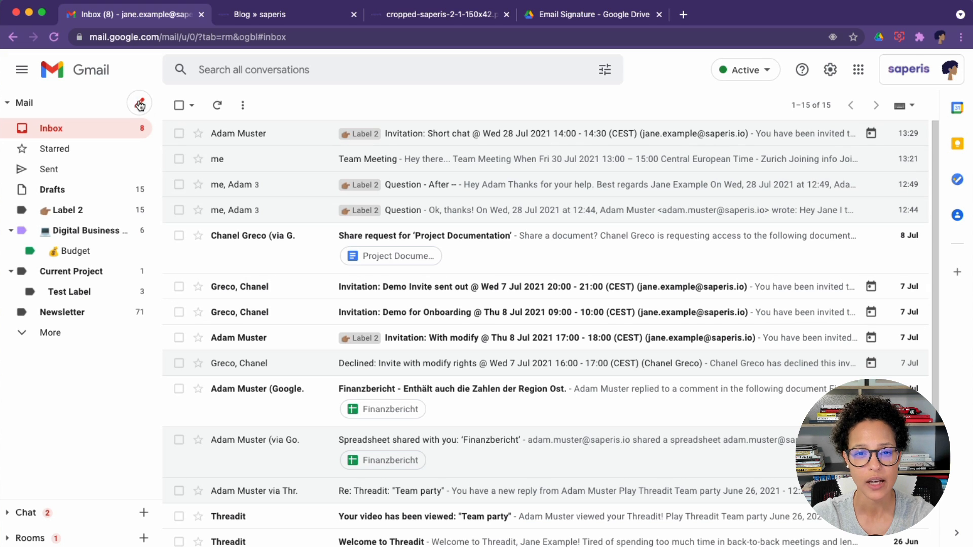
- Start a new full-screen message and insert the Jane 1 signature into it
{"action": "left_click", "coordinate": [139, 103]}
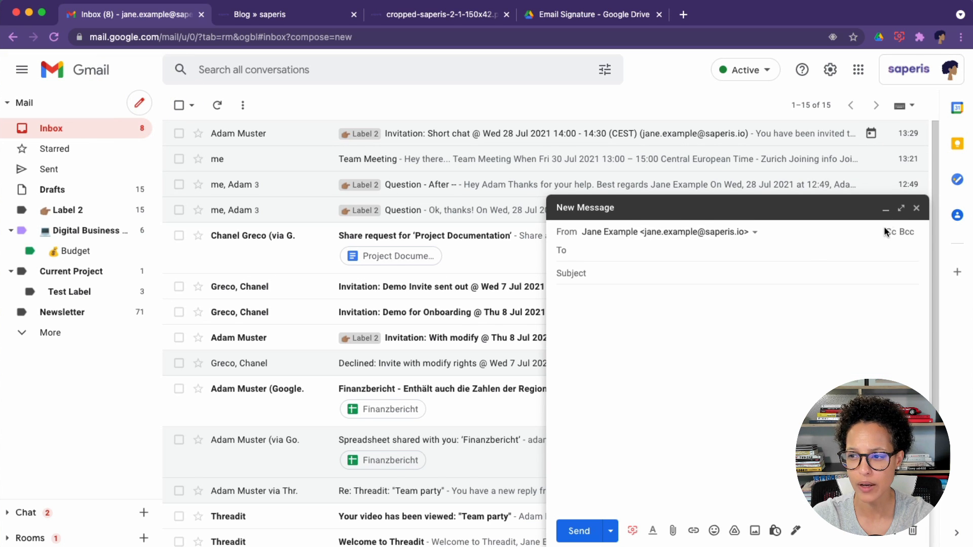
{"action": "left_click", "coordinate": [900, 207]}
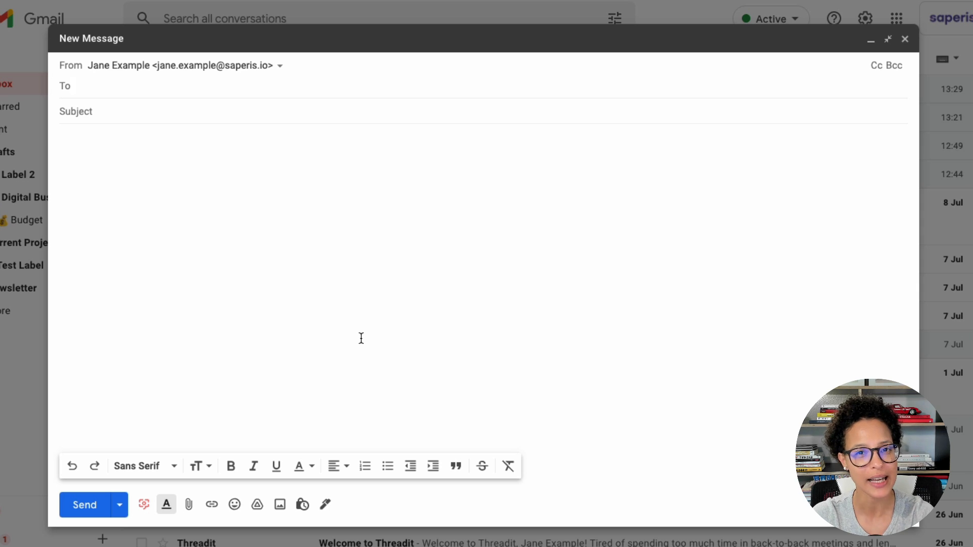
{"action": "left_click", "coordinate": [324, 505]}
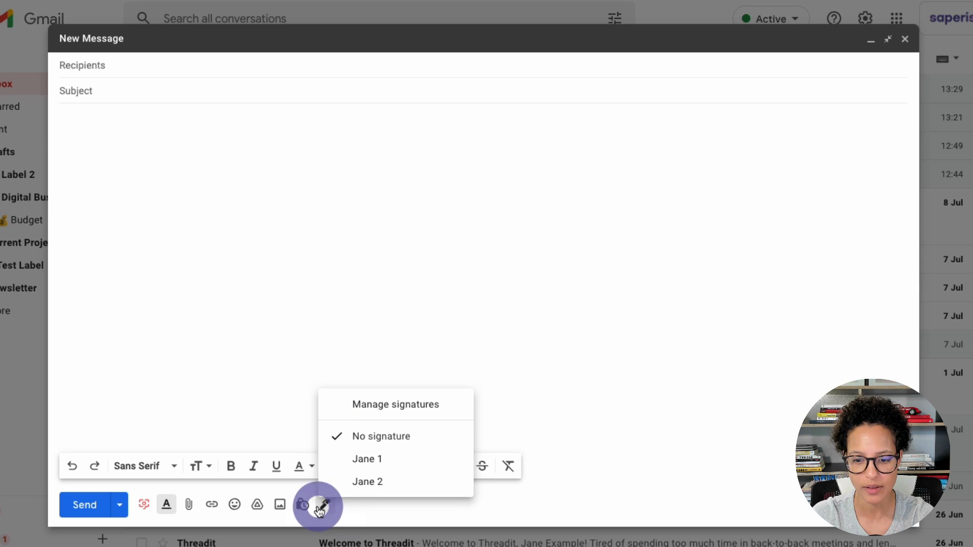
{"action": "mouse_move", "coordinate": [324, 504]}
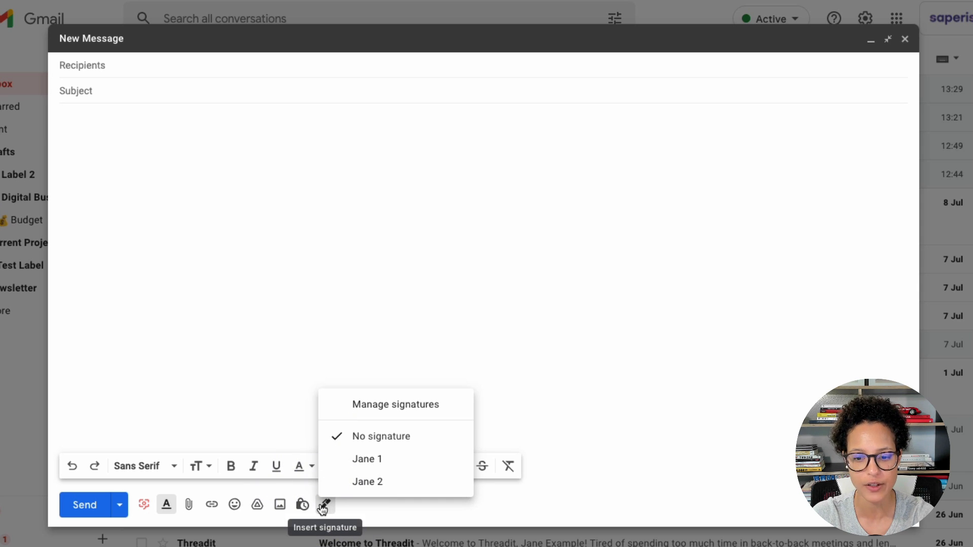
{"action": "left_click", "coordinate": [366, 458]}
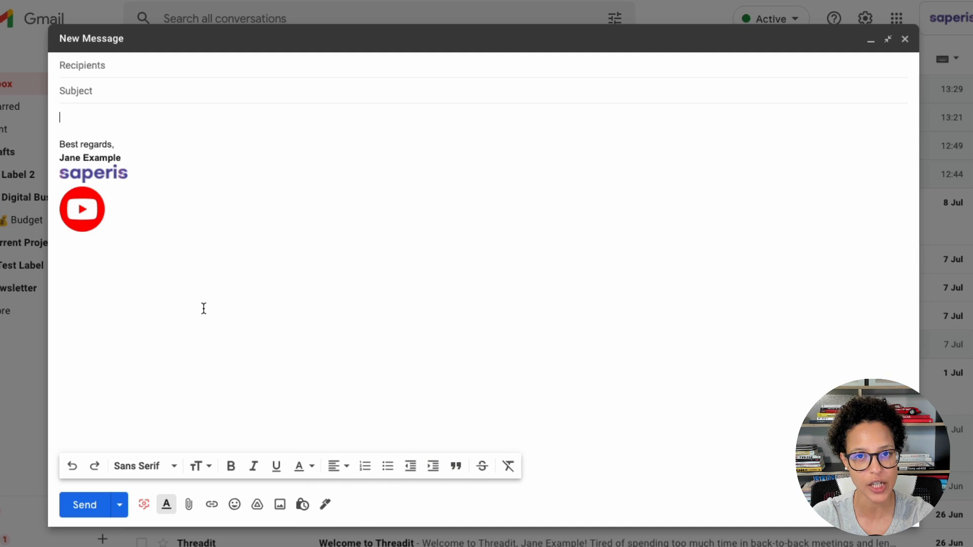
- Swap the message's signature to Jane 2, then head to the signature settings
{"action": "left_click", "coordinate": [326, 504]}
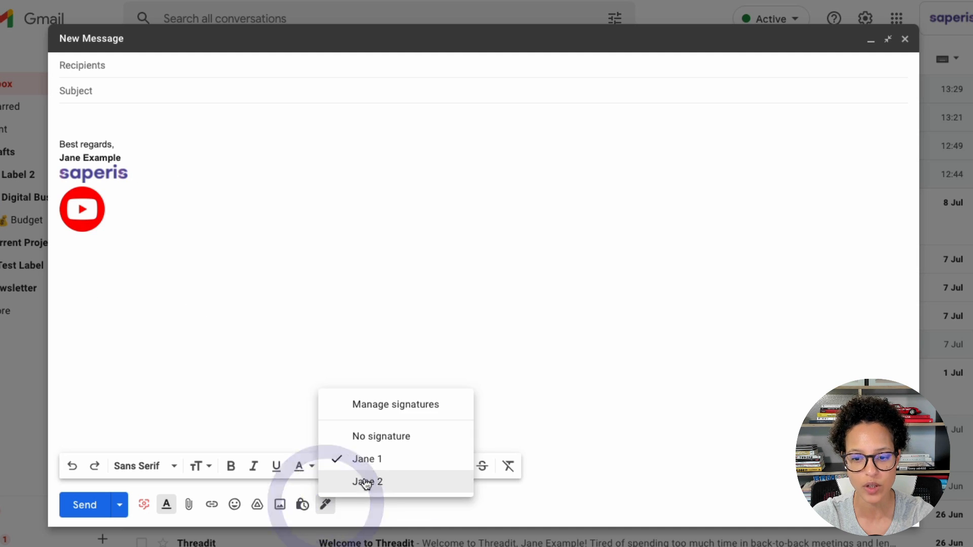
{"action": "left_click", "coordinate": [366, 482]}
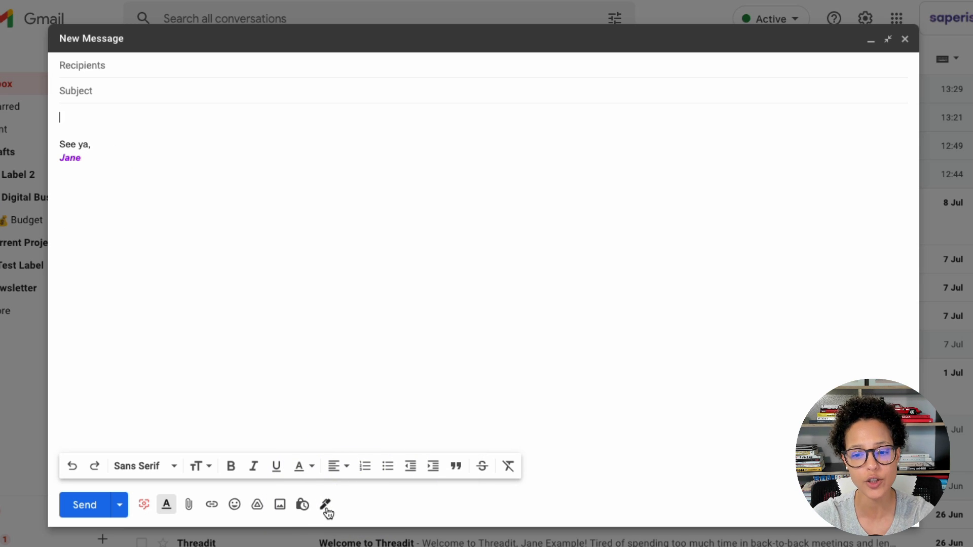
{"action": "left_click", "coordinate": [324, 504]}
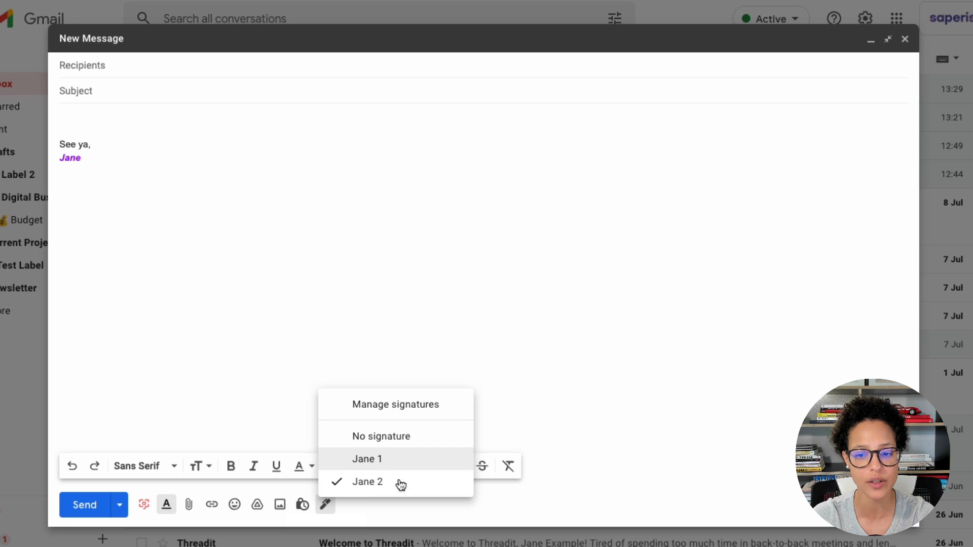
{"action": "mouse_move", "coordinate": [396, 458]}
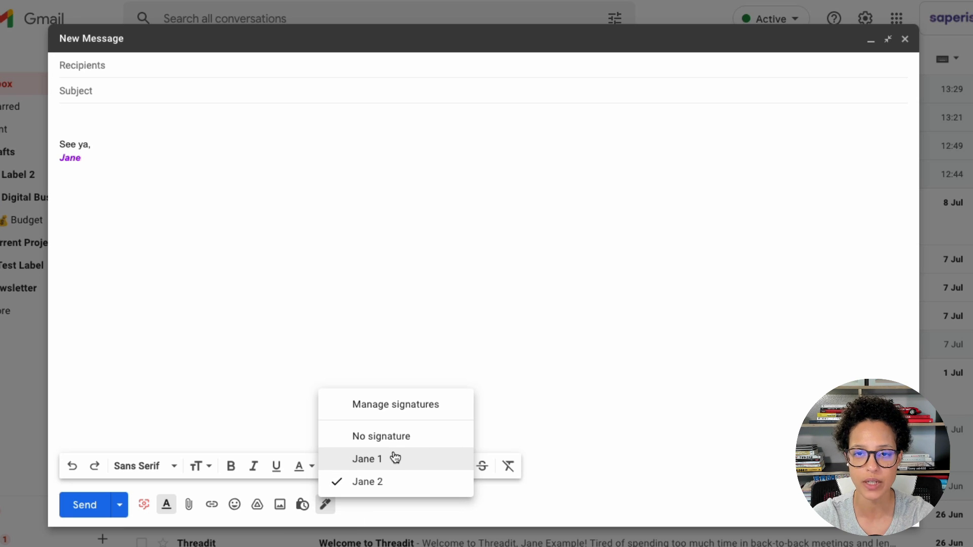
{"action": "mouse_move", "coordinate": [326, 505]}
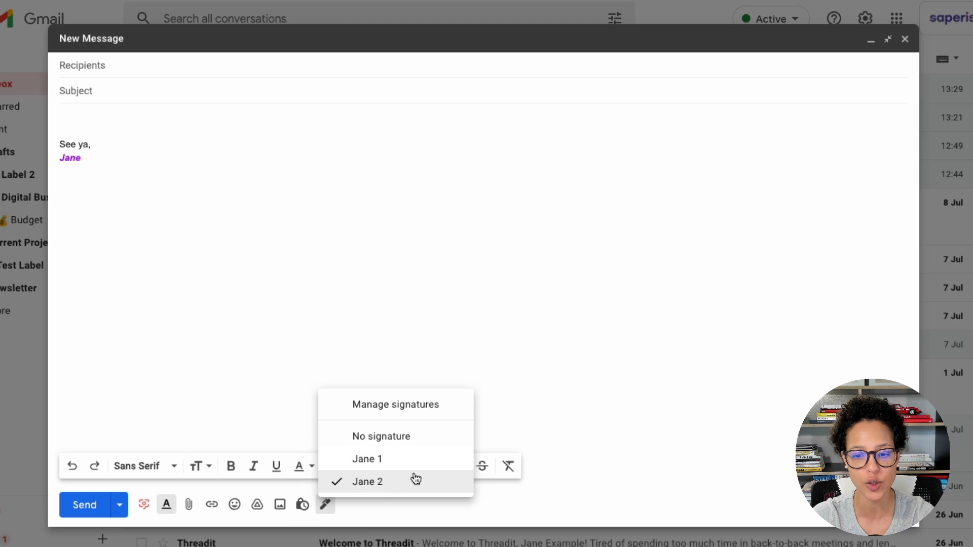
{"action": "mouse_move", "coordinate": [407, 436]}
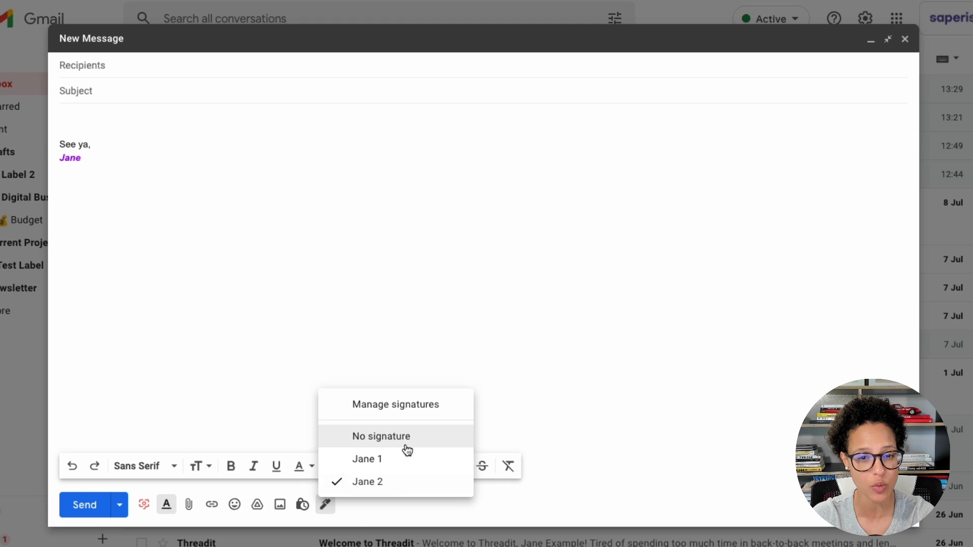
{"action": "left_click", "coordinate": [381, 436]}
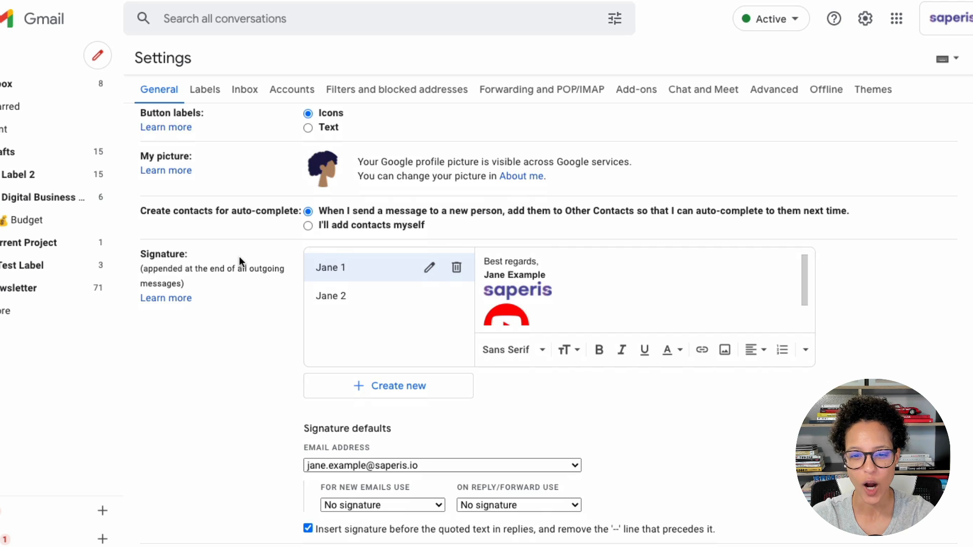
- Set signature defaults to Jane 1 for new emails and Jane 2 for replies/forwards
{"action": "scroll", "scroll_direction": "down", "scroll_amount": 3}
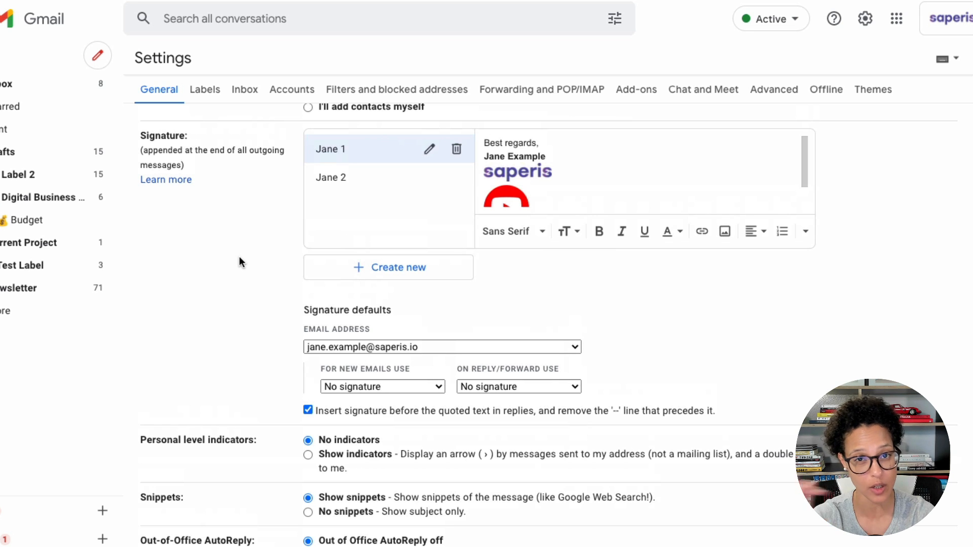
{"action": "scroll", "scroll_direction": "down", "scroll_amount": 3}
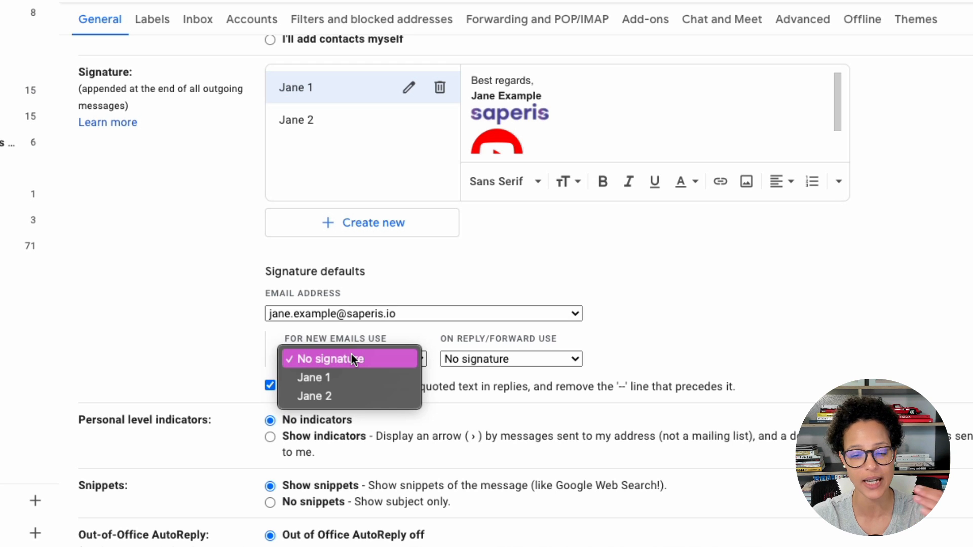
{"action": "left_click", "coordinate": [313, 377]}
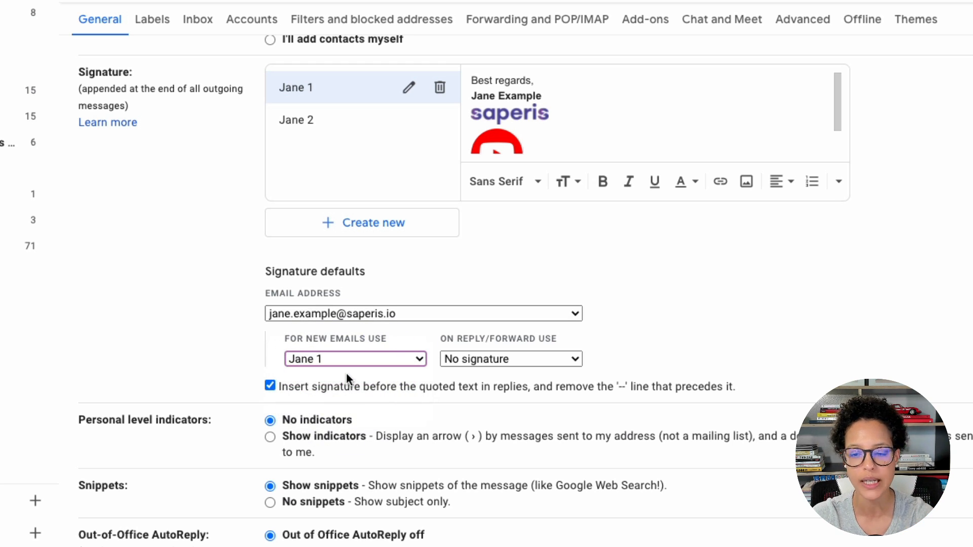
{"action": "left_click", "coordinate": [509, 358]}
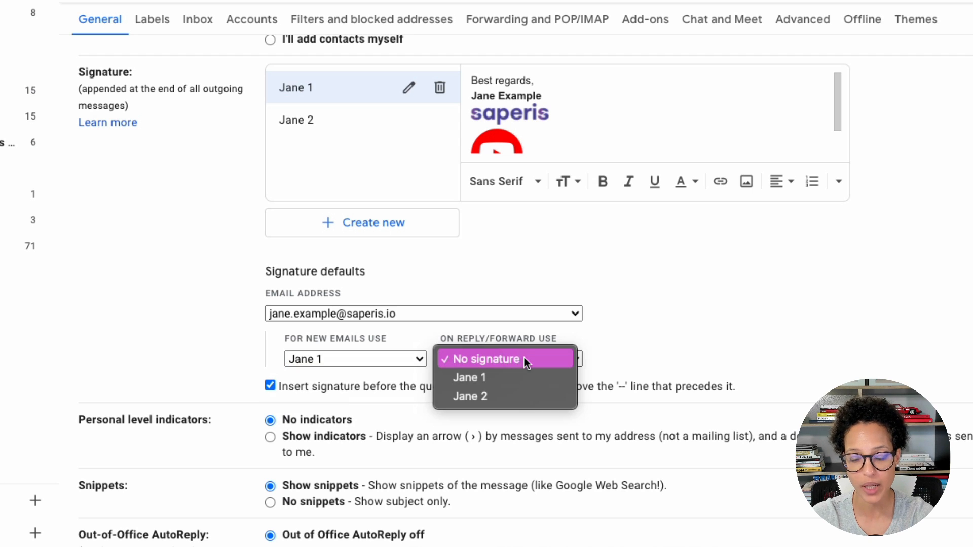
{"action": "mouse_move", "coordinate": [497, 396]}
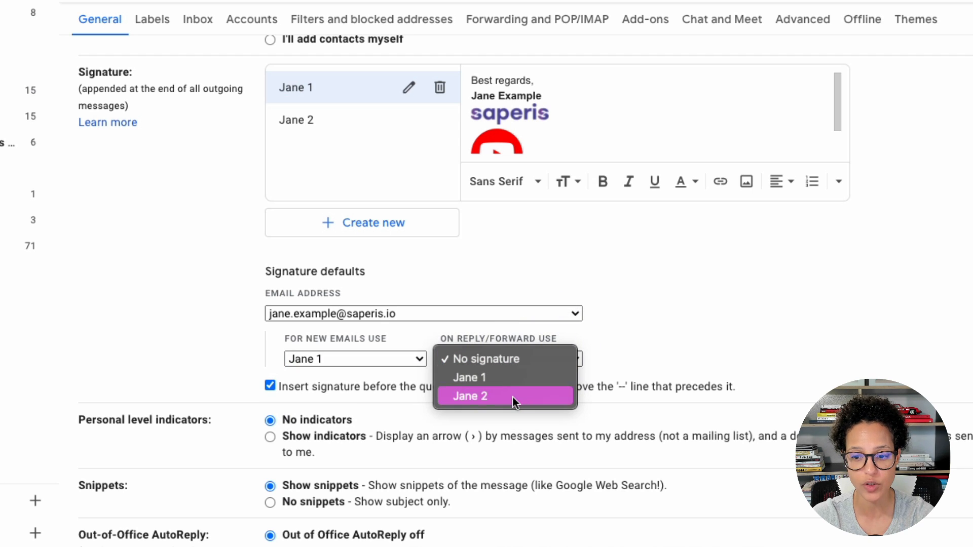
{"action": "left_click", "coordinate": [469, 396]}
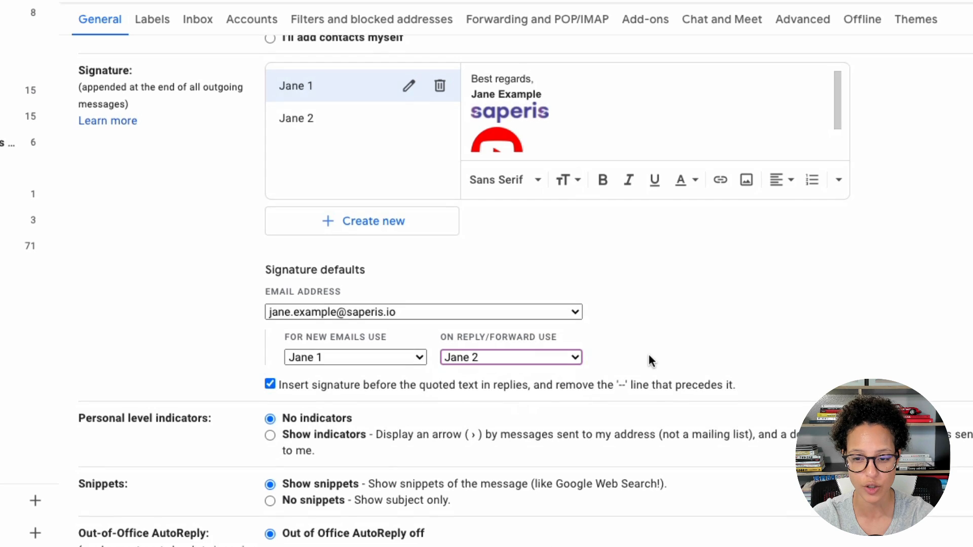
{"action": "scroll", "scroll_direction": "down", "scroll_amount": 3}
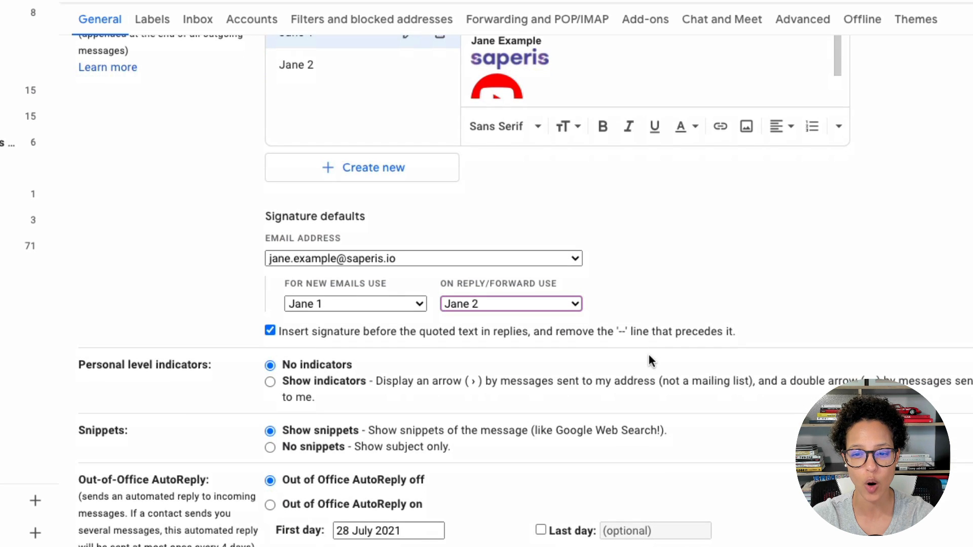
{"action": "mouse_move", "coordinate": [544, 353]}
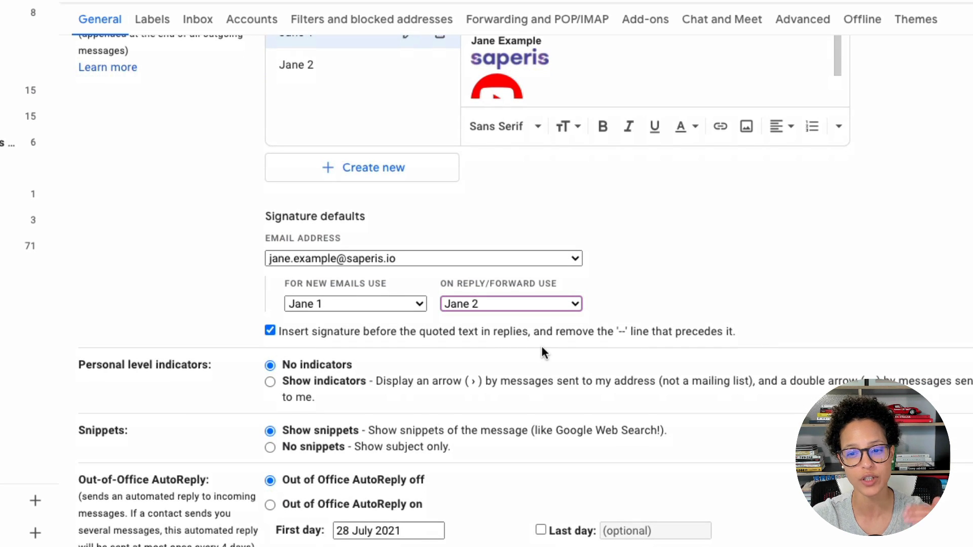
{"action": "scroll", "scroll_direction": "down", "scroll_amount": 3}
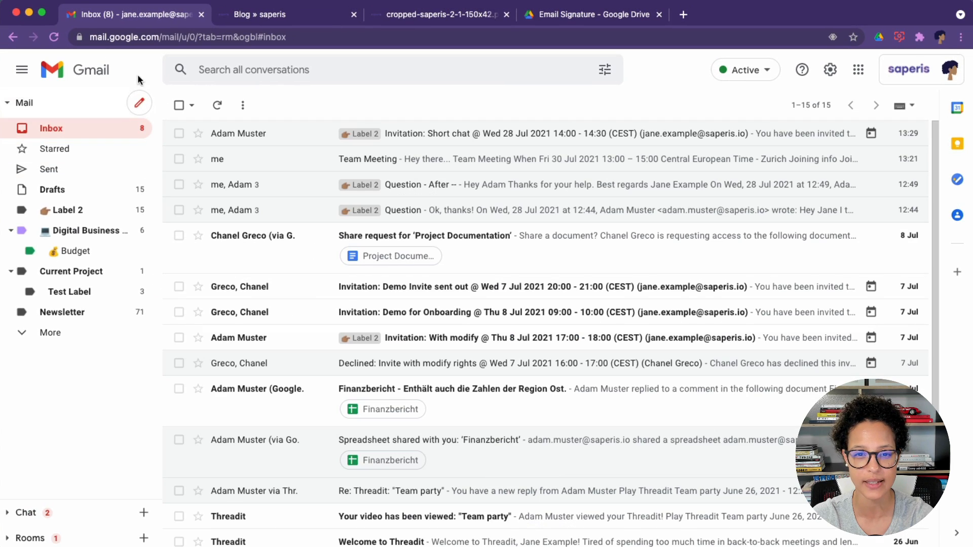
- Confirm a new message gets Jane 1 automatically, then move to the Short chat invitation
{"action": "left_click", "coordinate": [139, 102]}
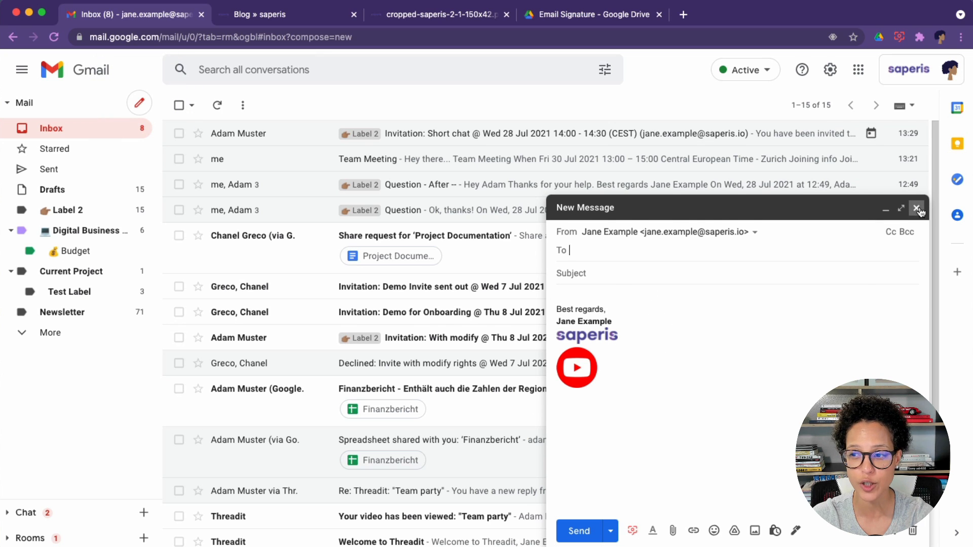
{"action": "left_click", "coordinate": [917, 208]}
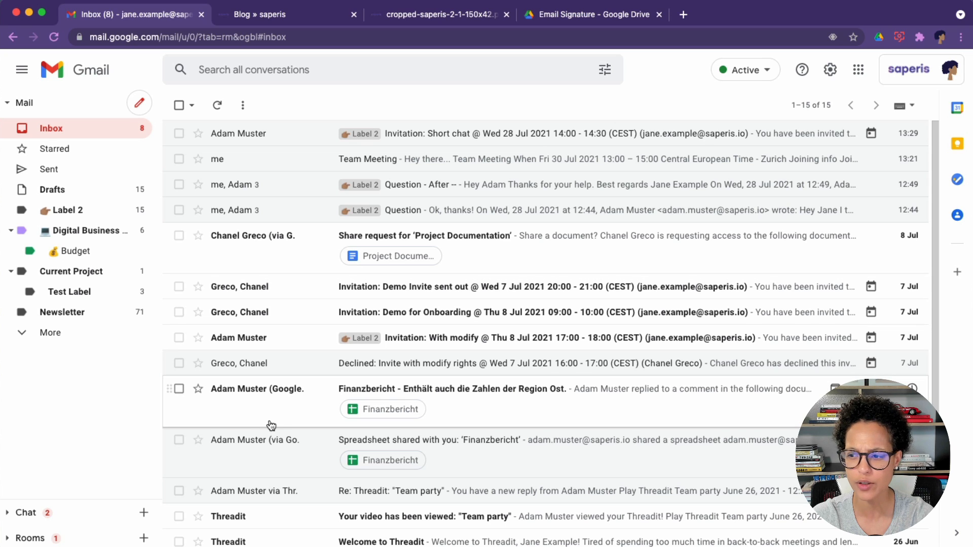
{"action": "mouse_move", "coordinate": [254, 132]}
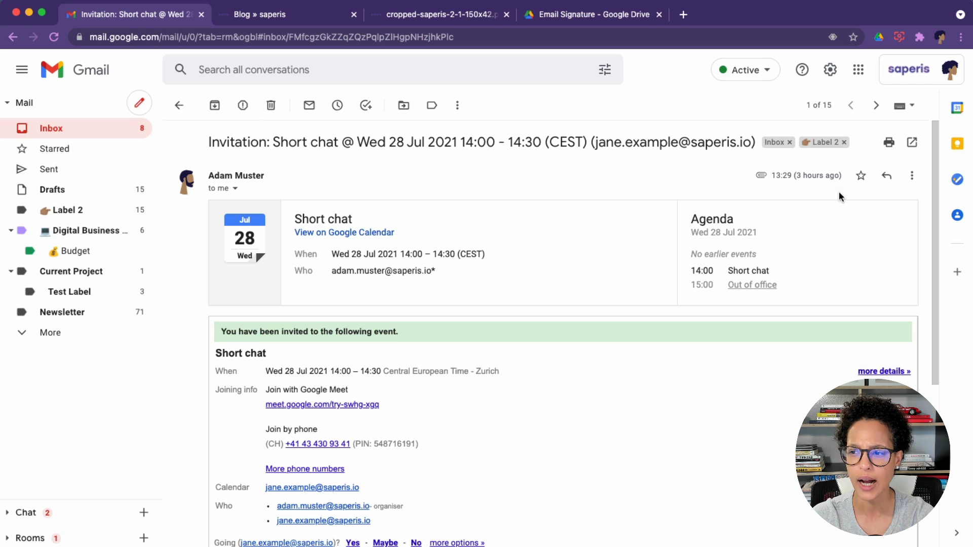
{"action": "scroll", "scroll_direction": "down", "scroll_amount": 3}
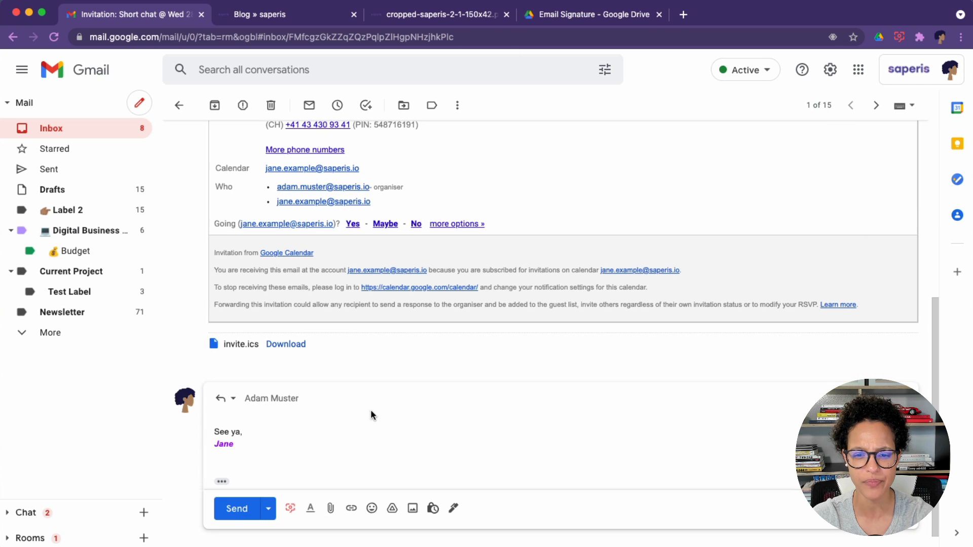
{"action": "mouse_move", "coordinate": [242, 456]}
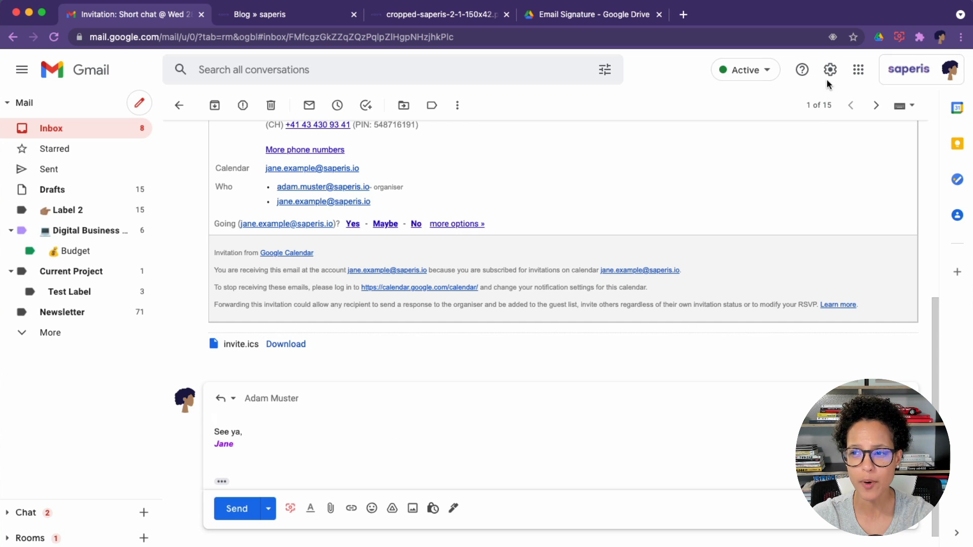
- Reach the signature defaults showing the 'Insert signature before quoted text' option ticked
{"action": "left_click", "coordinate": [830, 70]}
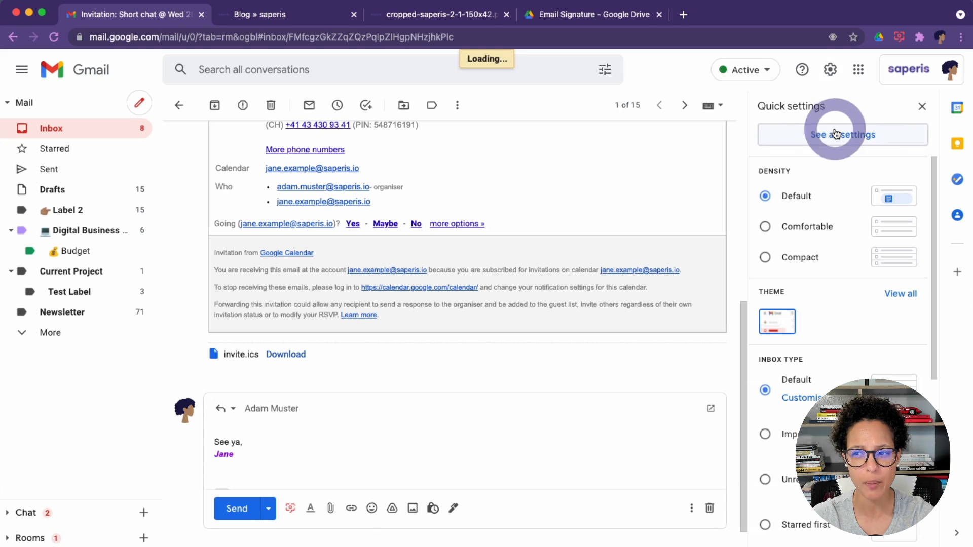
{"action": "left_click", "coordinate": [842, 135]}
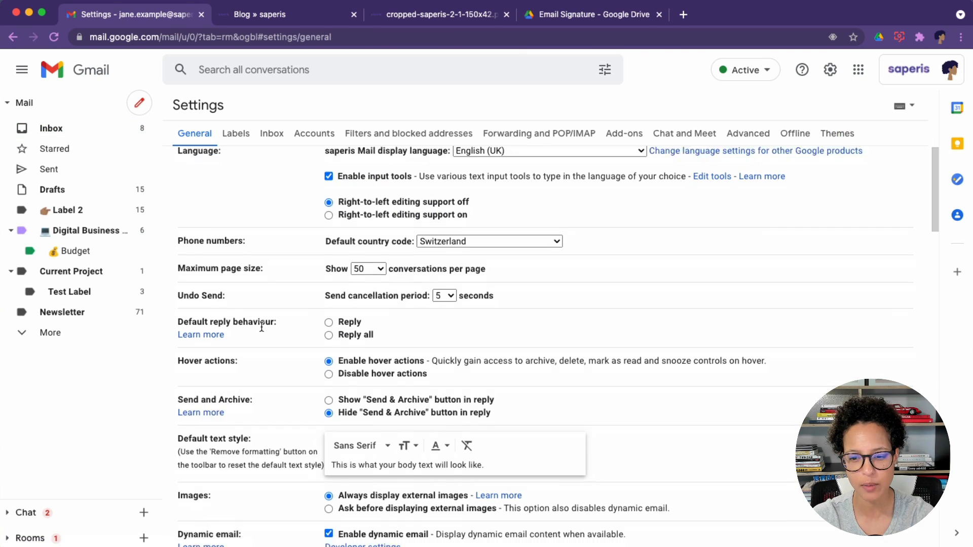
{"action": "scroll", "scroll_direction": "down", "scroll_amount": 3}
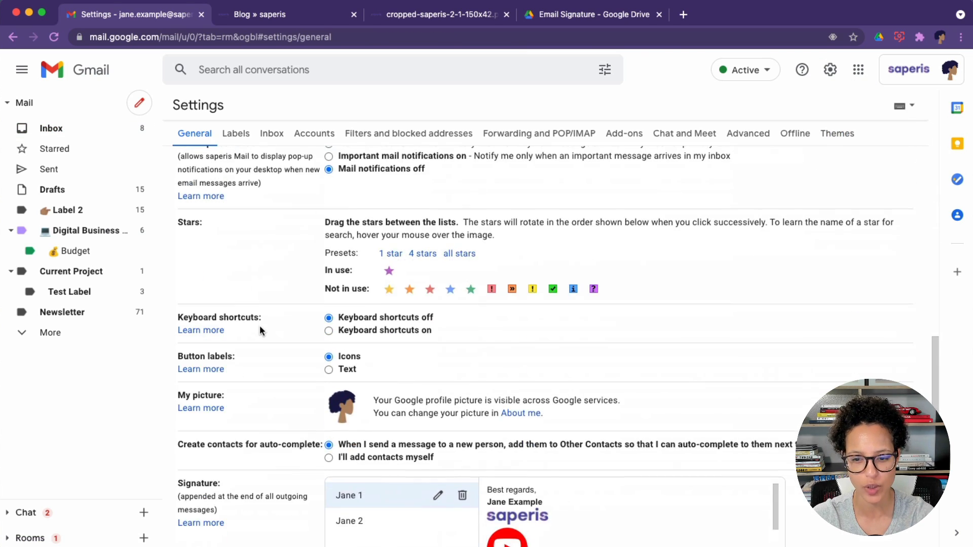
{"action": "scroll", "scroll_direction": "down", "scroll_amount": 3}
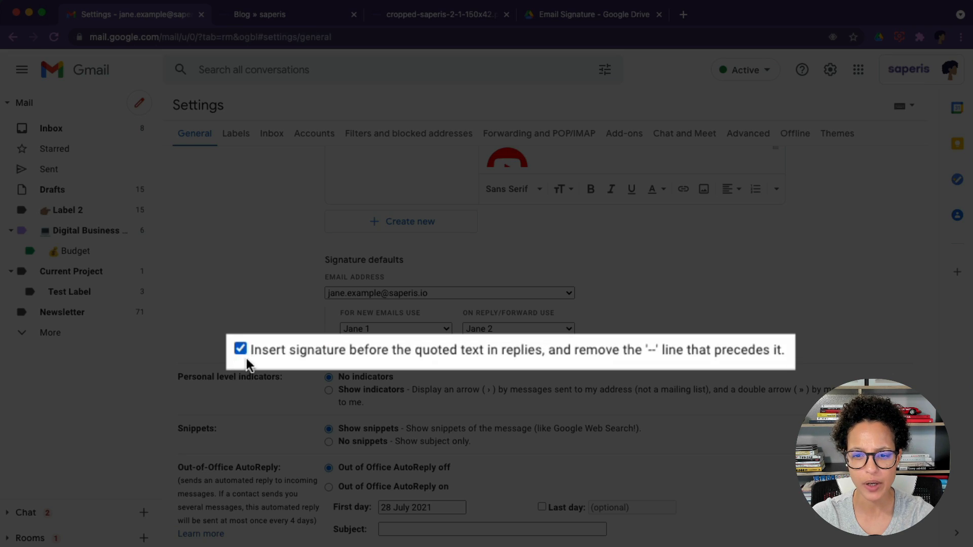
{"action": "mouse_move", "coordinate": [457, 359]}
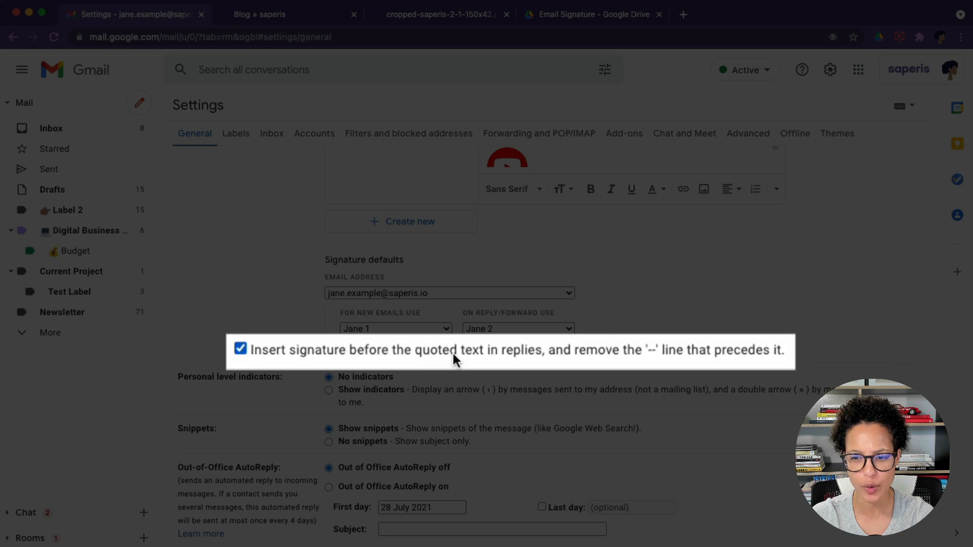
{"action": "mouse_move", "coordinate": [593, 364]}
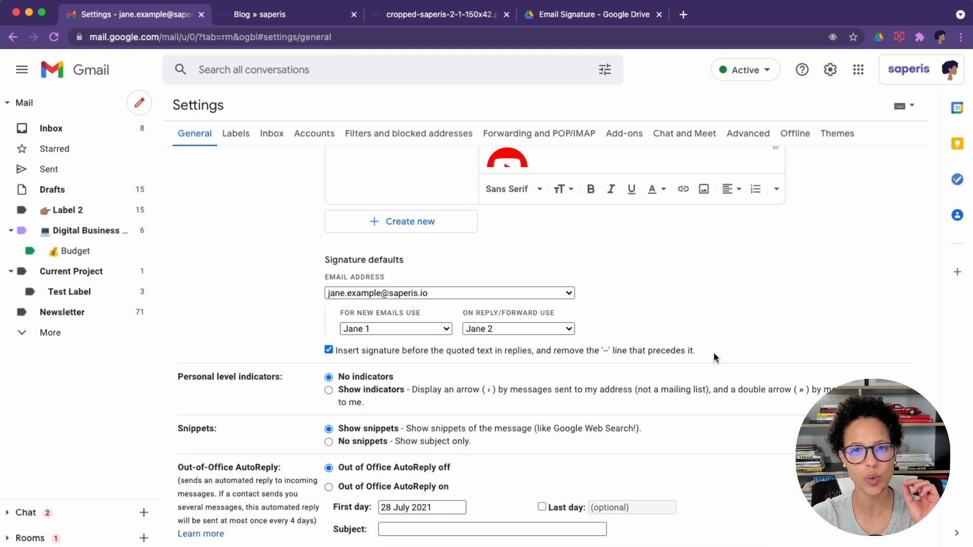
{"action": "mouse_move", "coordinate": [117, 129]}
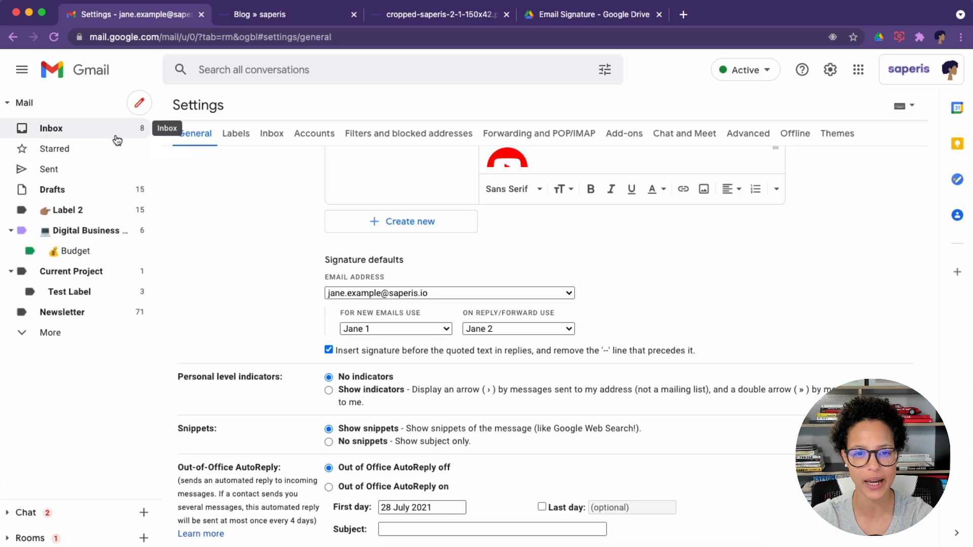
- Expand the Question thread's first message to reveal its saperis logo and YouTube icon signature
{"action": "left_click", "coordinate": [51, 129]}
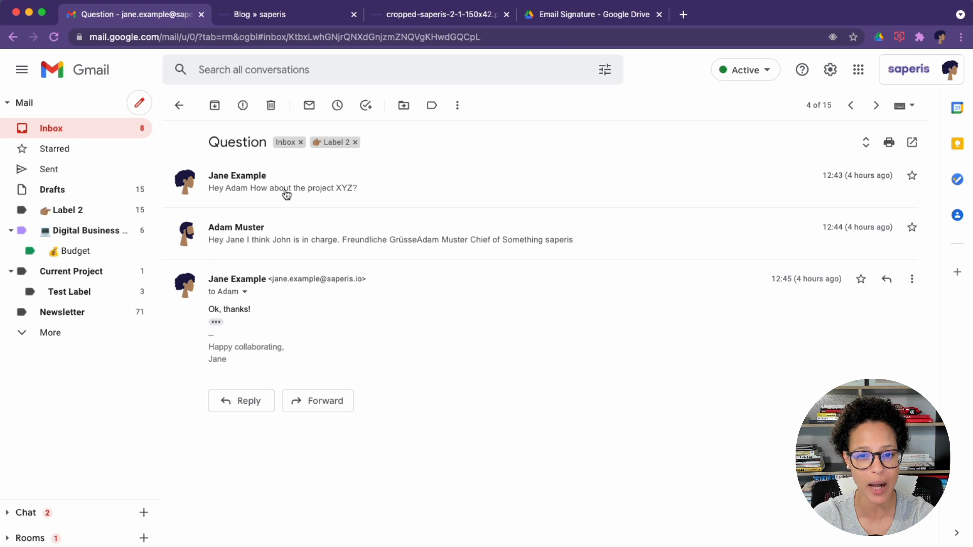
{"action": "left_click", "coordinate": [283, 183]}
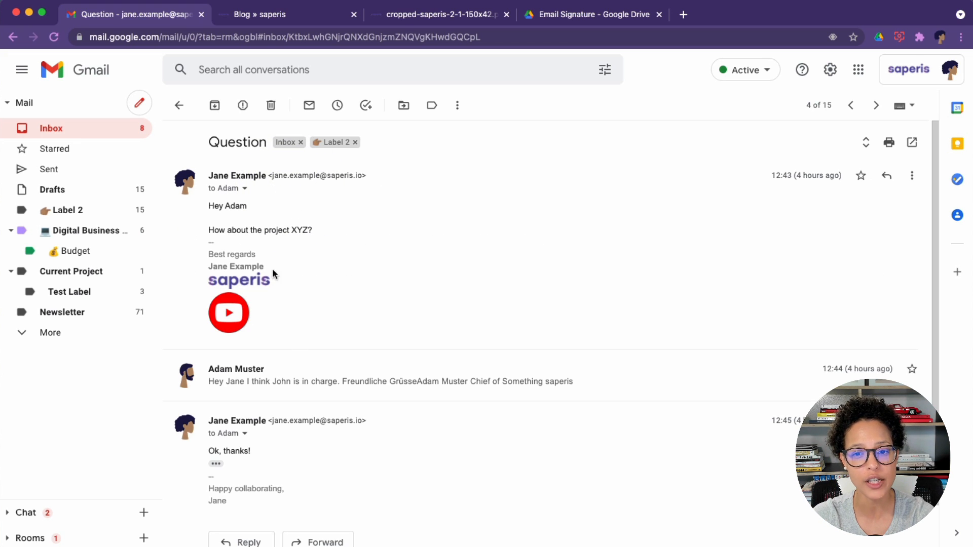
{"action": "mouse_move", "coordinate": [369, 322]}
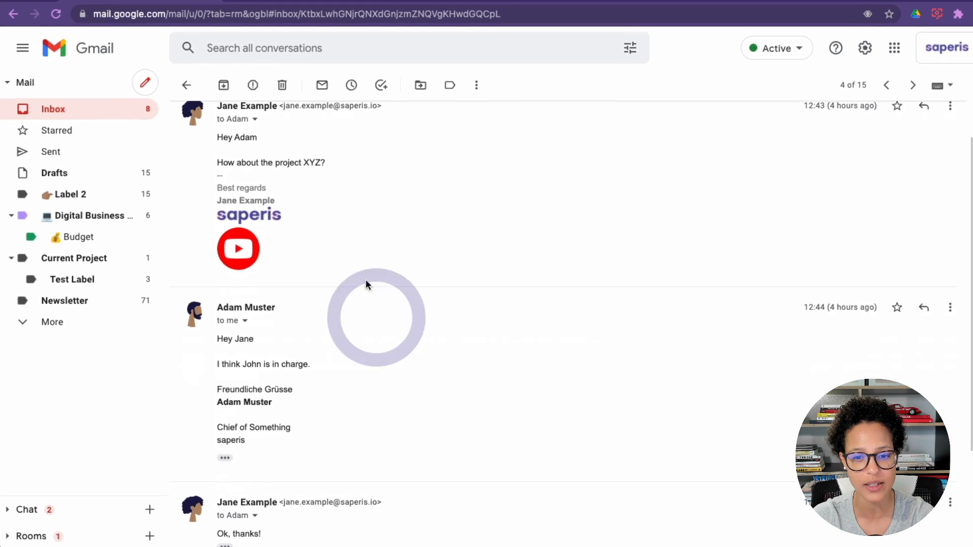
{"action": "scroll", "scroll_direction": "down", "scroll_amount": 3}
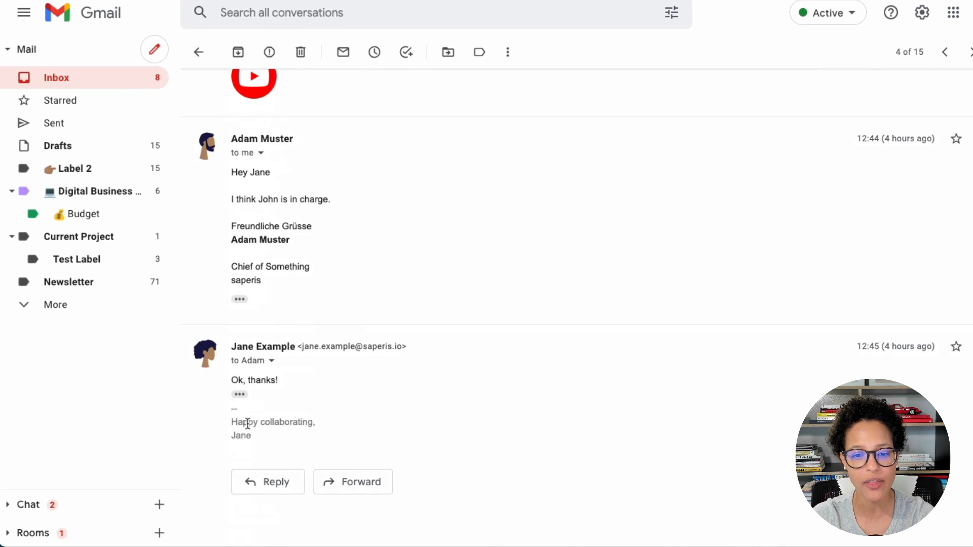
{"action": "mouse_move", "coordinate": [312, 413]}
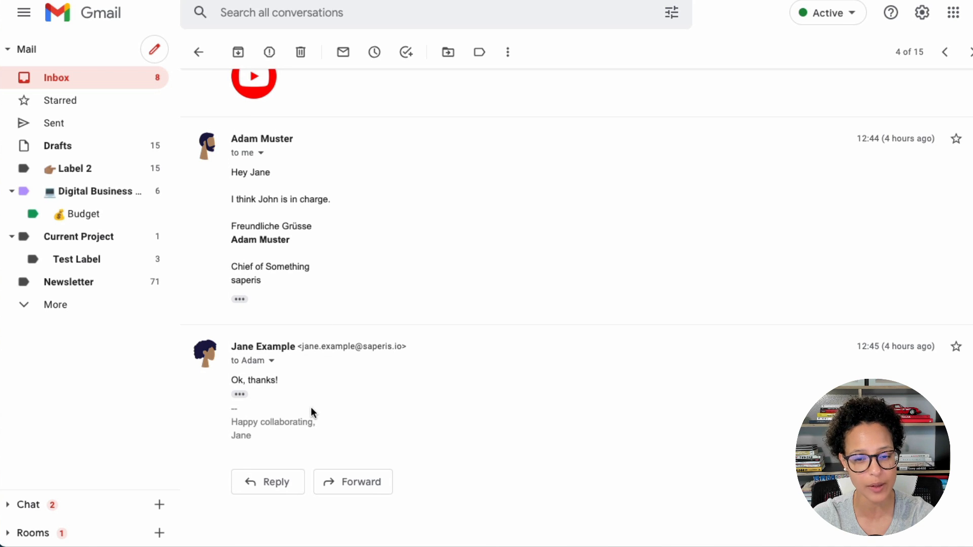
{"action": "double_click", "coordinate": [253, 380]}
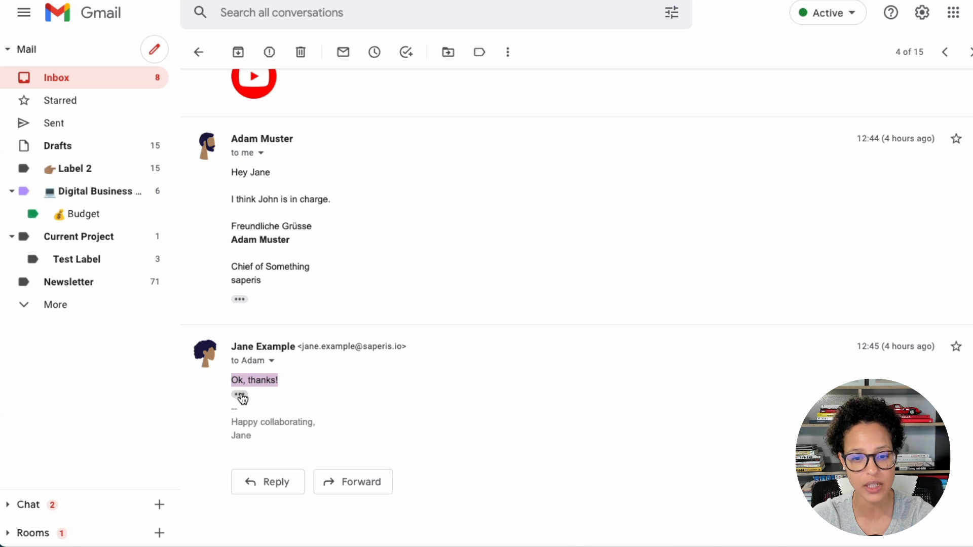
{"action": "left_click", "coordinate": [239, 399]}
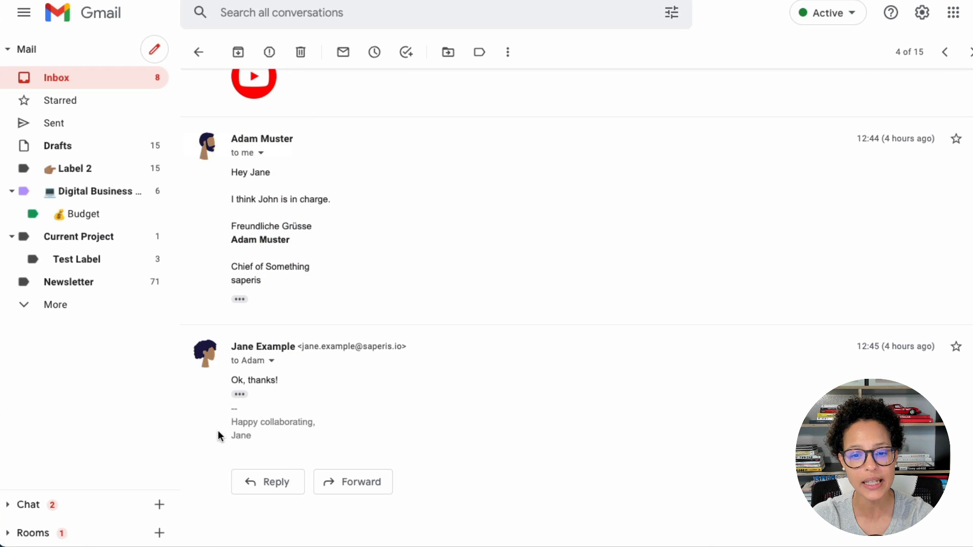
{"action": "mouse_move", "coordinate": [238, 458]}
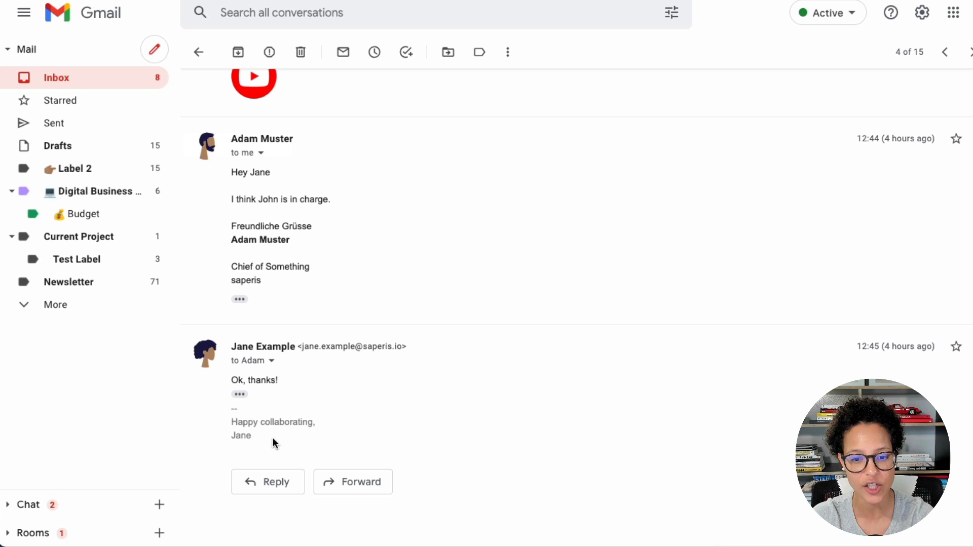
{"action": "mouse_move", "coordinate": [421, 433]}
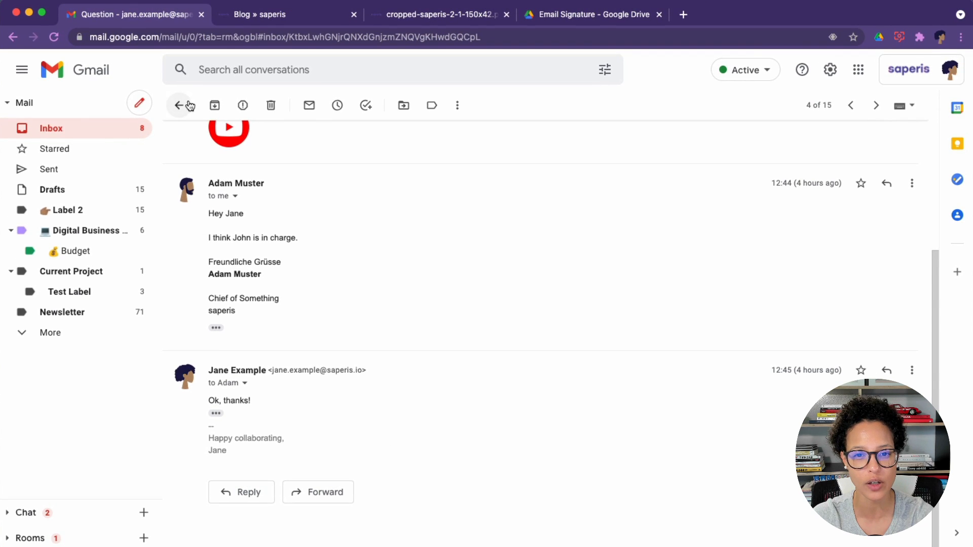
- Leave the Question thread and view the 'Question - After --' conversation's last reply signature
{"action": "left_click", "coordinate": [179, 105]}
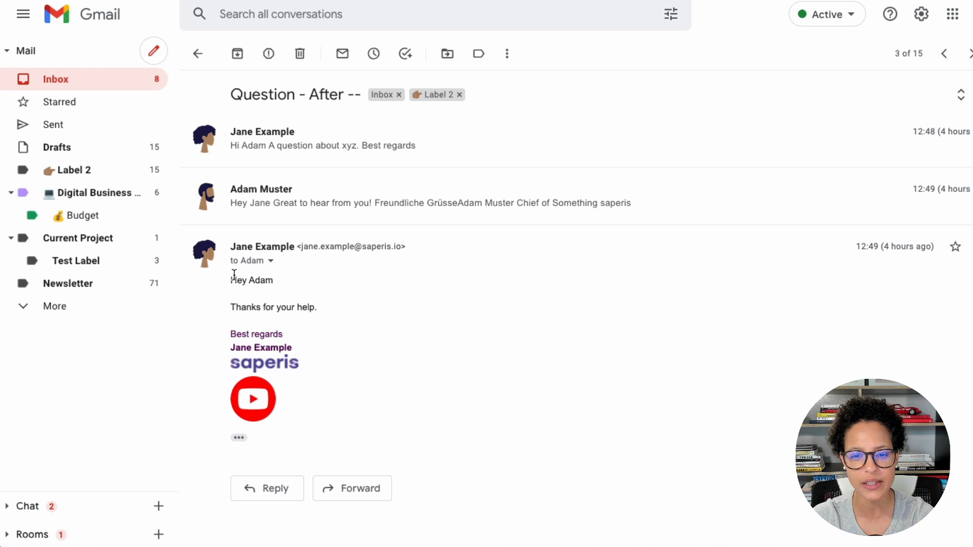
{"action": "left_click_drag", "start_coordinate": [231, 280], "coordinate": [316, 307]}
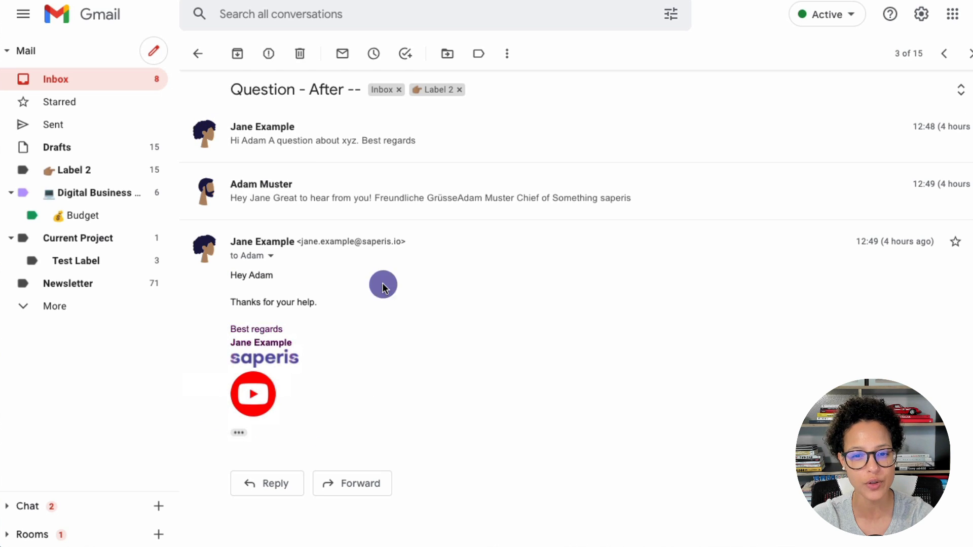
{"action": "mouse_move", "coordinate": [456, 433]}
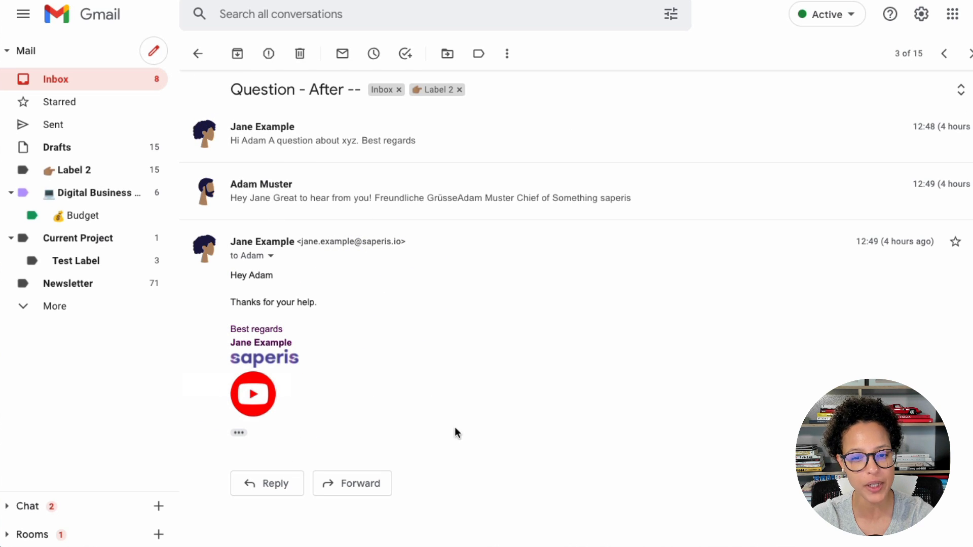
{"action": "mouse_move", "coordinate": [467, 397]}
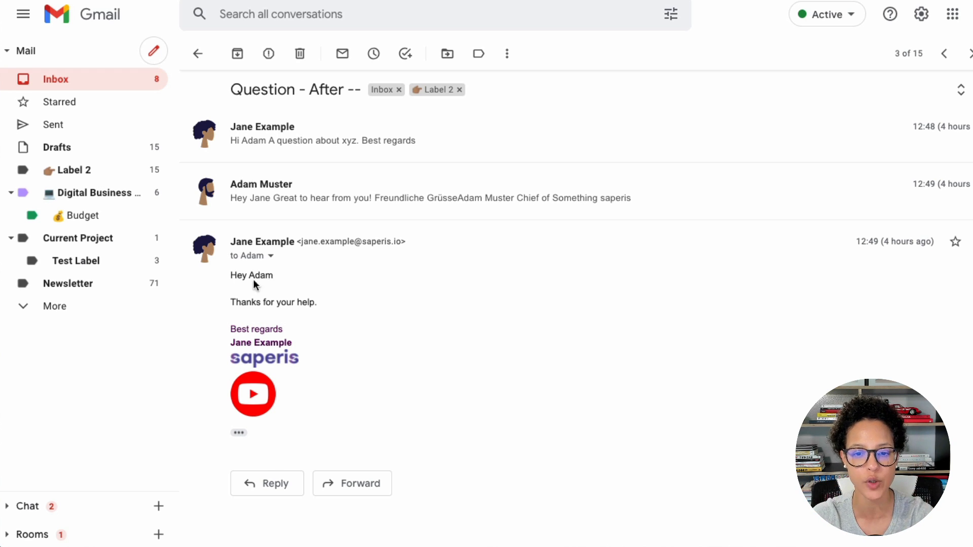
{"action": "mouse_move", "coordinate": [921, 13]}
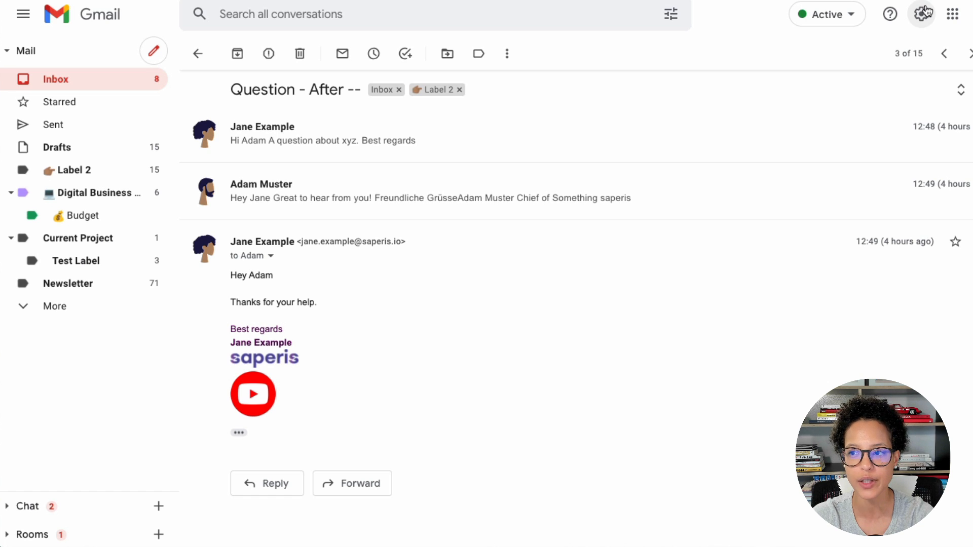
- Scroll the General settings to the Signature section listing Jane 1 and Jane 2
{"action": "left_click", "coordinate": [921, 13]}
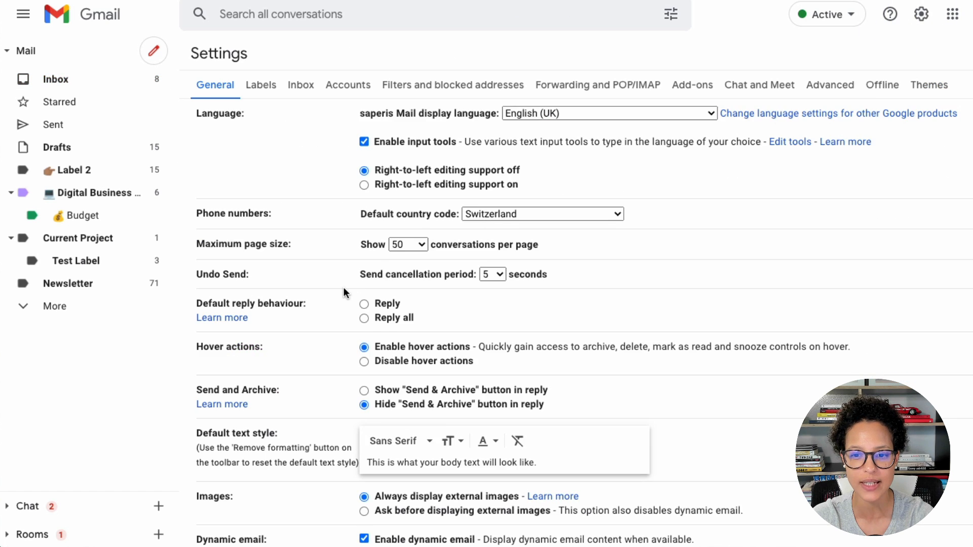
{"action": "scroll", "scroll_direction": "down", "scroll_amount": 3}
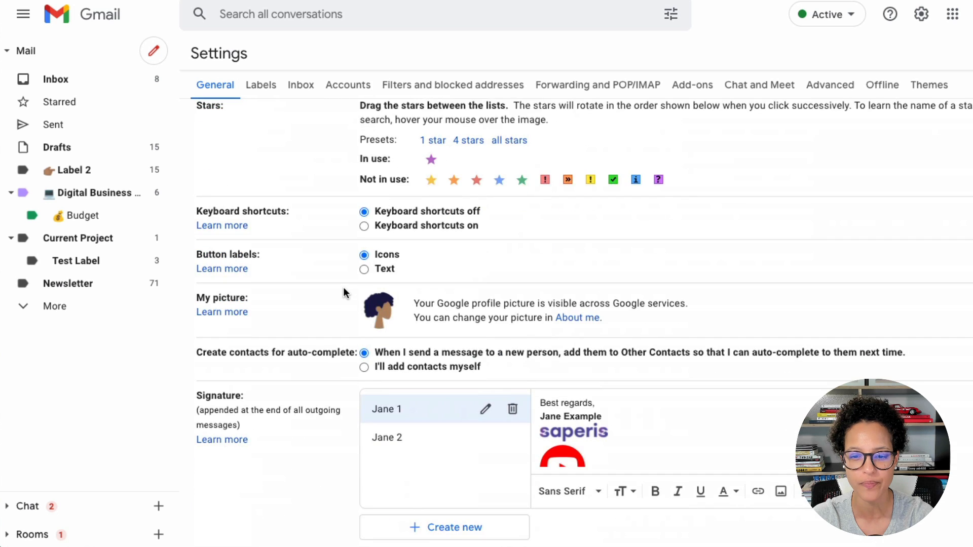
{"action": "scroll", "scroll_direction": "down", "scroll_amount": 3}
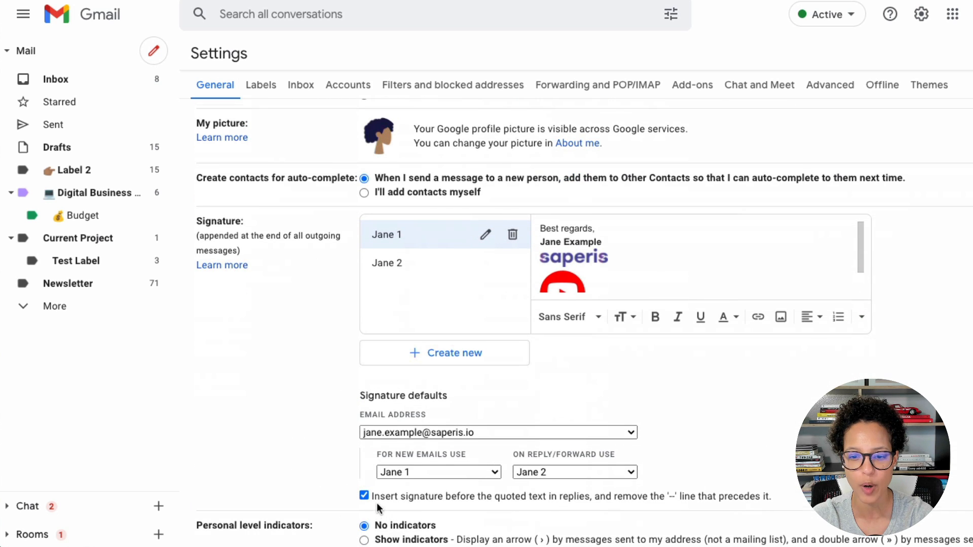
{"action": "scroll", "scroll_direction": "down", "scroll_amount": 3}
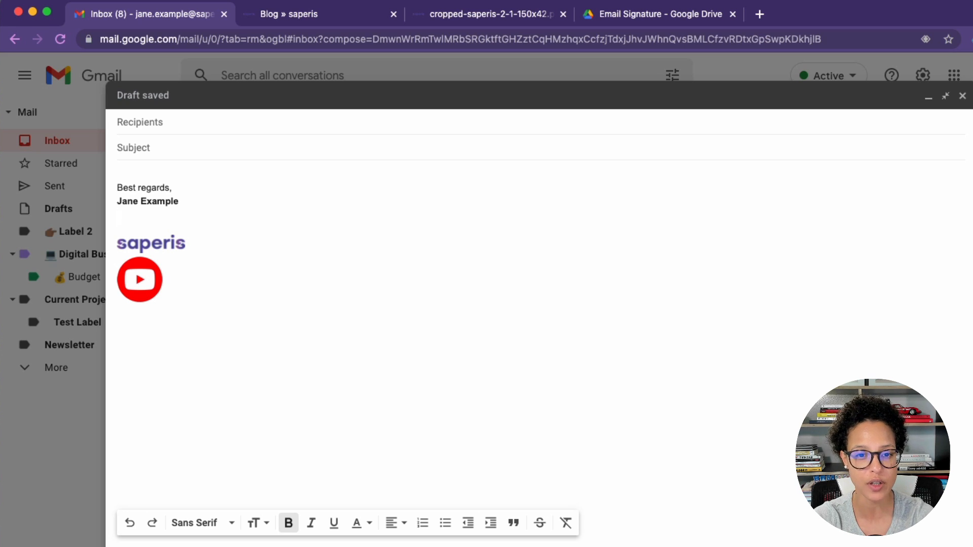
- Add a bold 'Link to website: link' line above the saperis logo in the draft's signature
{"action": "type", "text": "Link"}
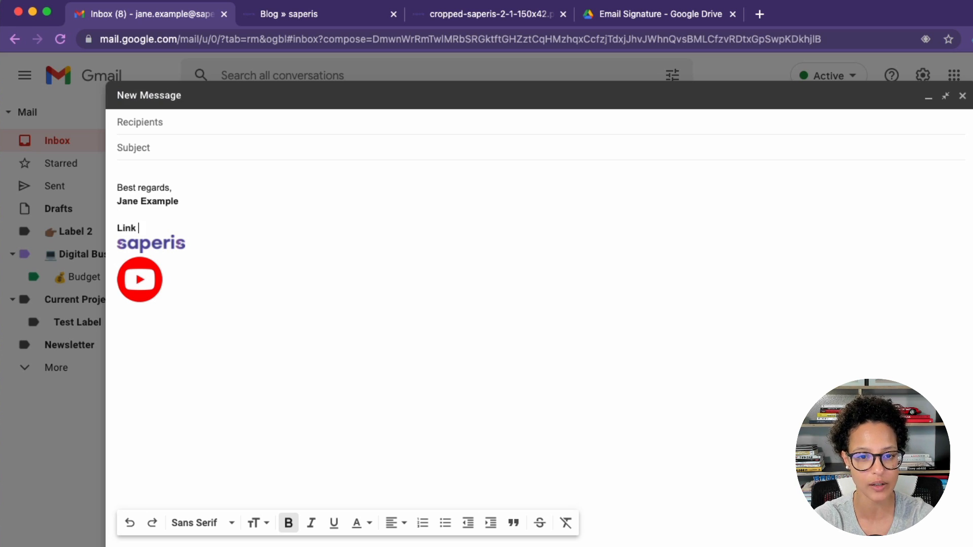
{"action": "type", "text": "to website:"}
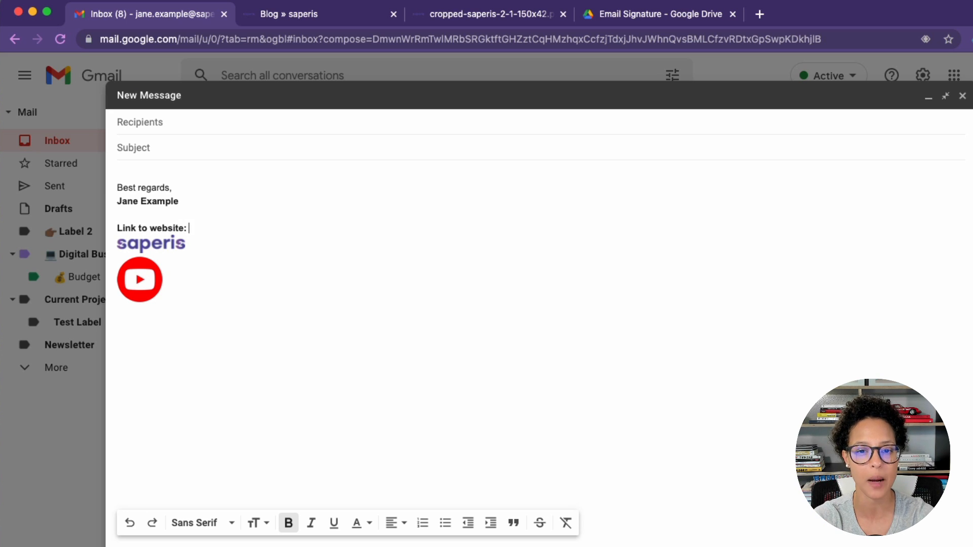
{"action": "type", "text": "link"}
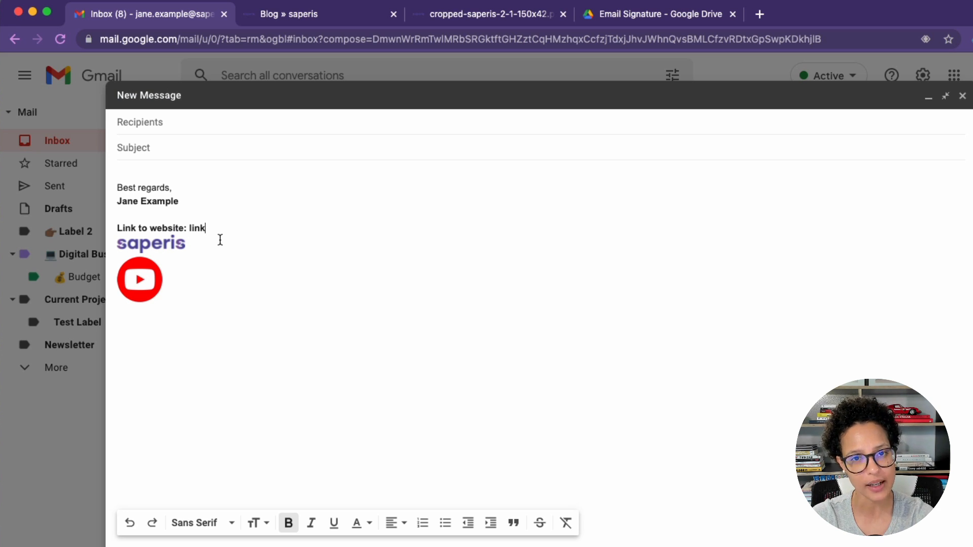
{"action": "mouse_move", "coordinate": [201, 262]}
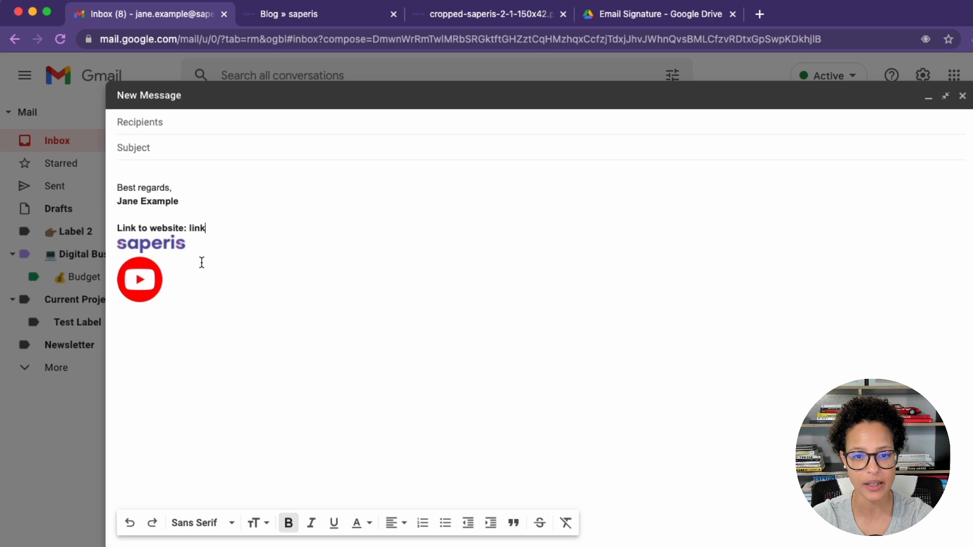
{"action": "left_click", "coordinate": [139, 278]}
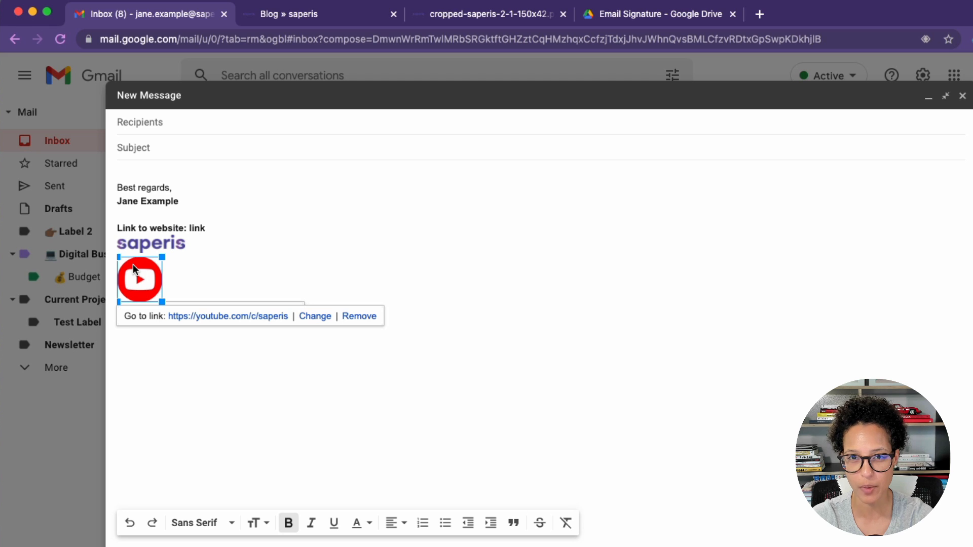
{"action": "mouse_move", "coordinate": [245, 271]}
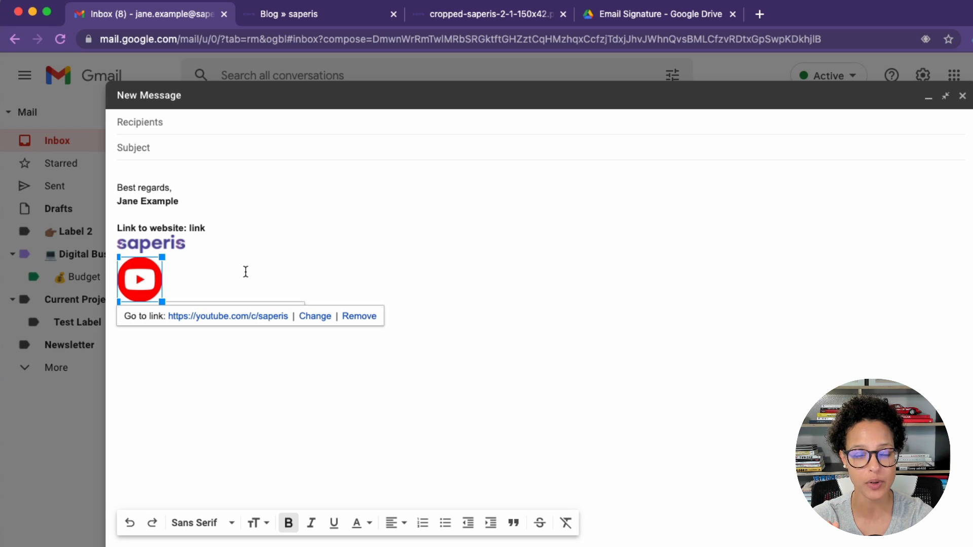
{"action": "mouse_move", "coordinate": [639, 50]}
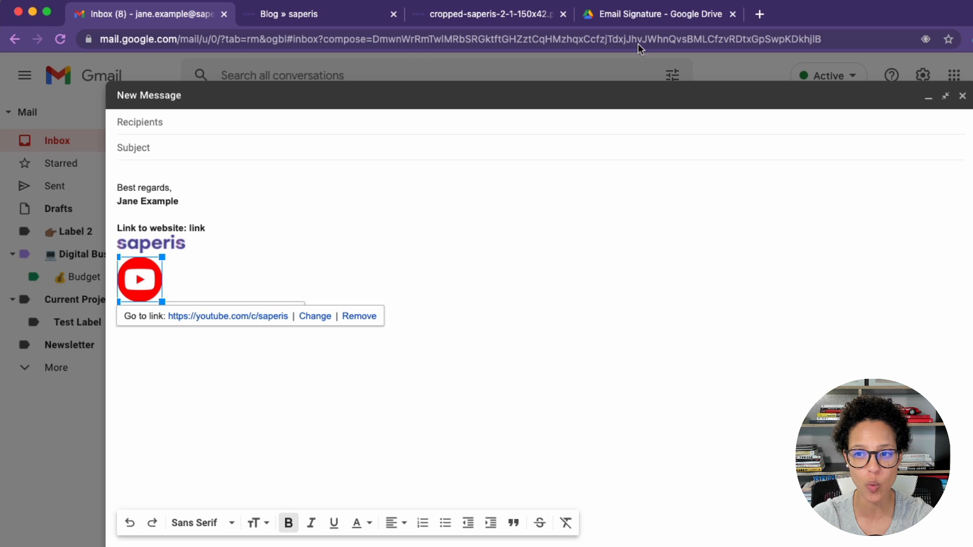
- Bring up link sharing for the youtube_social image in Google Drive
{"action": "right_click", "coordinate": [251, 251]}
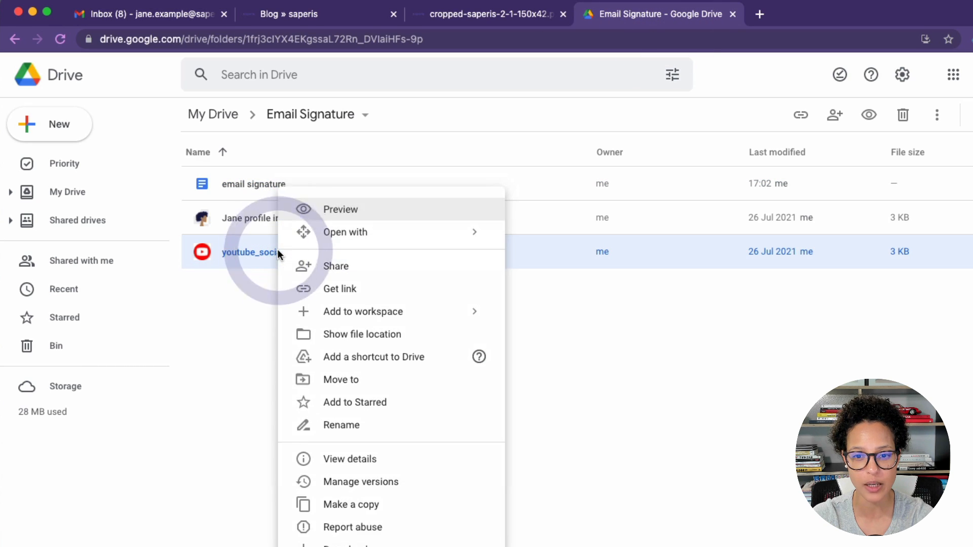
{"action": "left_click", "coordinate": [340, 209]}
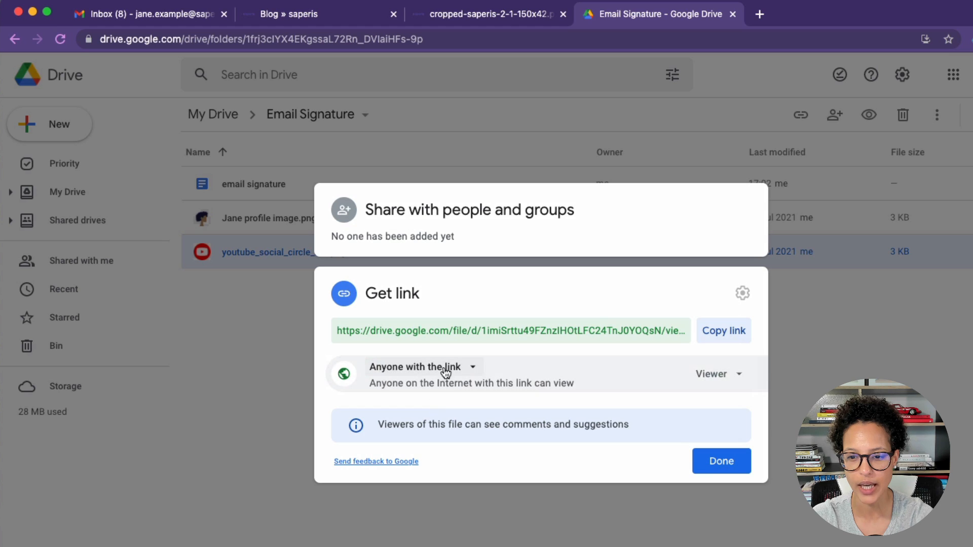
{"action": "mouse_move", "coordinate": [713, 374]}
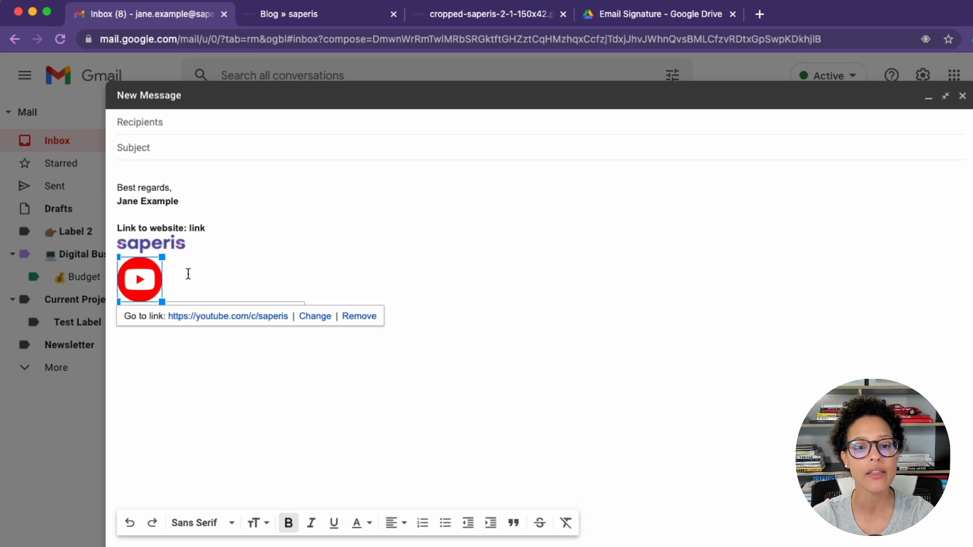
- View the saperis logo's hosted image page, then return to the Gmail draft
{"action": "left_click", "coordinate": [159, 241]}
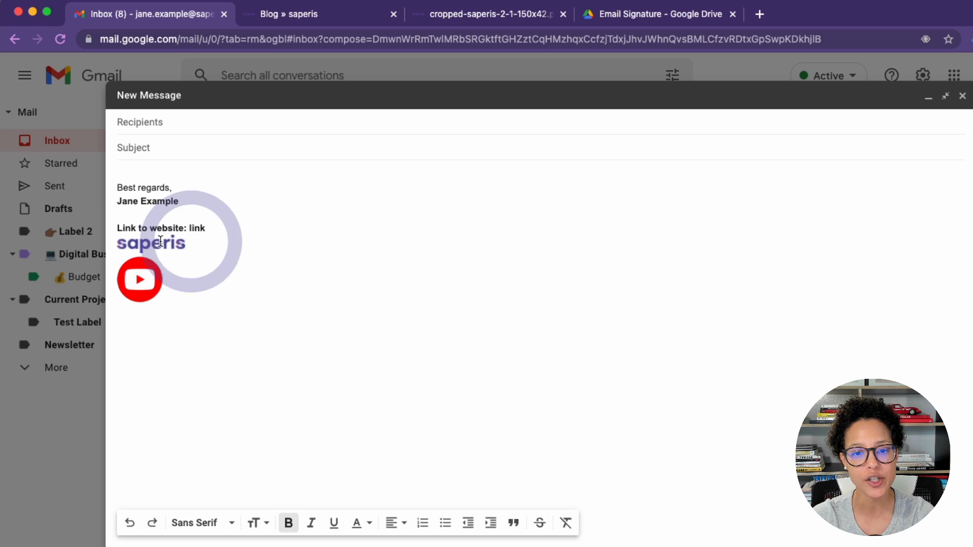
{"action": "left_click", "coordinate": [151, 242]}
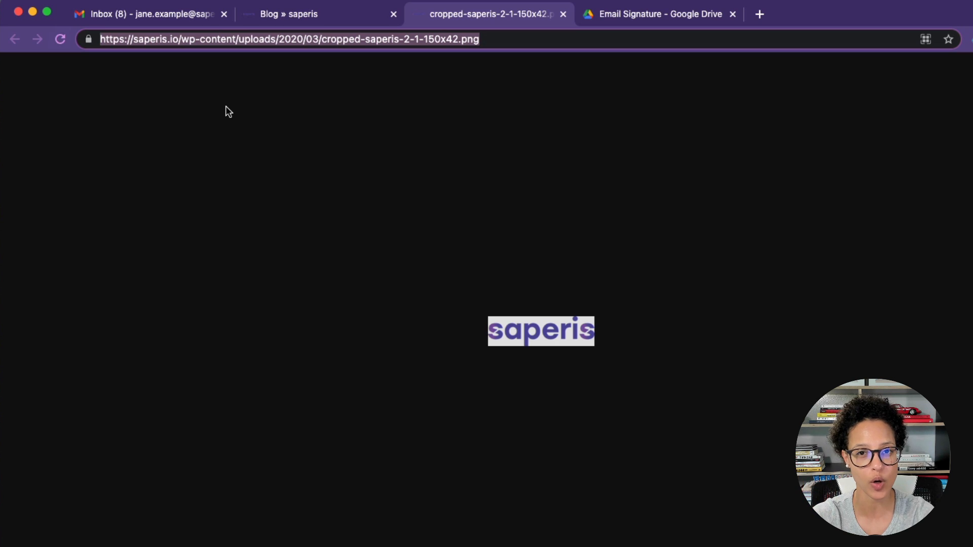
{"action": "left_click", "coordinate": [143, 14]}
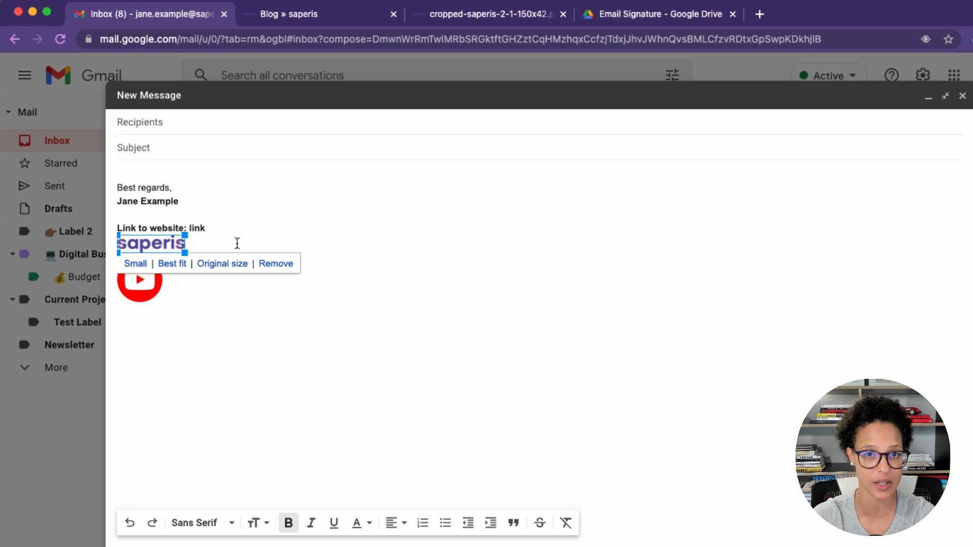
{"action": "mouse_move", "coordinate": [213, 284]}
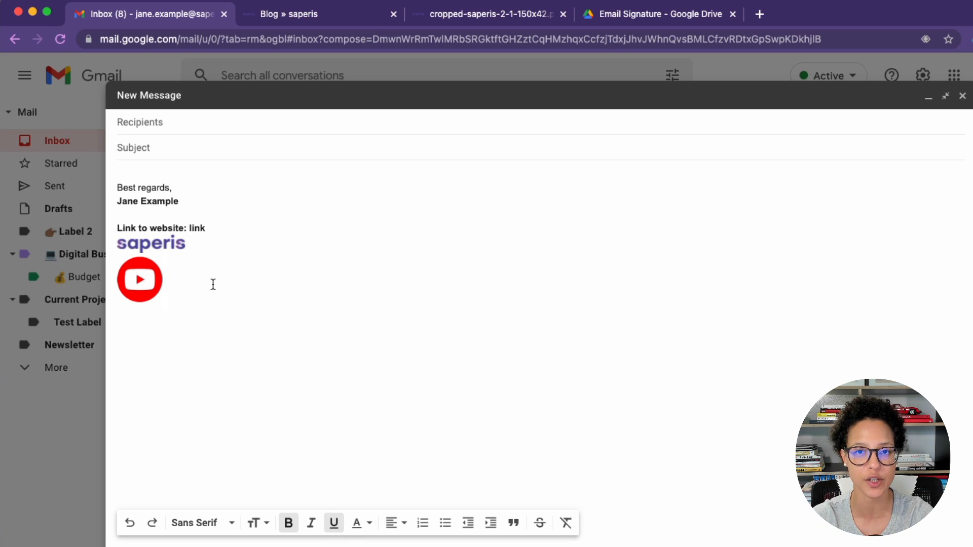
{"action": "mouse_move", "coordinate": [190, 366]}
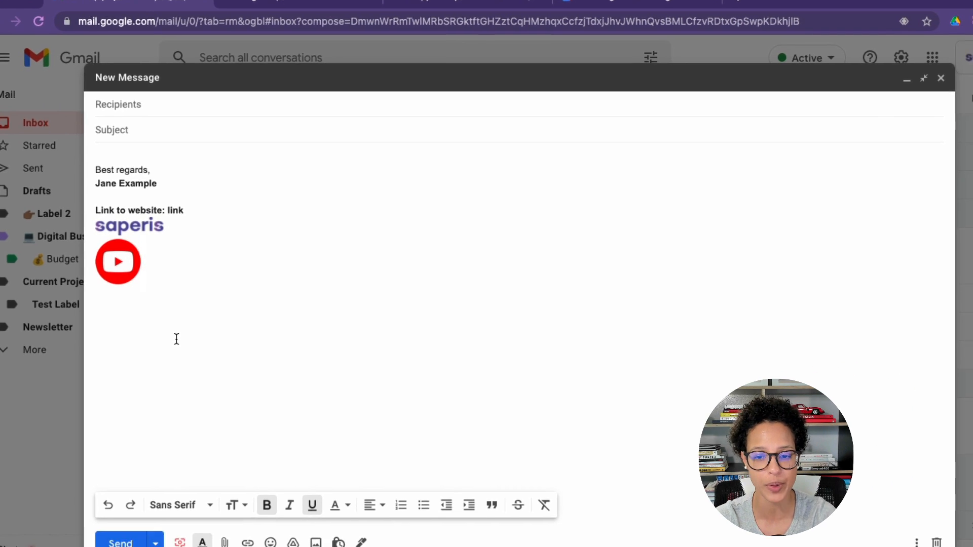
- Toggle plain text mode on and off from More options, then discard the stripped-down draft
{"action": "left_click", "coordinate": [880, 512]}
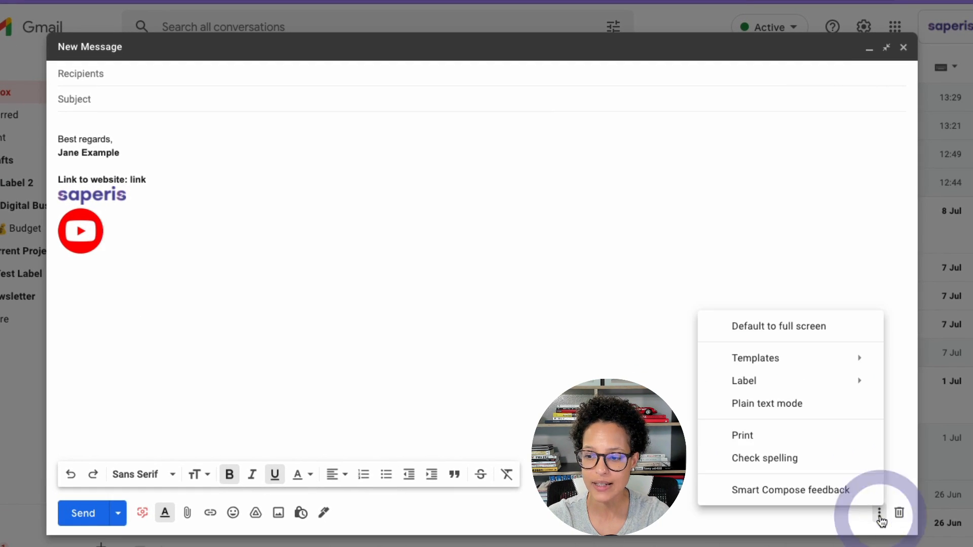
{"action": "mouse_move", "coordinate": [766, 403]}
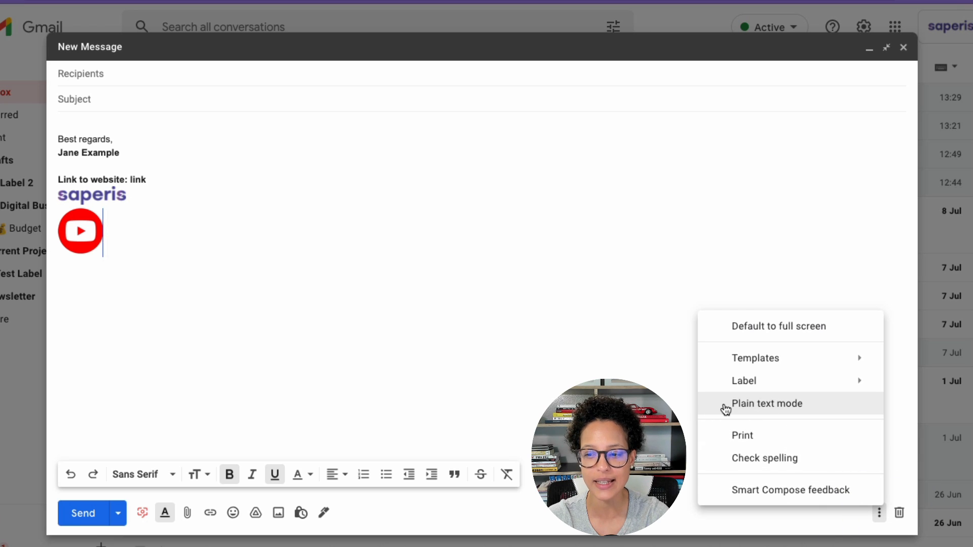
{"action": "left_click", "coordinate": [767, 403]}
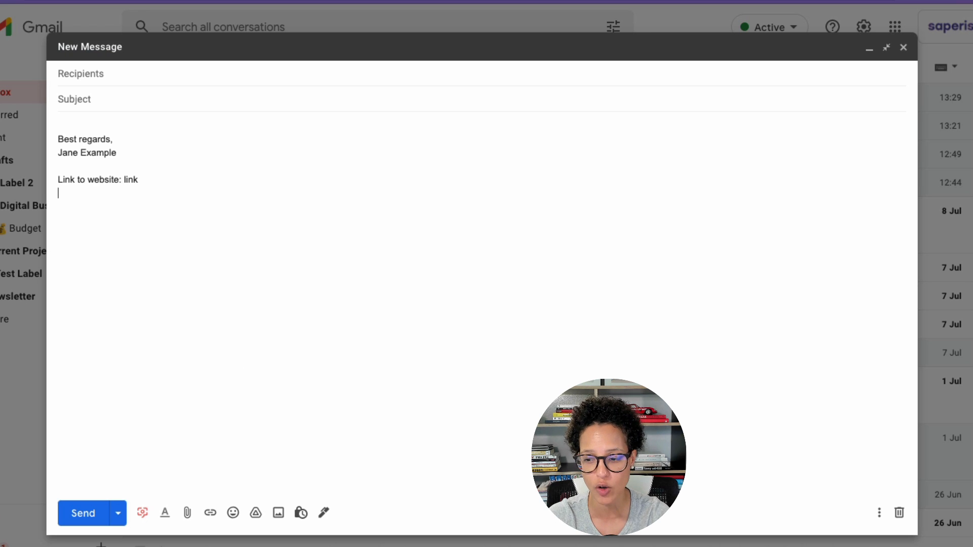
{"action": "left_click", "coordinate": [879, 513]}
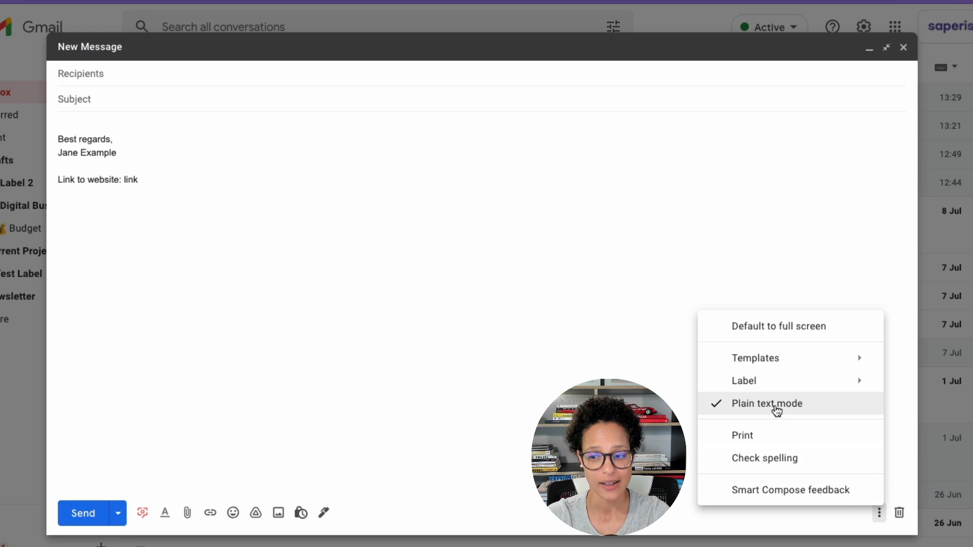
{"action": "left_click", "coordinate": [767, 403]}
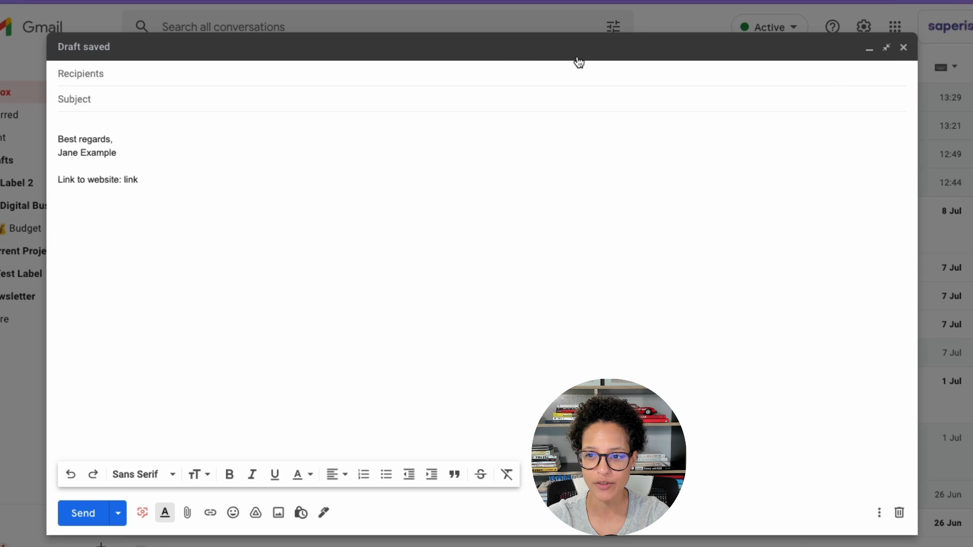
{"action": "left_click", "coordinate": [879, 512]}
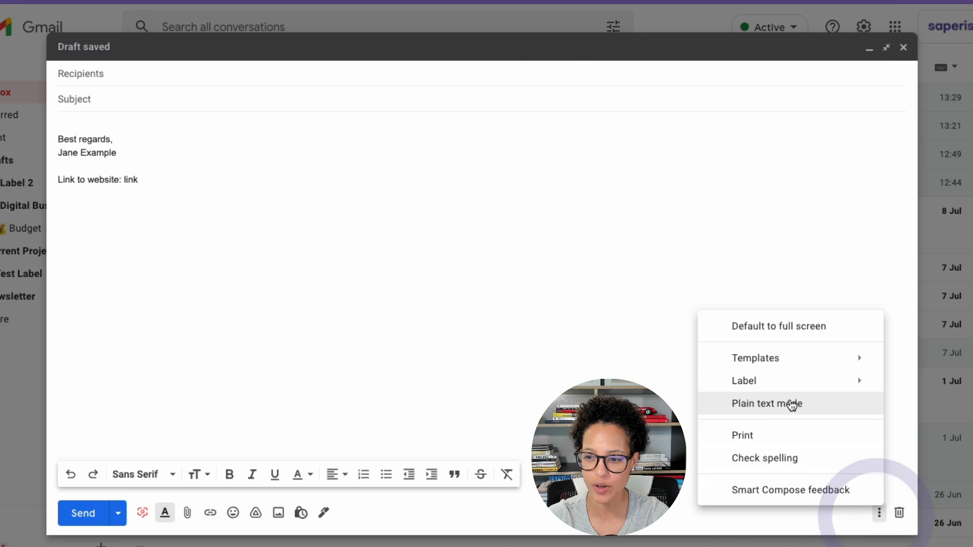
{"action": "left_click", "coordinate": [903, 48]}
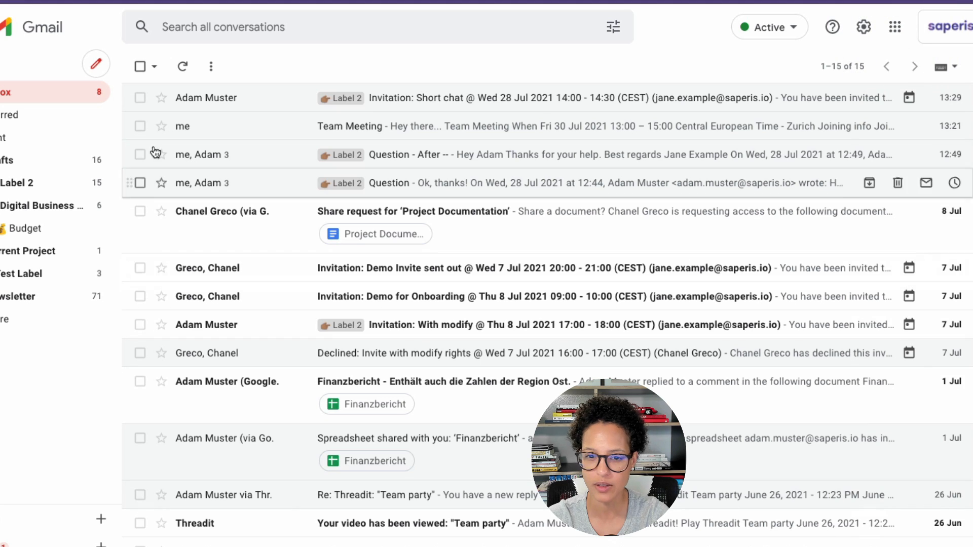
- Start a new message carrying the full Jane 1 signature and glance at its More options
{"action": "left_click", "coordinate": [96, 64]}
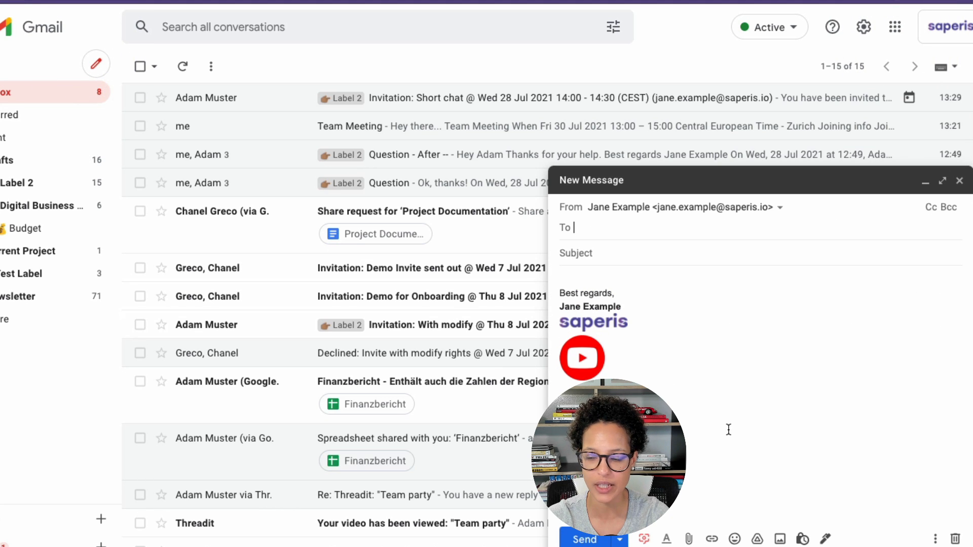
{"action": "left_click", "coordinate": [937, 538]}
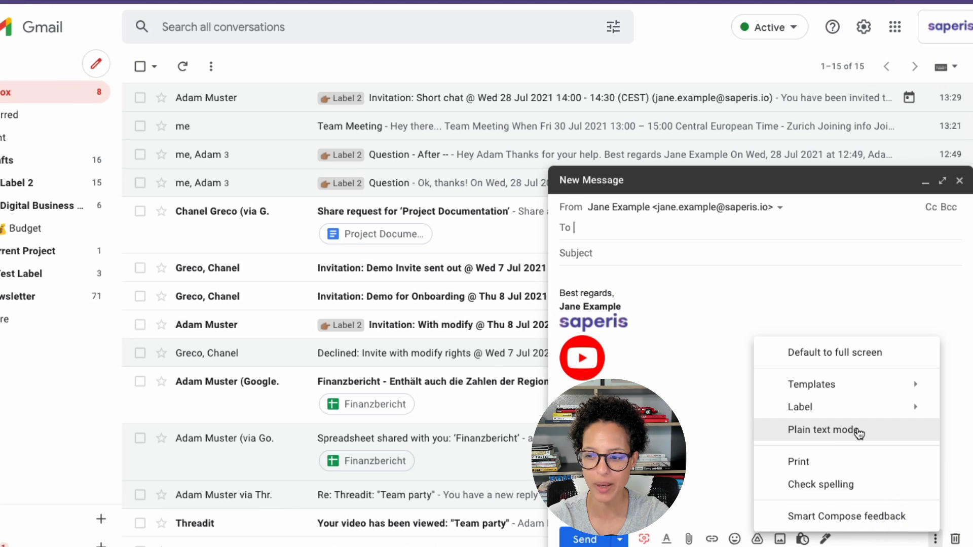
{"action": "left_click", "coordinate": [825, 430]}
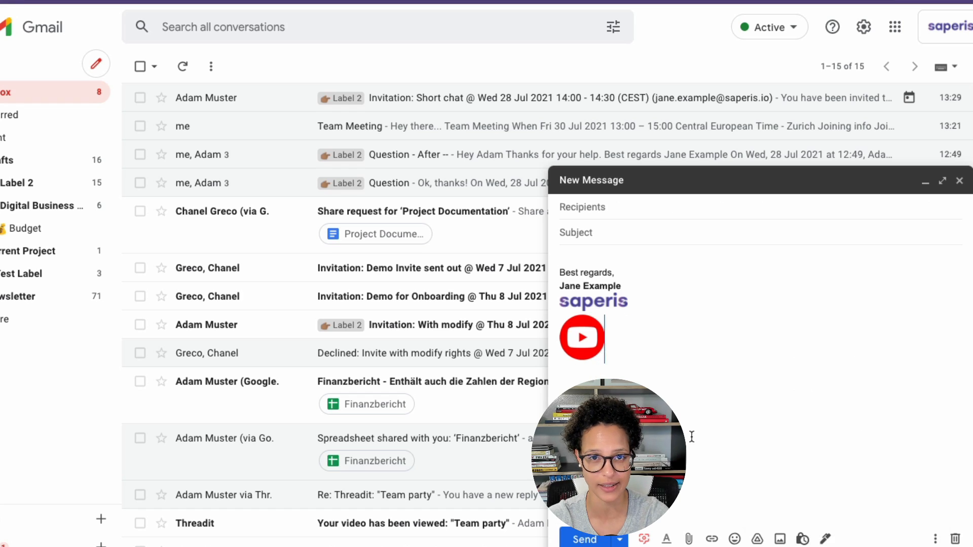
- In the email signature document, confirm the signature table's border width stays at 0pt
{"action": "left_click", "coordinate": [743, 14]}
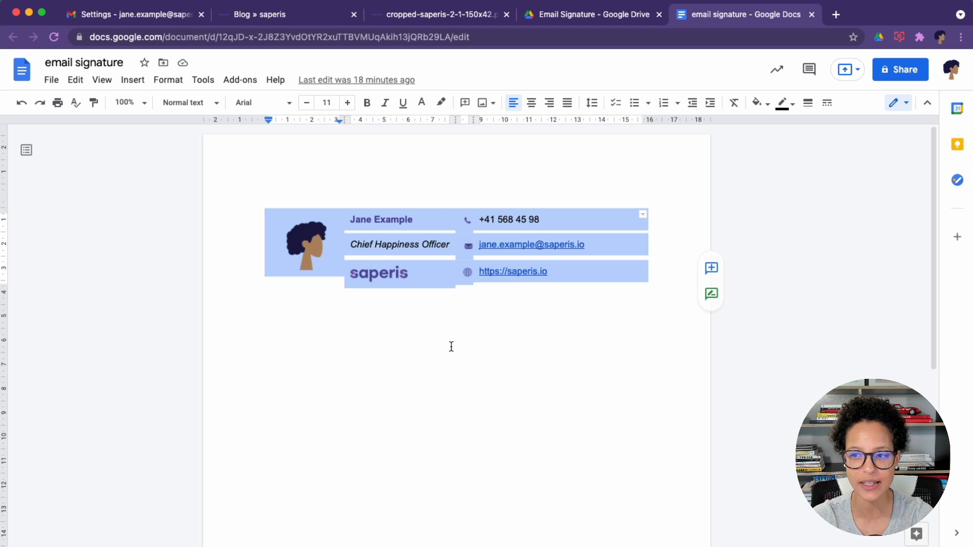
{"action": "left_click", "coordinate": [808, 103]}
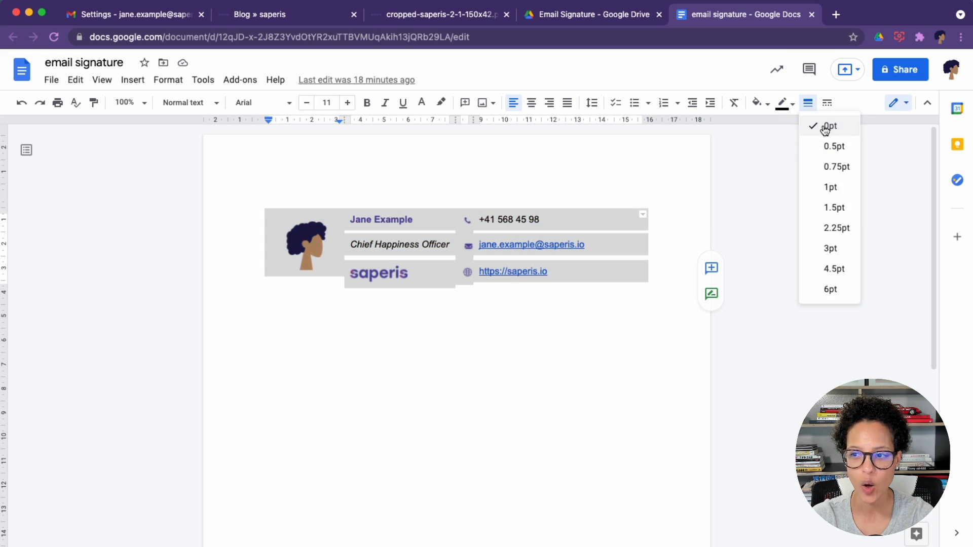
{"action": "left_click", "coordinate": [830, 126]}
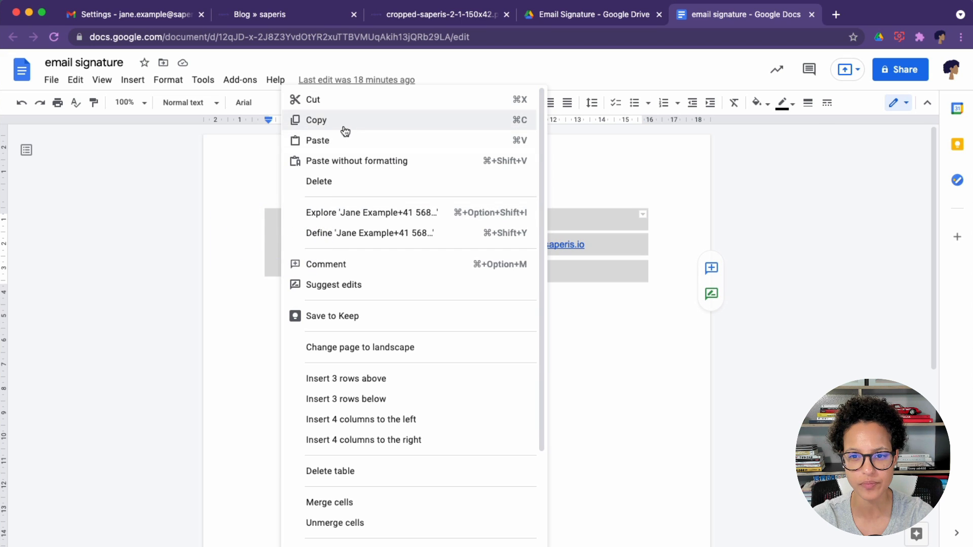
- Create a new signature named 'From Docs' and paste the copied Docs table into it
{"action": "left_click", "coordinate": [123, 14]}
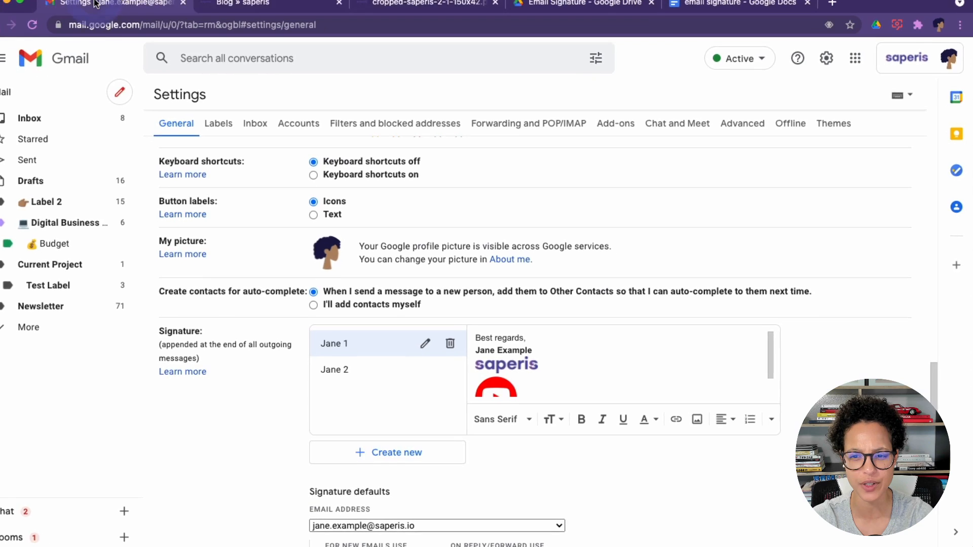
{"action": "left_click", "coordinate": [396, 452]}
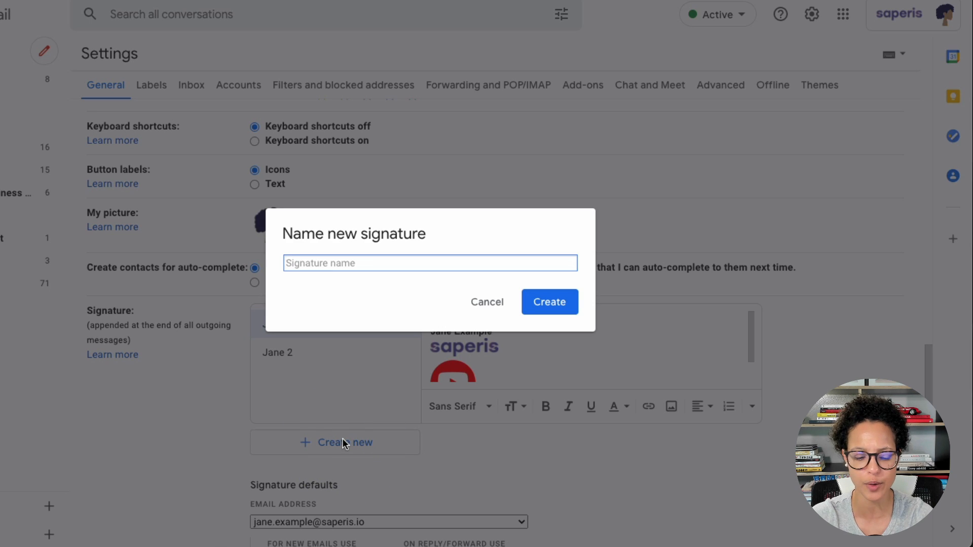
{"action": "type", "text": "From Doc"}
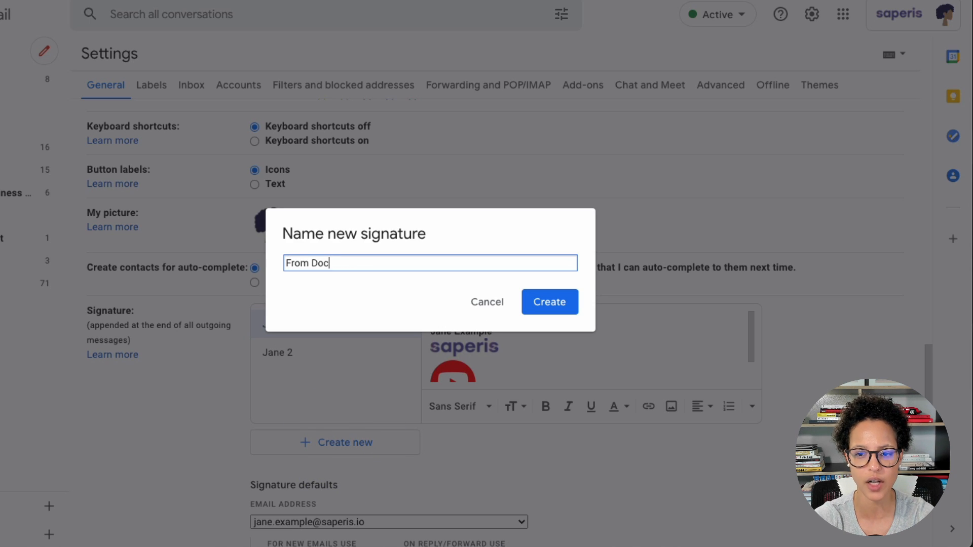
{"action": "left_click", "coordinate": [548, 302]}
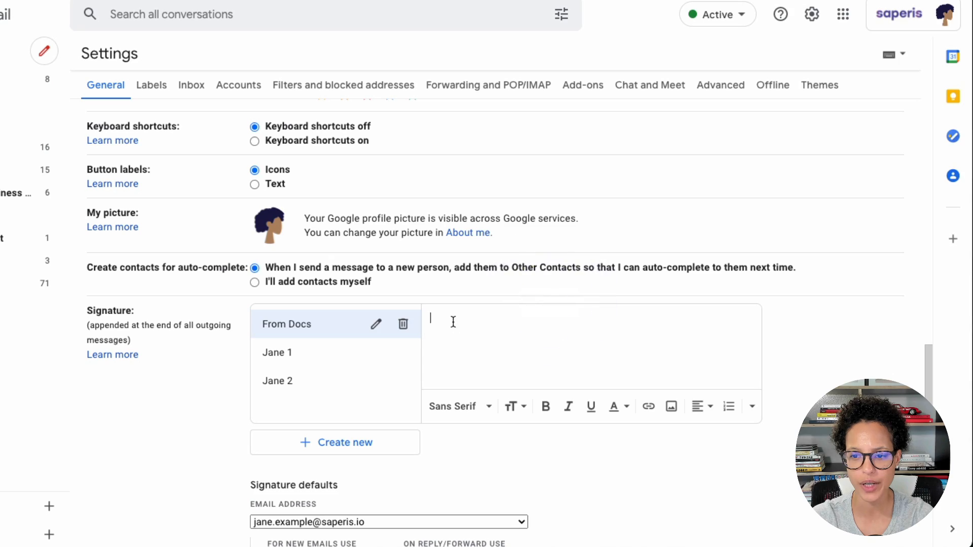
{"action": "right_click", "coordinate": [453, 321]}
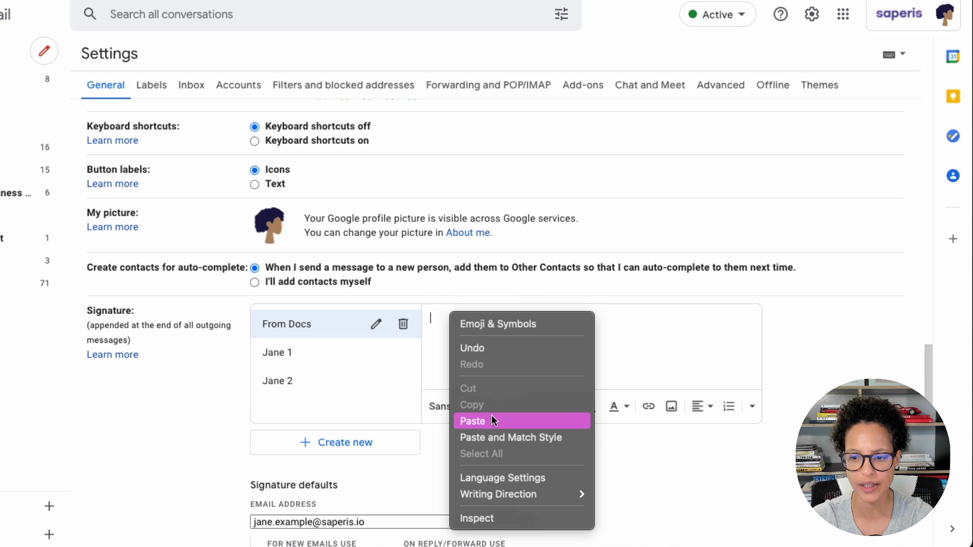
{"action": "left_click", "coordinate": [473, 421]}
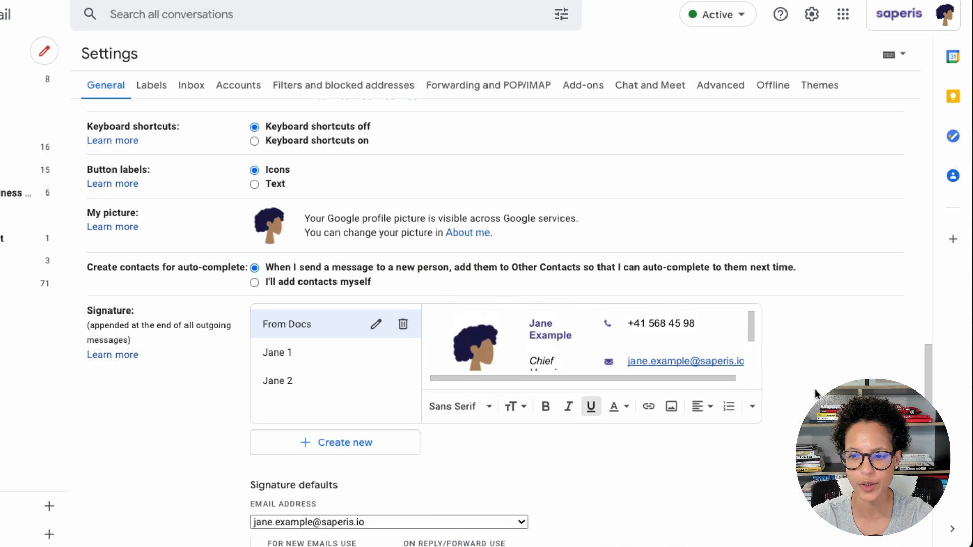
{"action": "scroll", "scroll_direction": "down", "scroll_amount": 3}
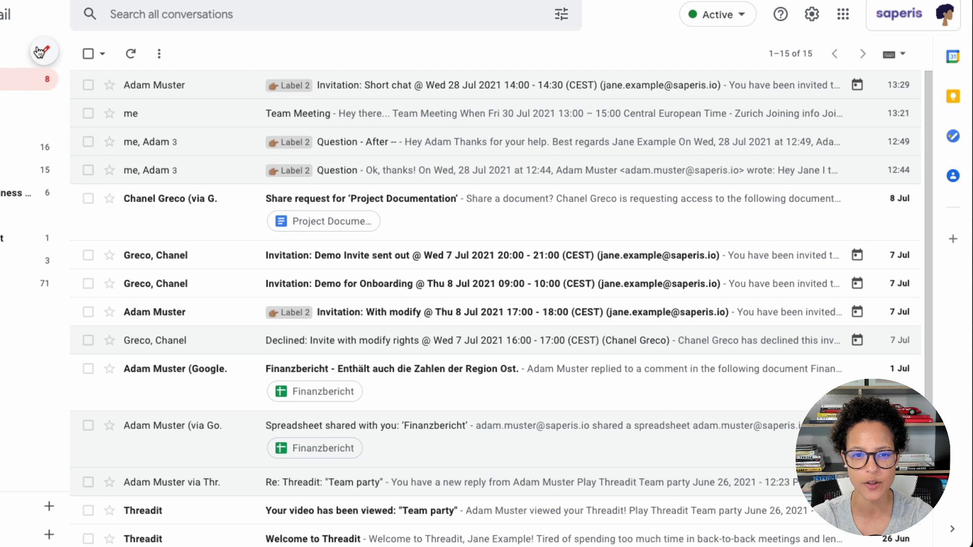
- Compose a maximized new message and insert the From Docs signature into it
{"action": "left_click", "coordinate": [44, 52]}
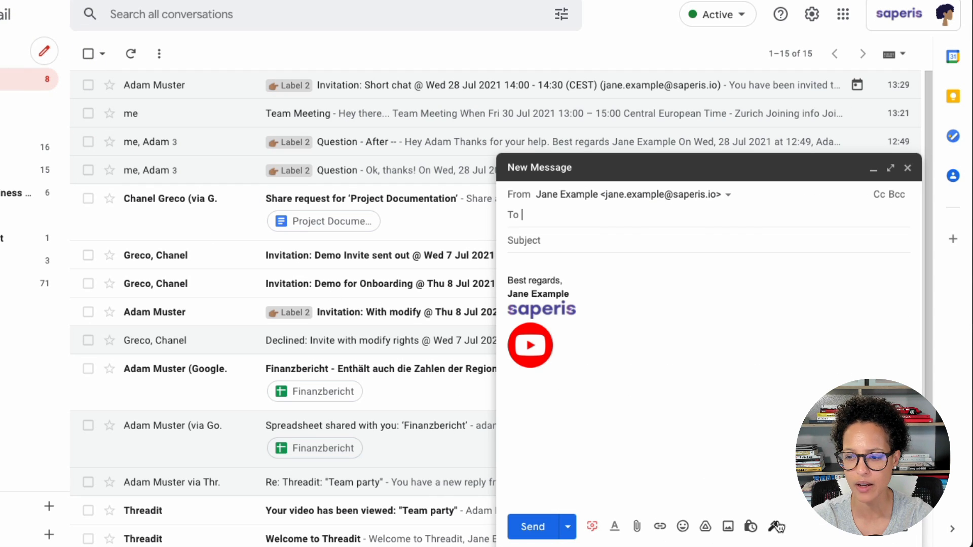
{"action": "left_click", "coordinate": [890, 167]}
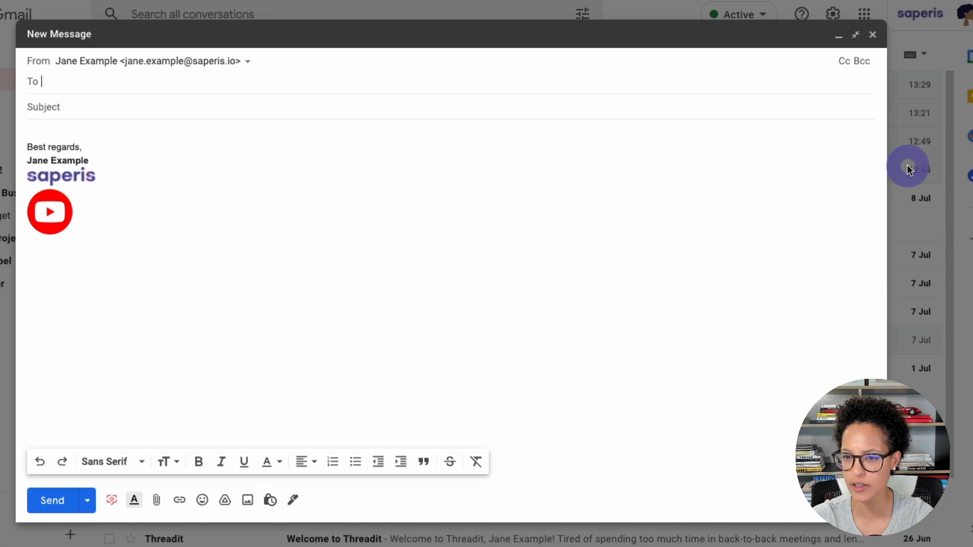
{"action": "left_click", "coordinate": [293, 500]}
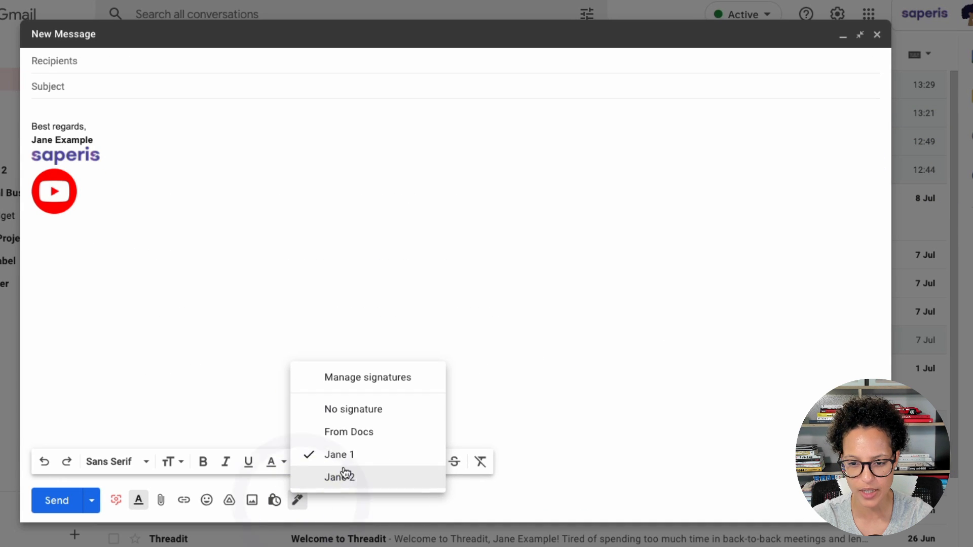
{"action": "left_click", "coordinate": [339, 476]}
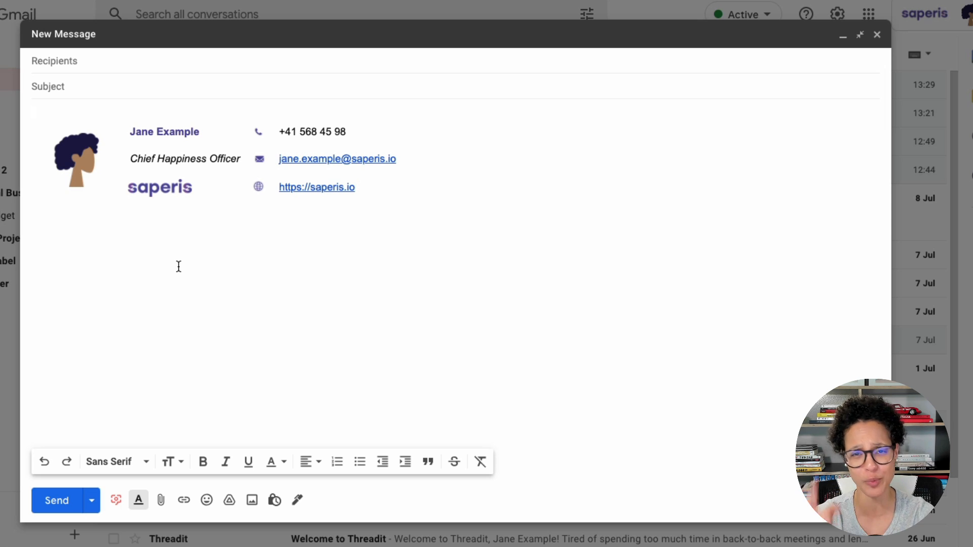
{"action": "mouse_move", "coordinate": [242, 263]}
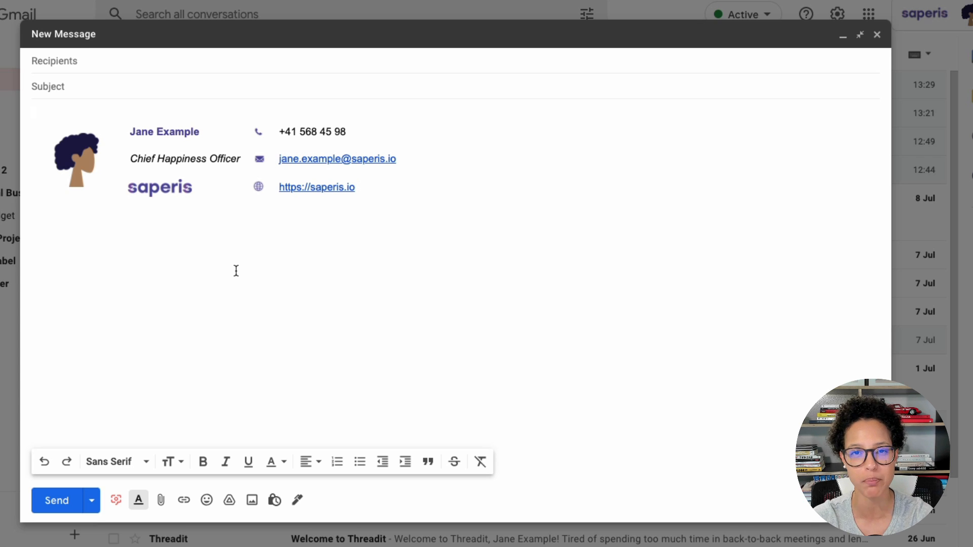
{"action": "mouse_move", "coordinate": [59, 112]}
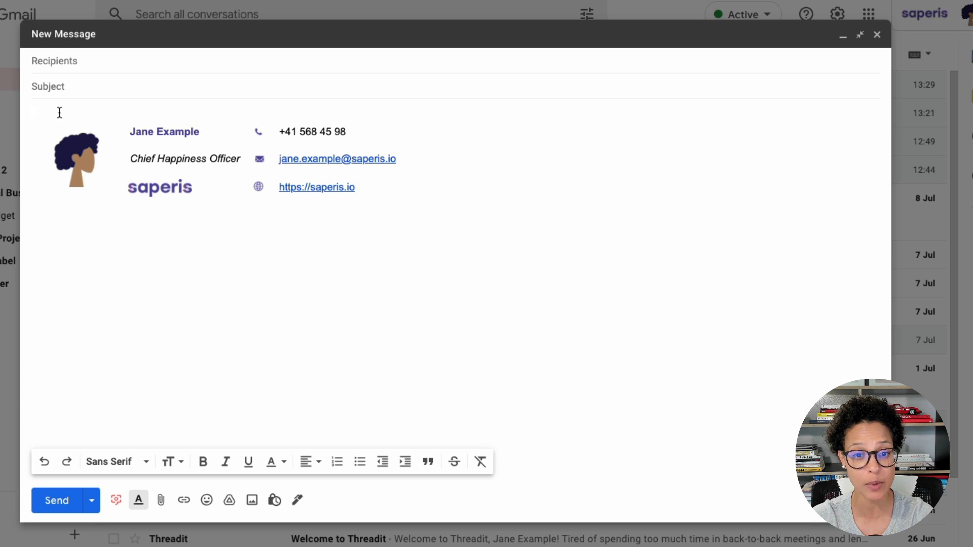